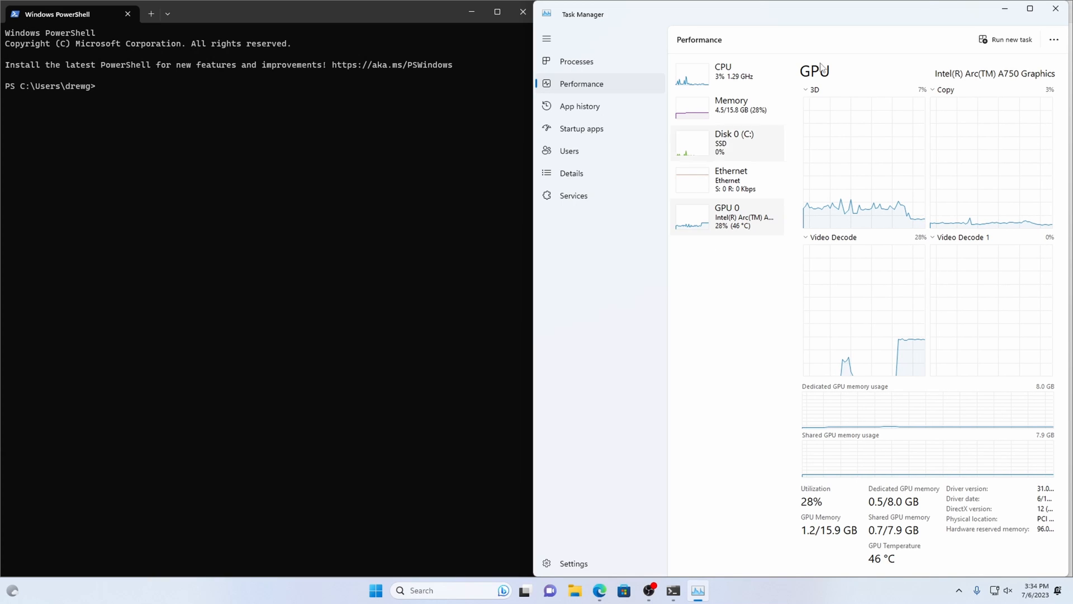
mouse_move(1020, 77)
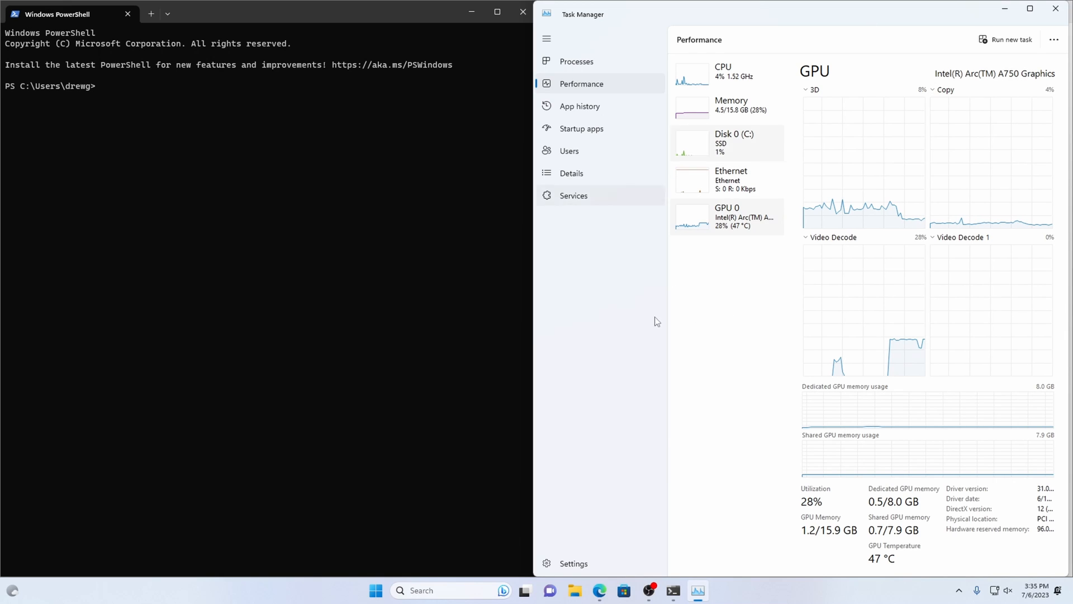
mouse_move(681, 347)
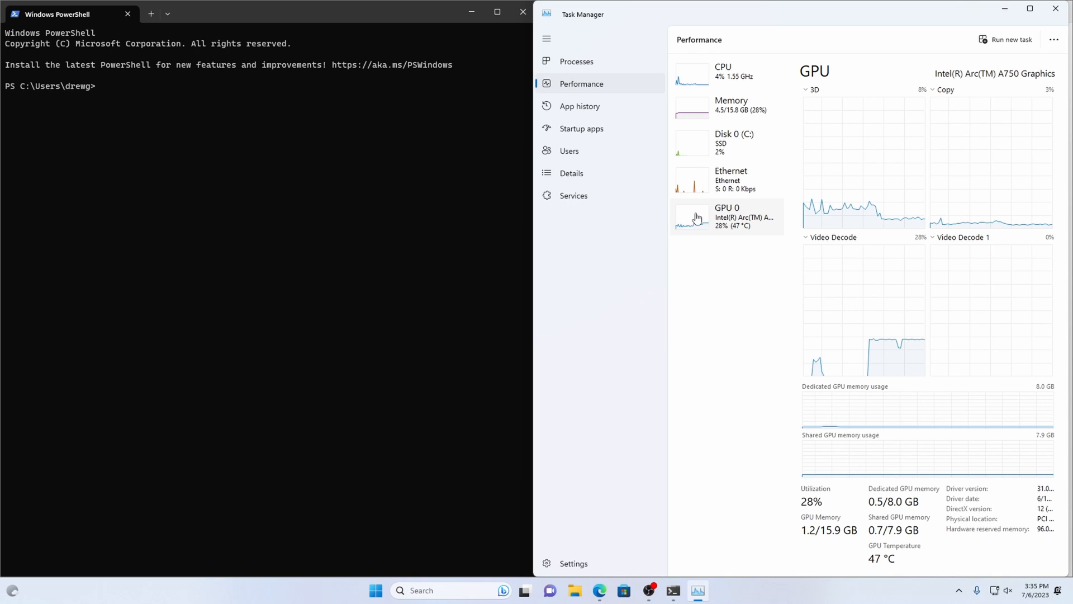
Step: Scroll the Intel article past Prerequisites to the Enable Docker Desktop with WSL2 section
left_click(722, 71)
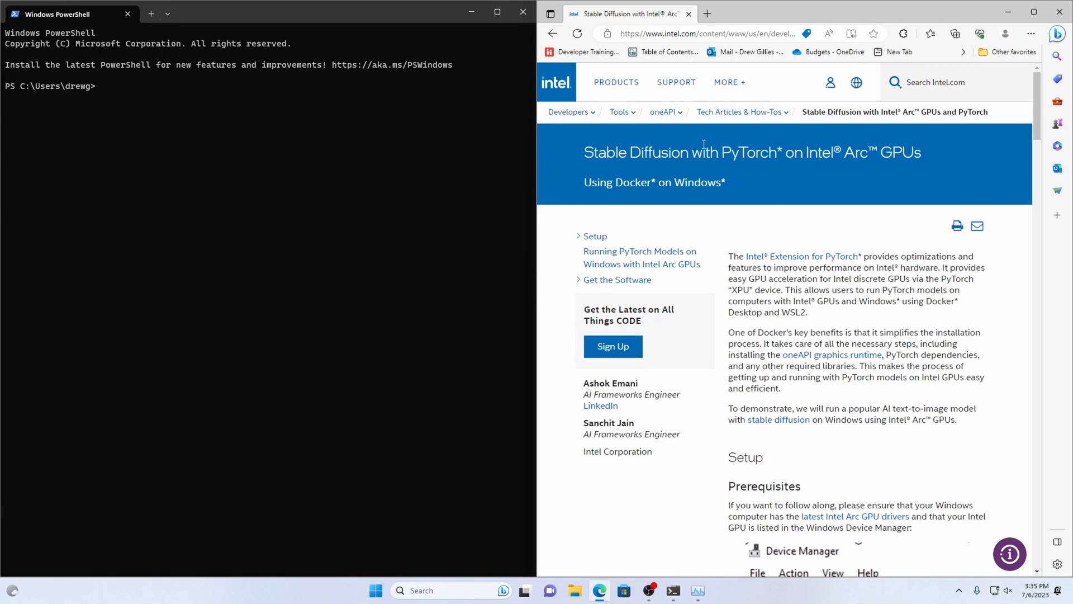
mouse_move(777, 226)
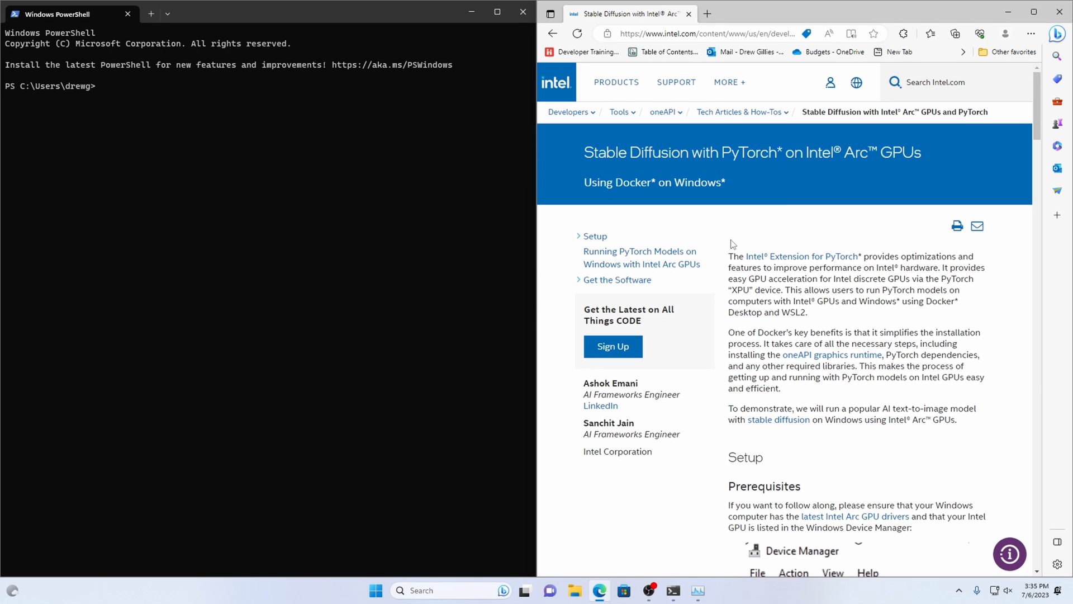
mouse_move(720, 250)
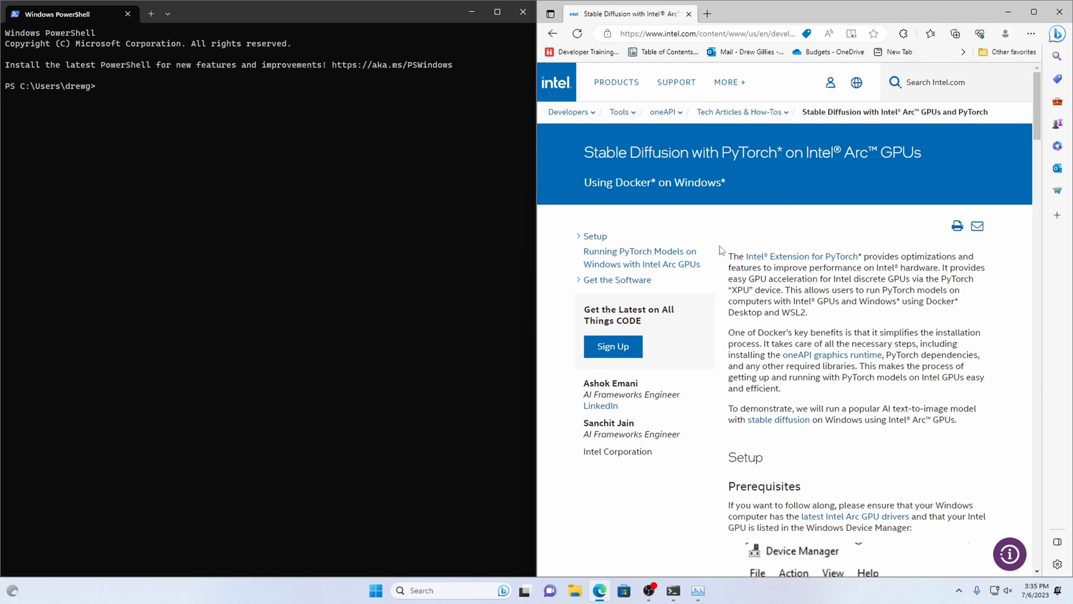
scroll("down", 3)
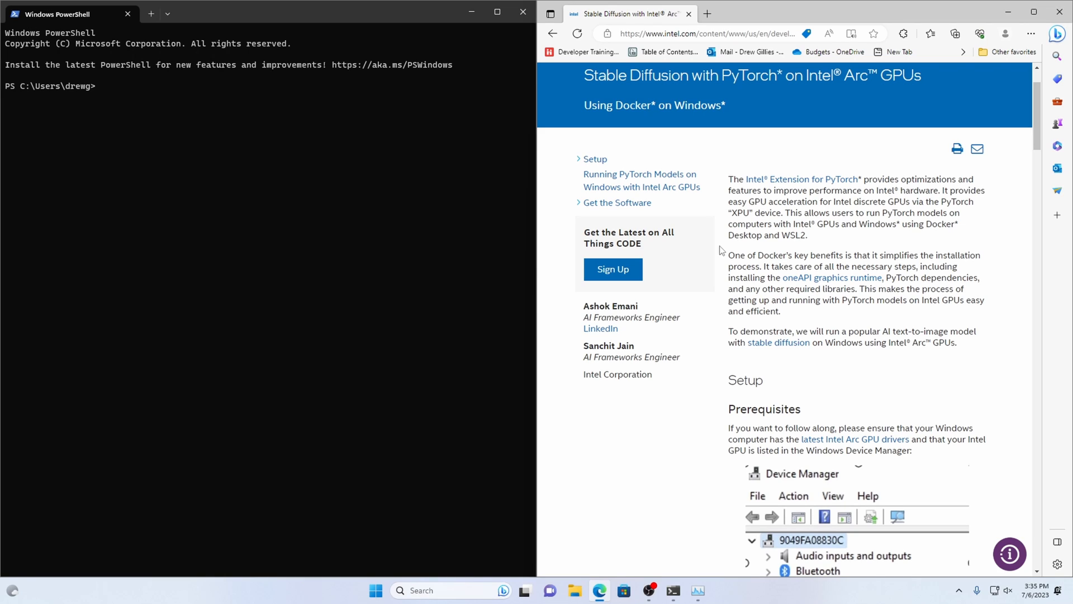
scroll("down", 3)
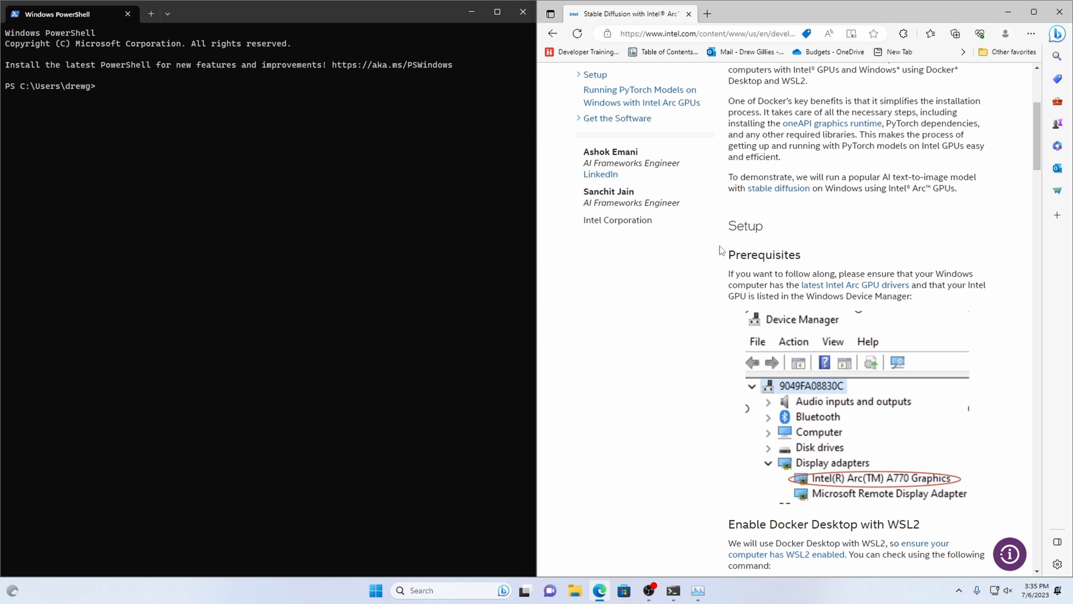
scroll("down", 3)
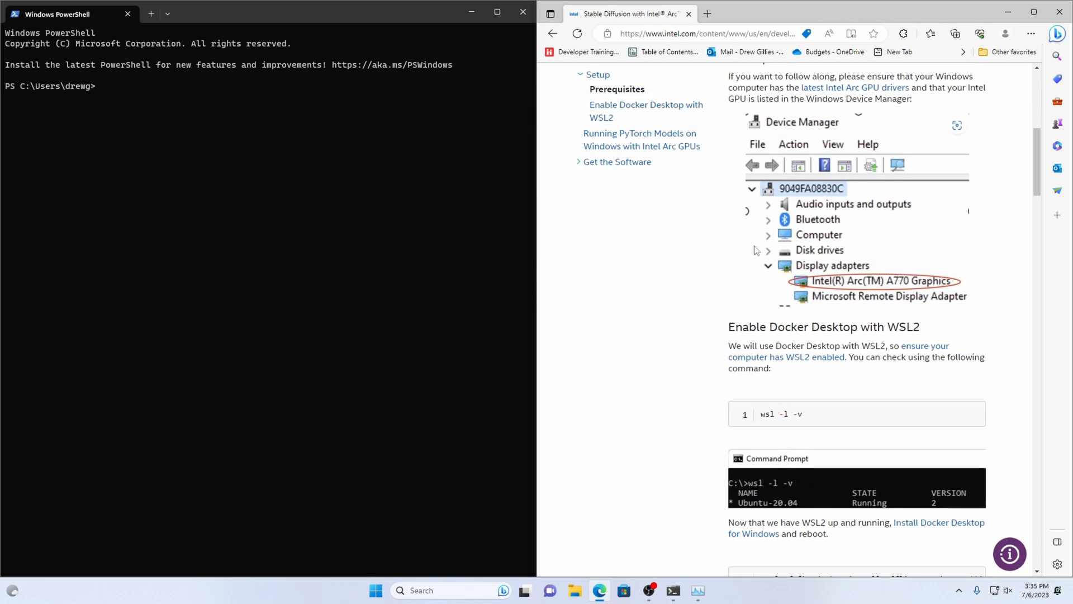
scroll("down", 3)
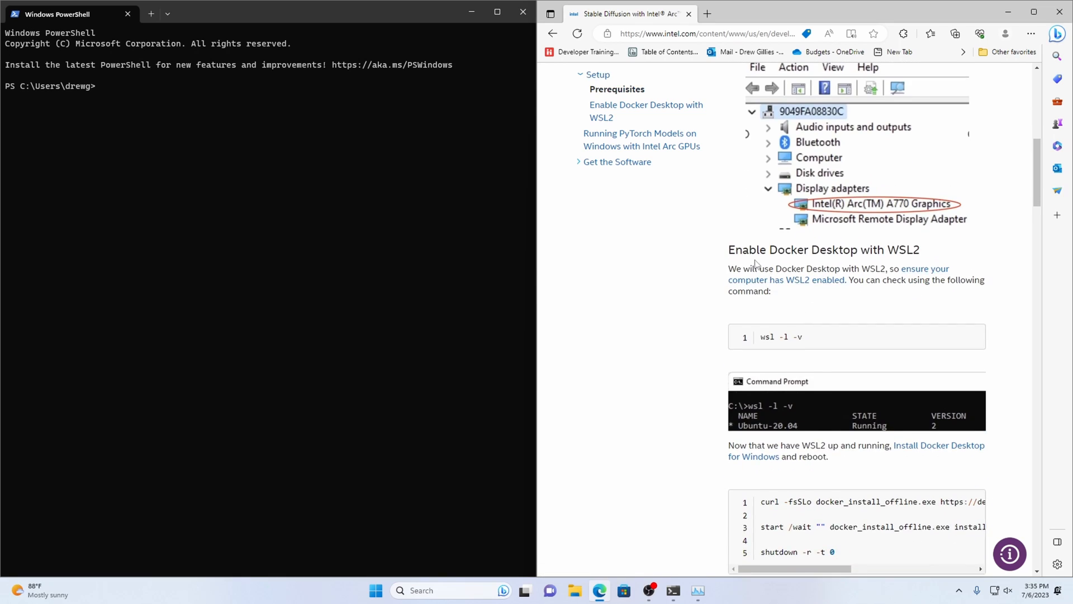
mouse_move(966, 337)
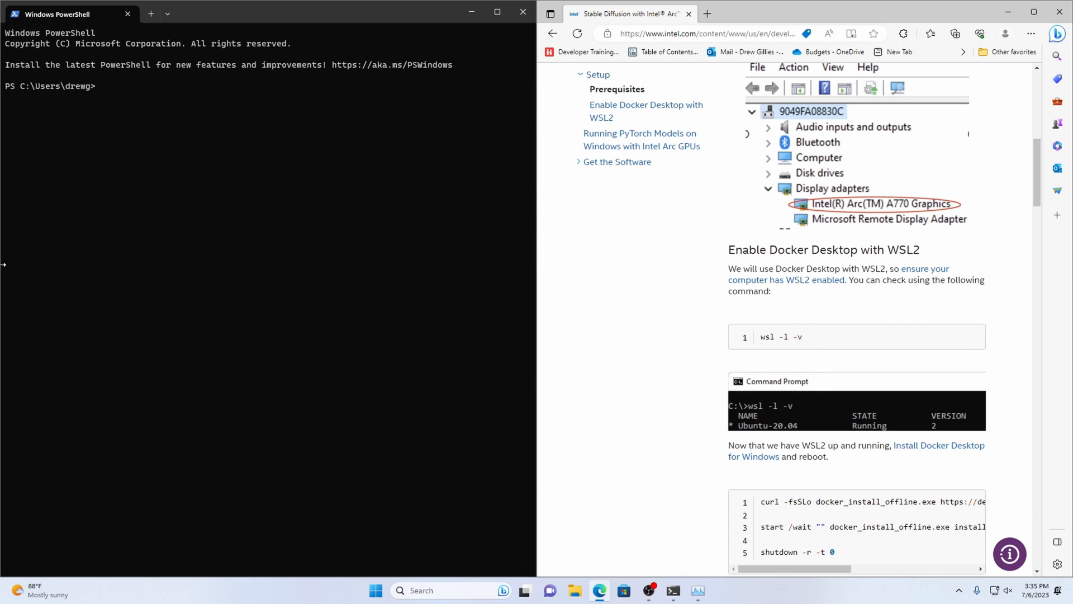
Step: Install WSL with Ubuntu via wsl --install, checking wsl -l -v before and after
type("wsl -l -v")
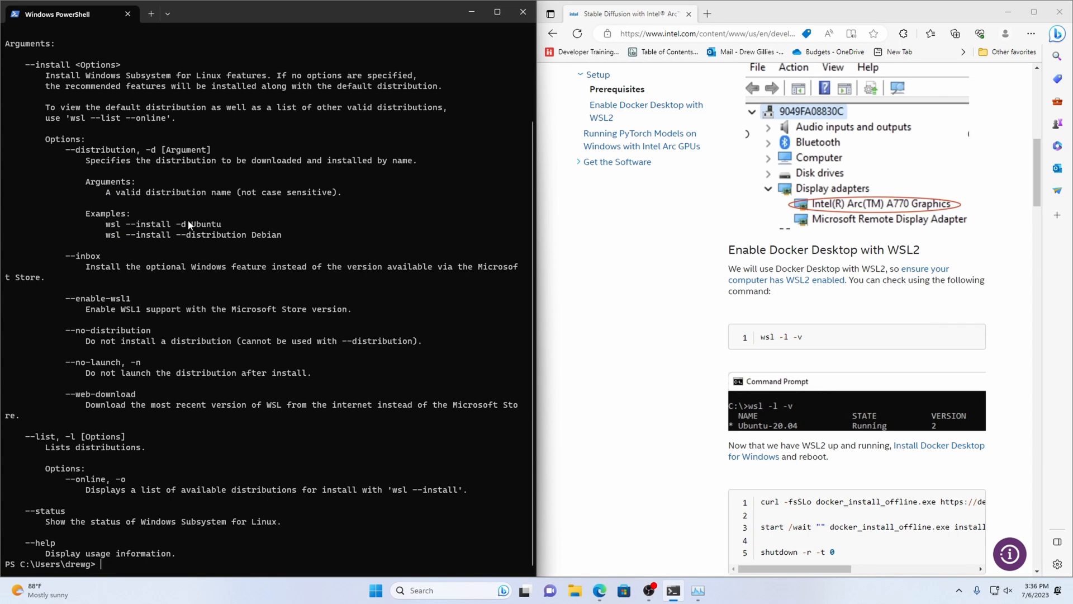
type("ws")
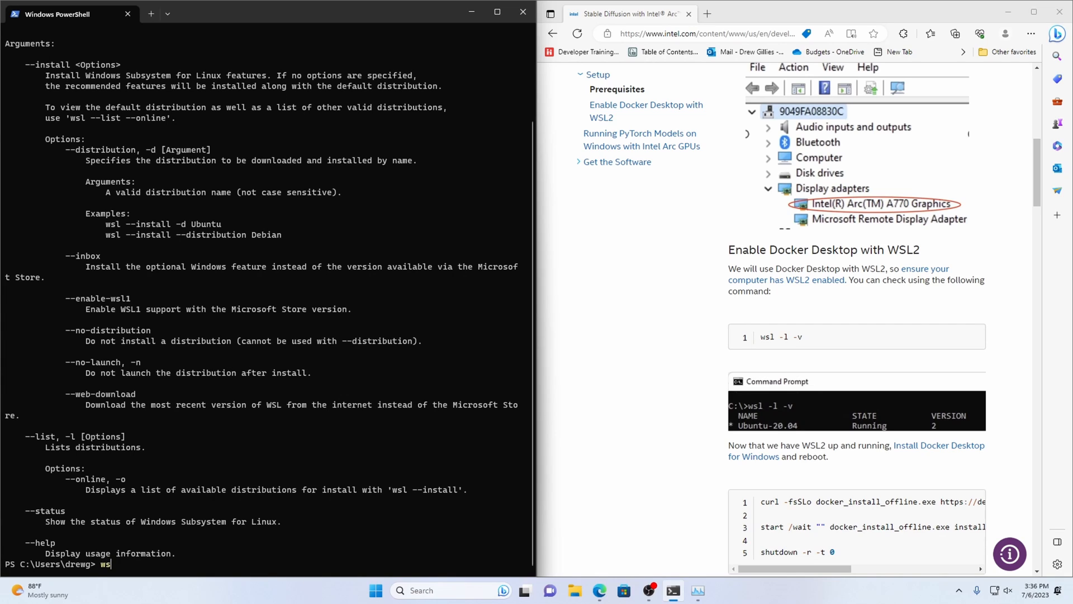
type("--")
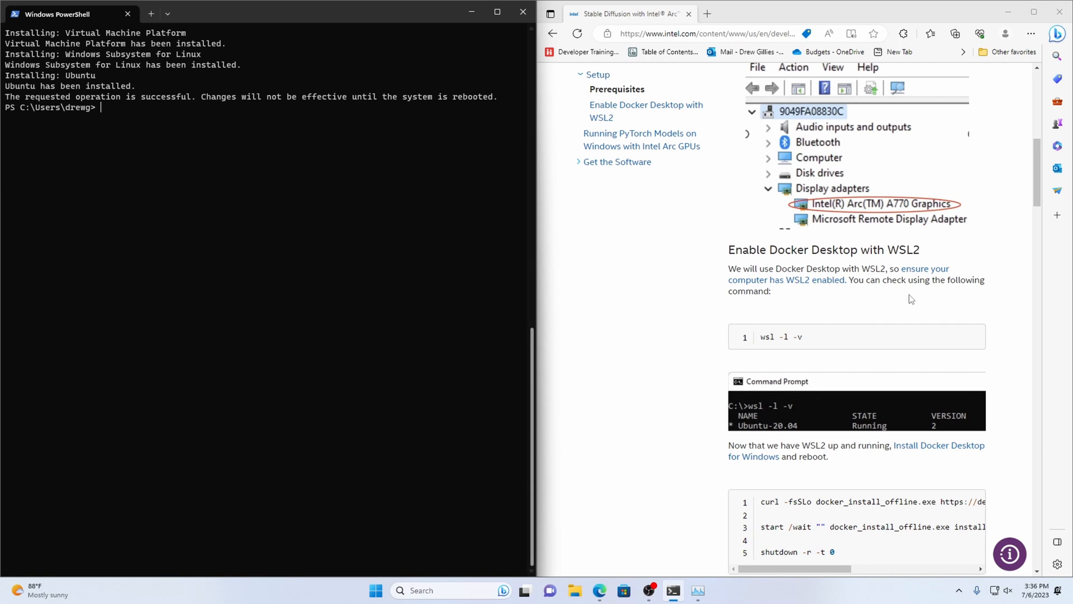
type("wsl -l -v")
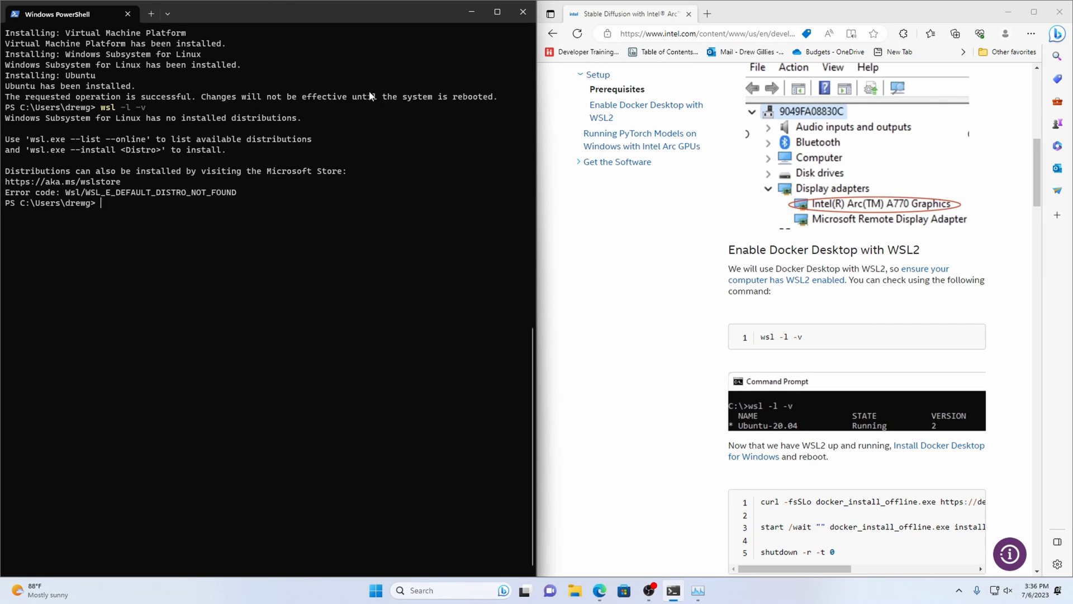
mouse_move(405, 119)
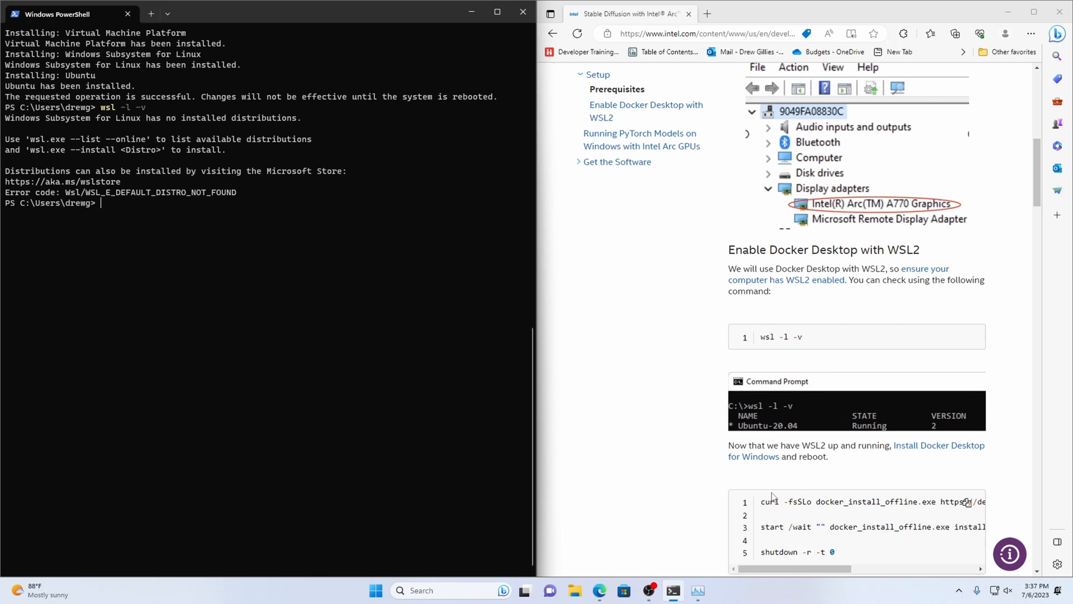
mouse_move(649, 470)
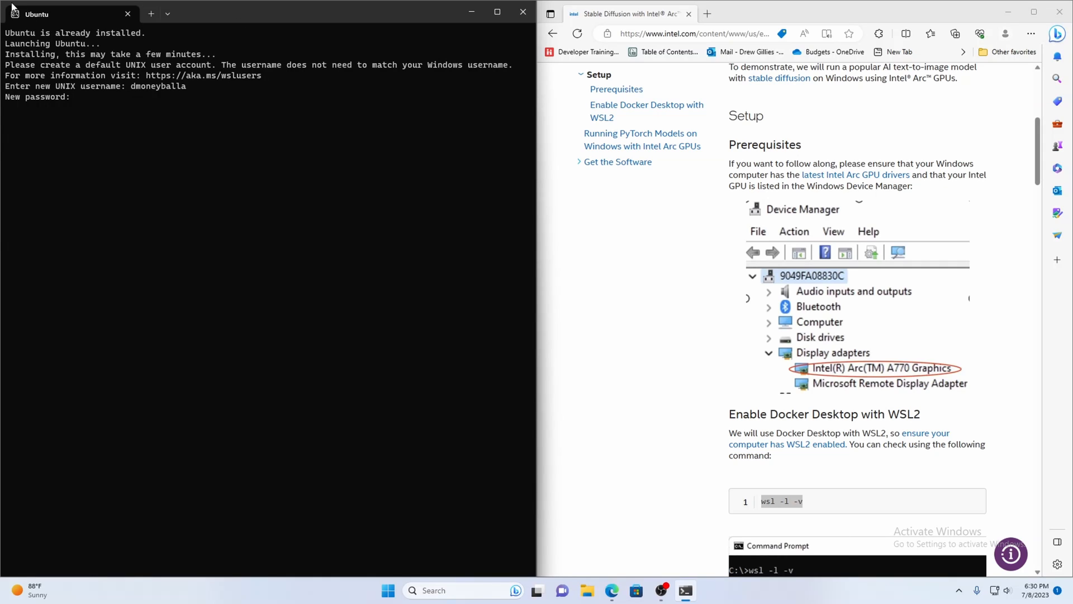
mouse_move(3, 467)
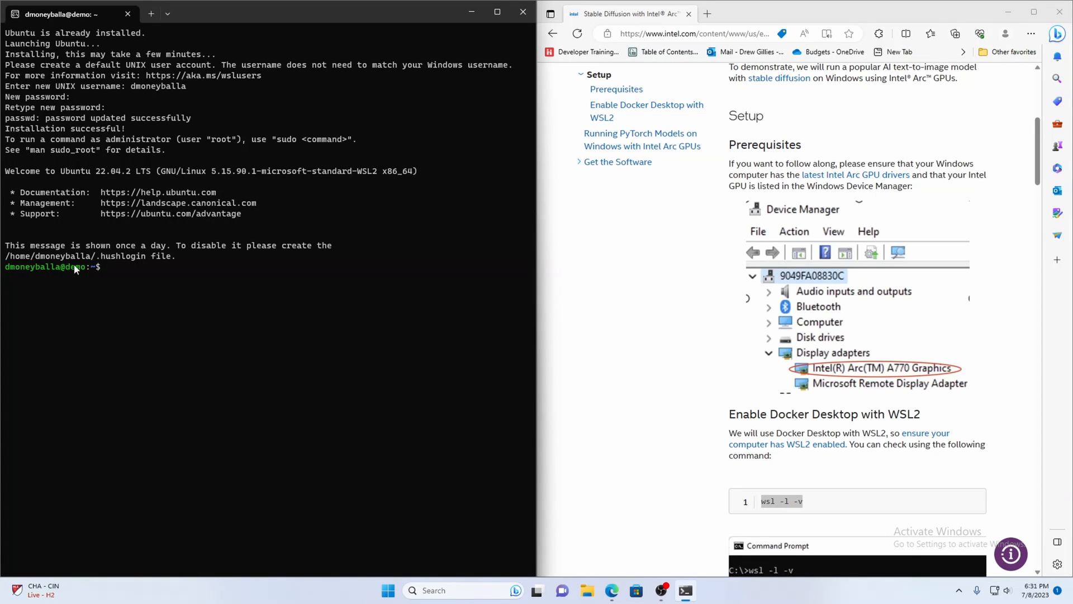
mouse_move(25, 285)
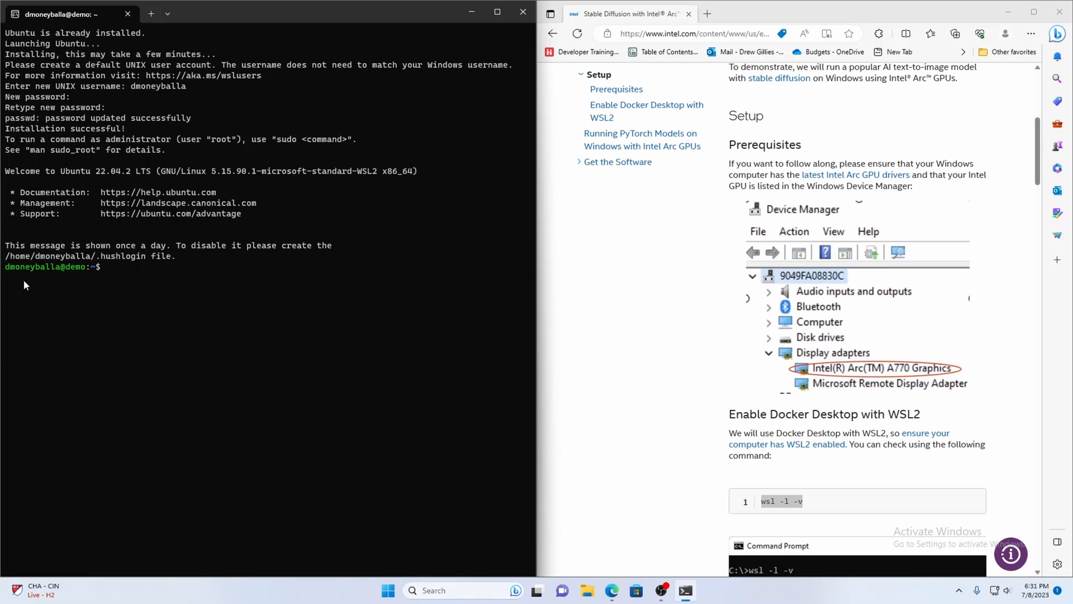
mouse_move(81, 274)
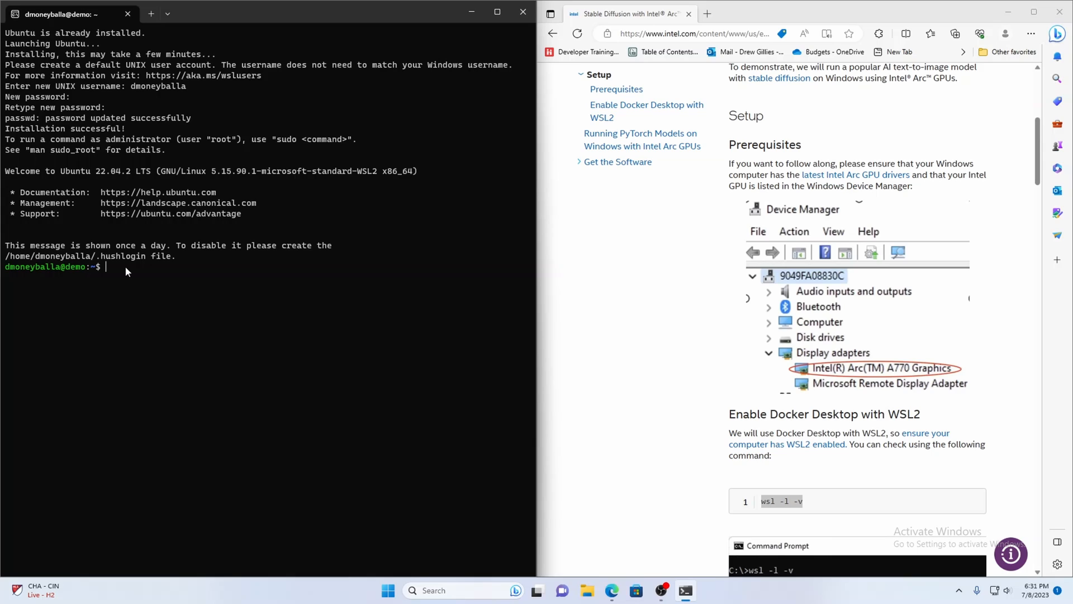
Step: Try ls in the new Ubuntu shell after creating the UNIX user account
type("ls")
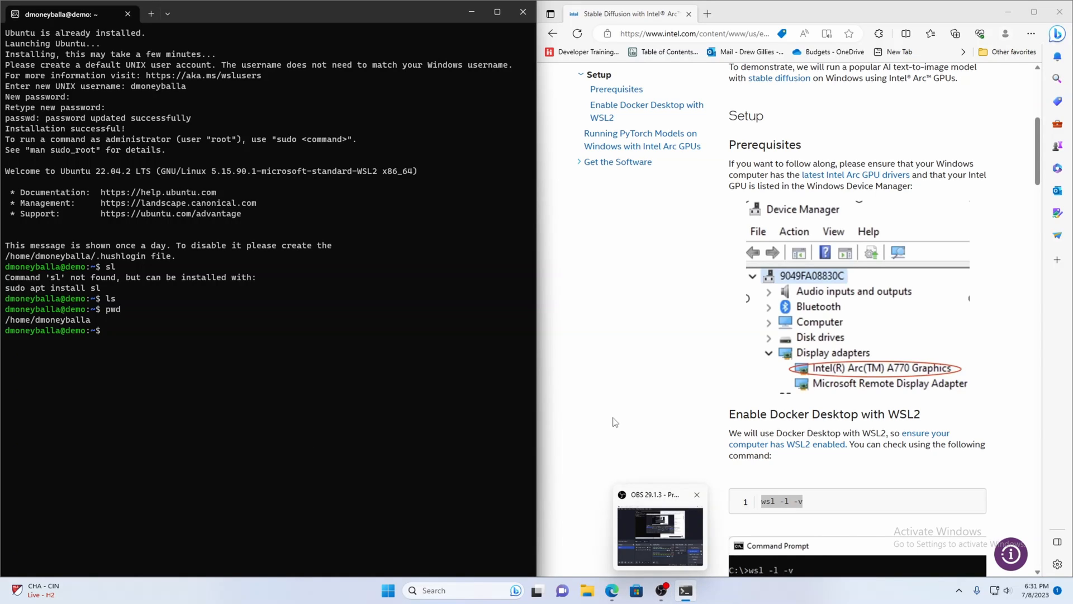
Step: Copy wsl -l -v from the article into a new PowerShell window, showing Ubuntu on WSL 2
scroll("down", 3)
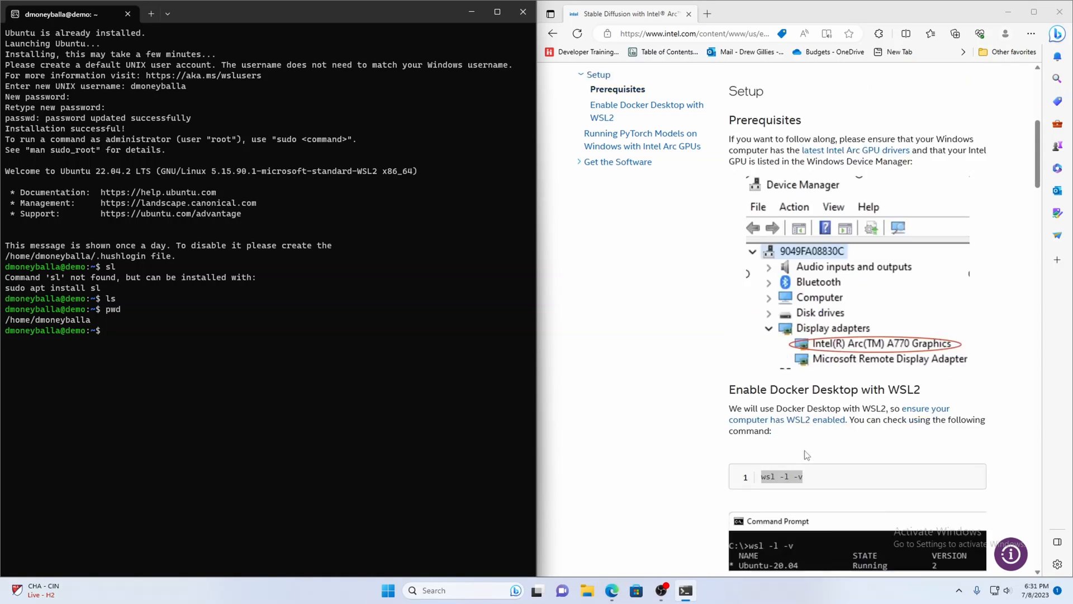
scroll("down", 3)
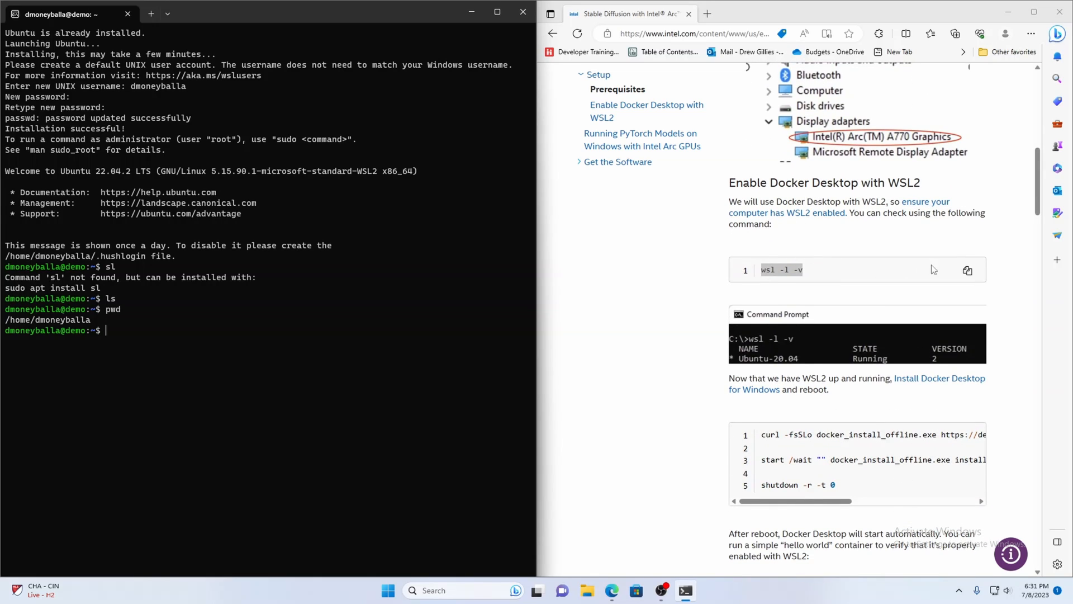
left_click(967, 269)
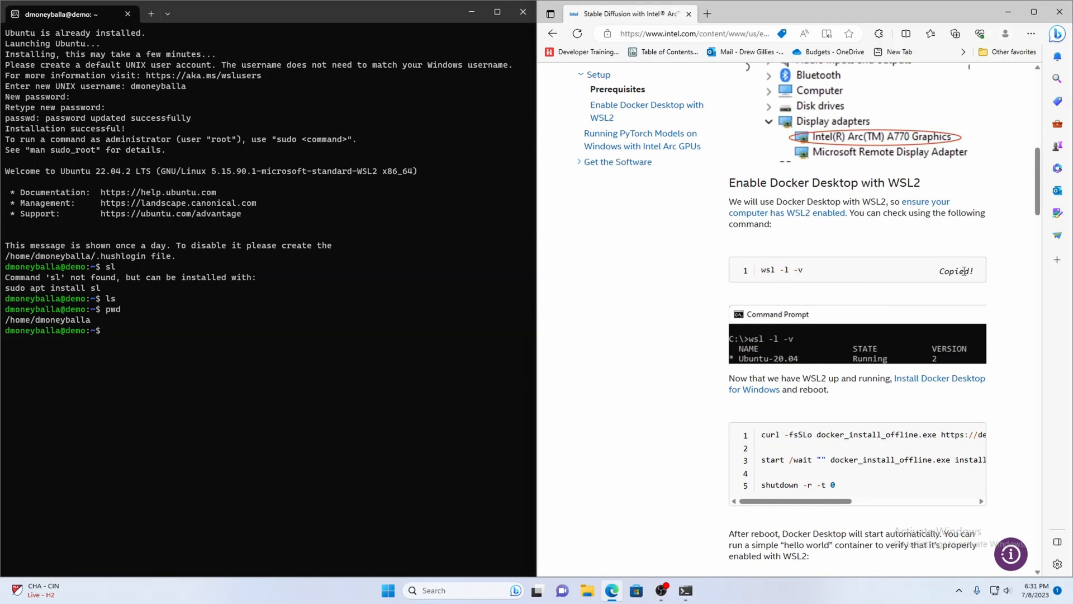
left_click(432, 591)
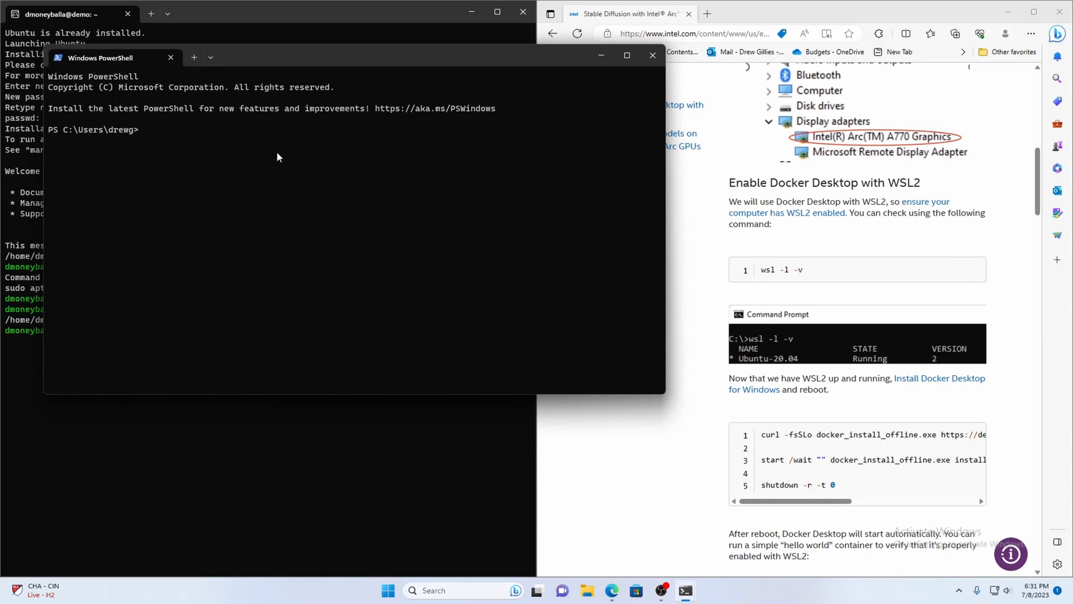
type("wsl -l -v")
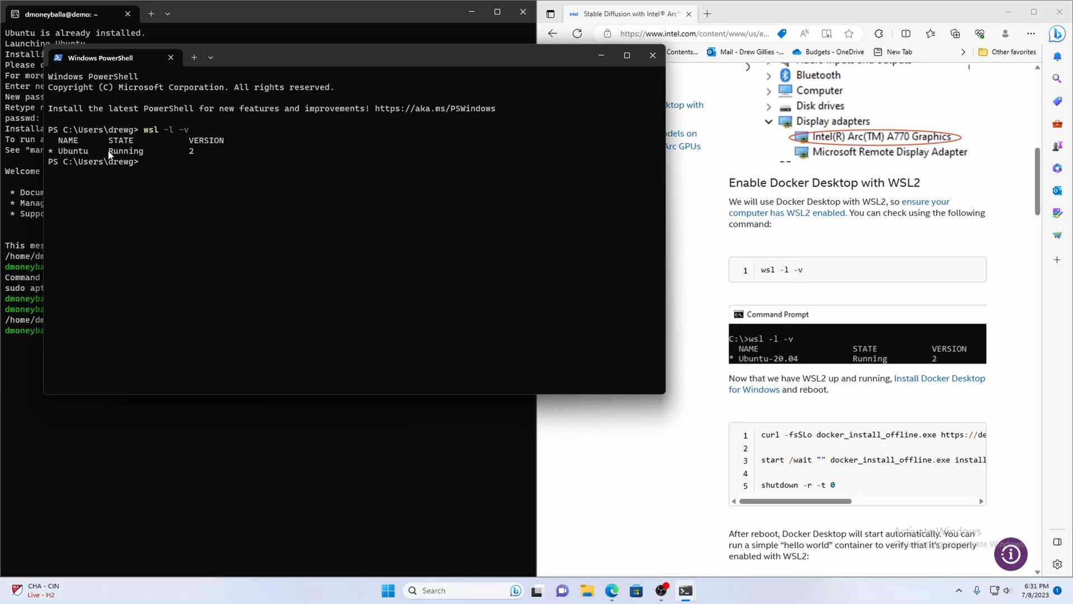
mouse_move(269, 155)
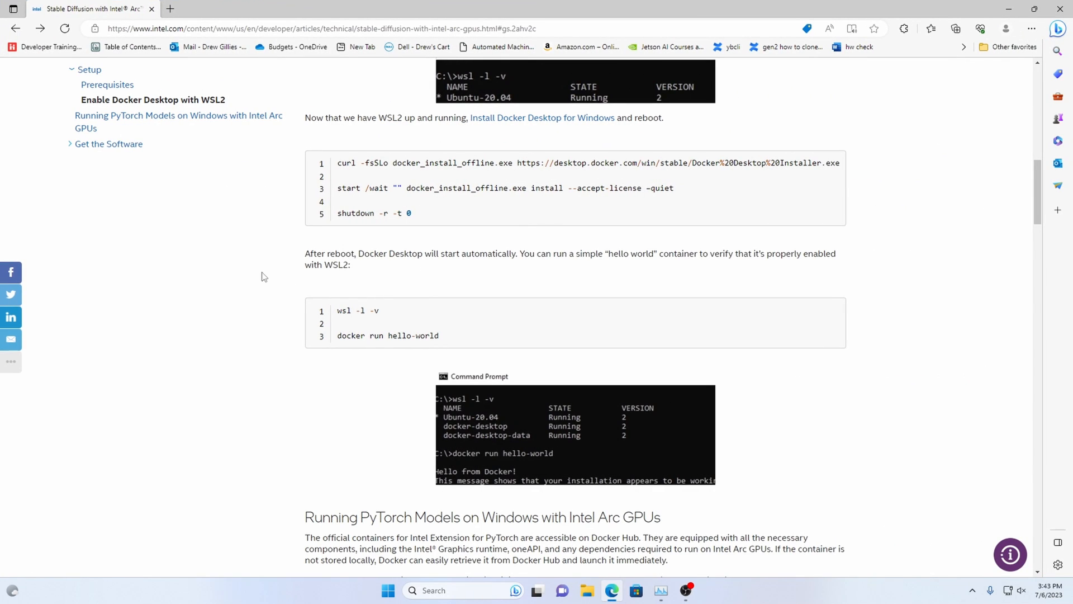
mouse_move(601, 68)
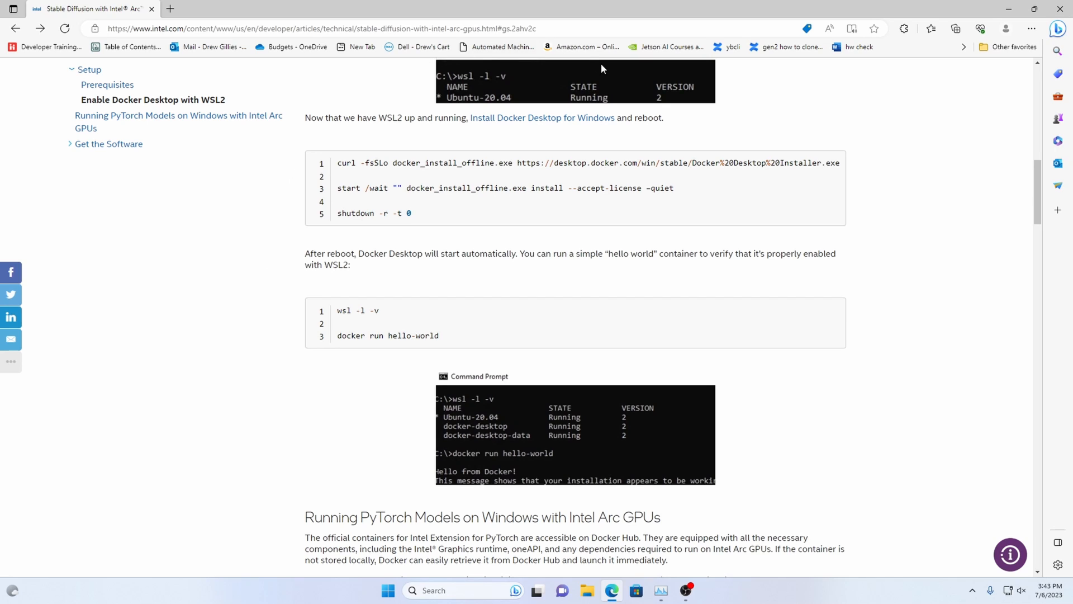
mouse_move(473, 146)
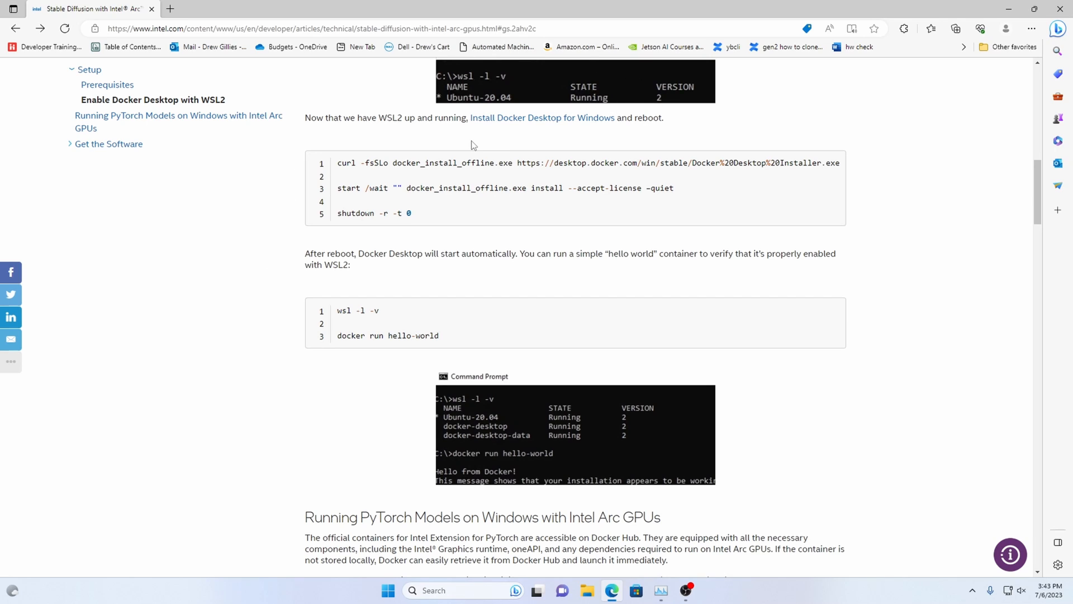
Step: Download Docker Desktop Installer.exe from Docker's Install Docker Desktop on Windows page
left_click(542, 117)
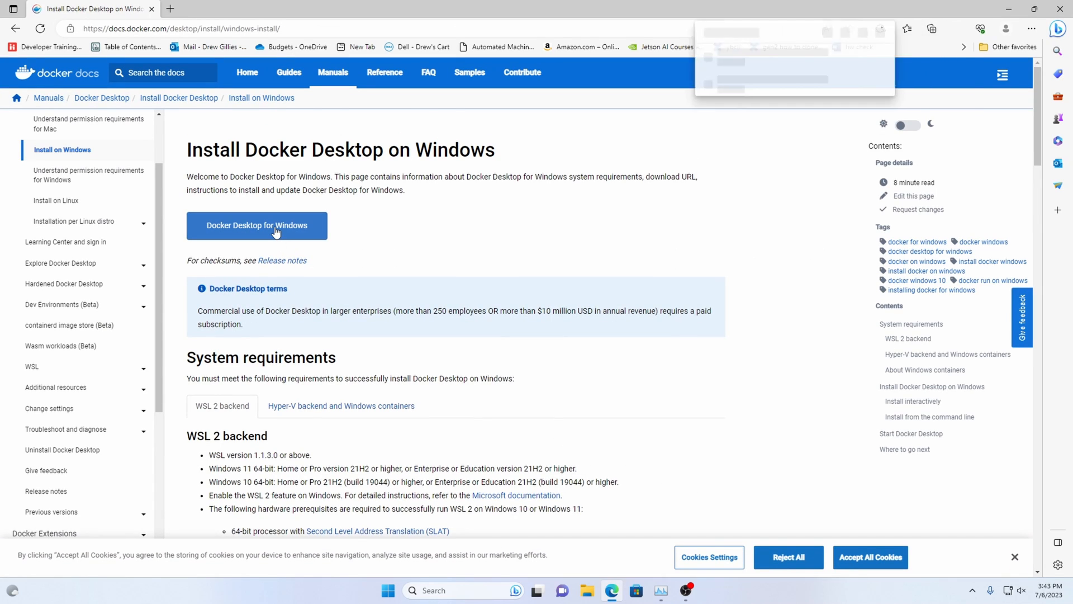
left_click(257, 225)
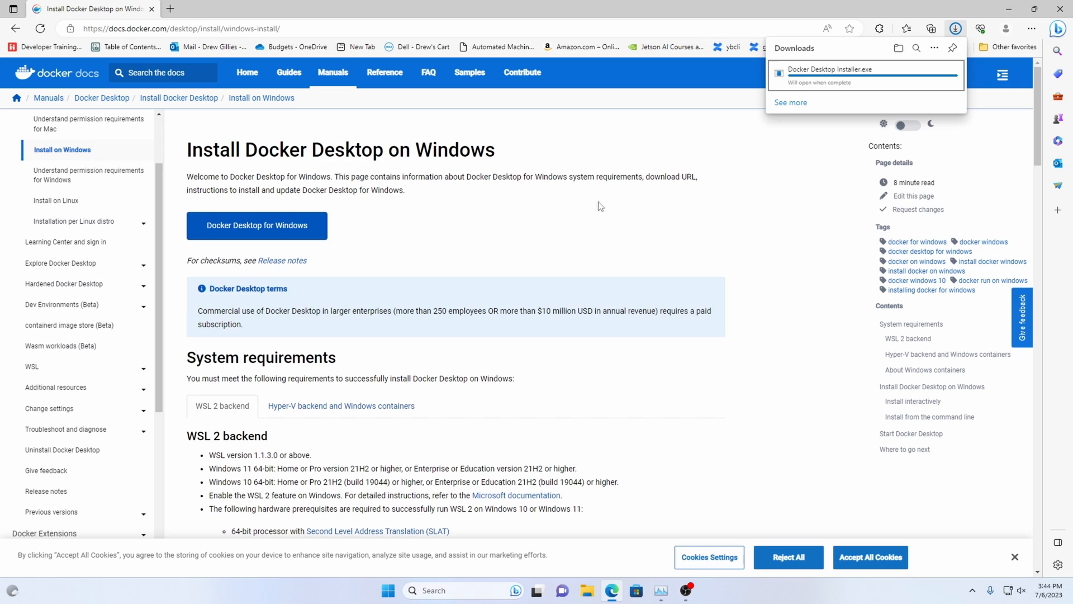
mouse_move(587, 210)
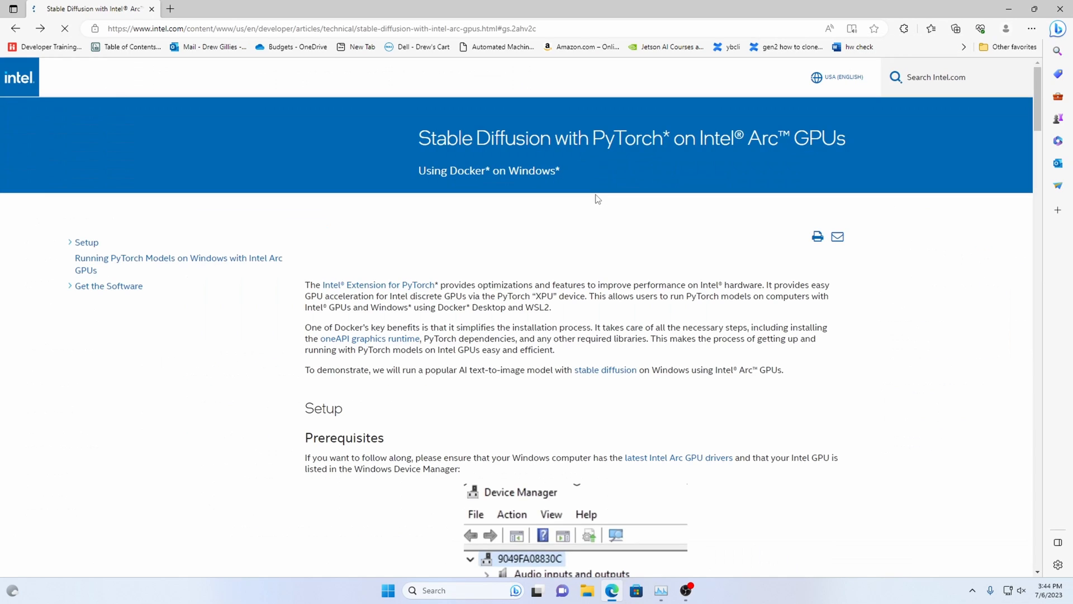
Step: Install Docker Desktop 4.21.1 using WSL 2 instead of Hyper-V, with a desktop shortcut
scroll("down", 3)
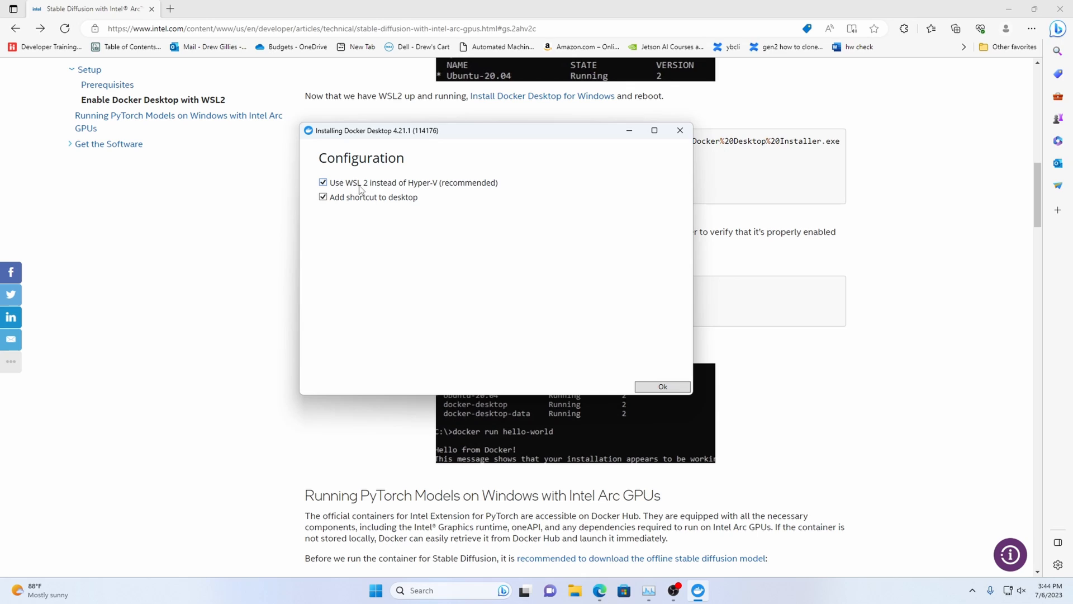
mouse_move(346, 186)
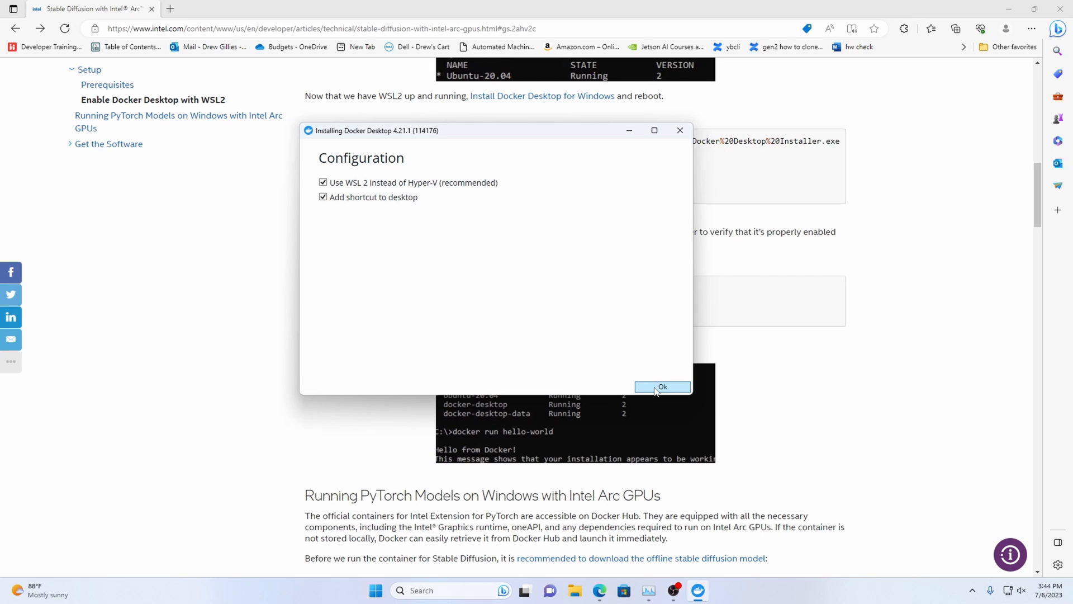
left_click(661, 387)
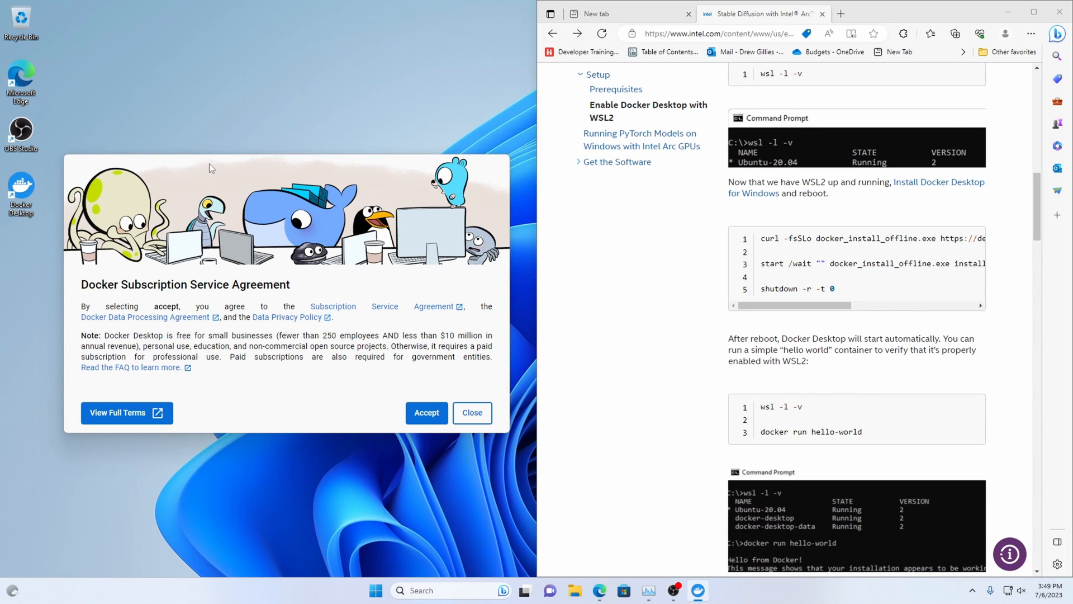
mouse_move(694, 167)
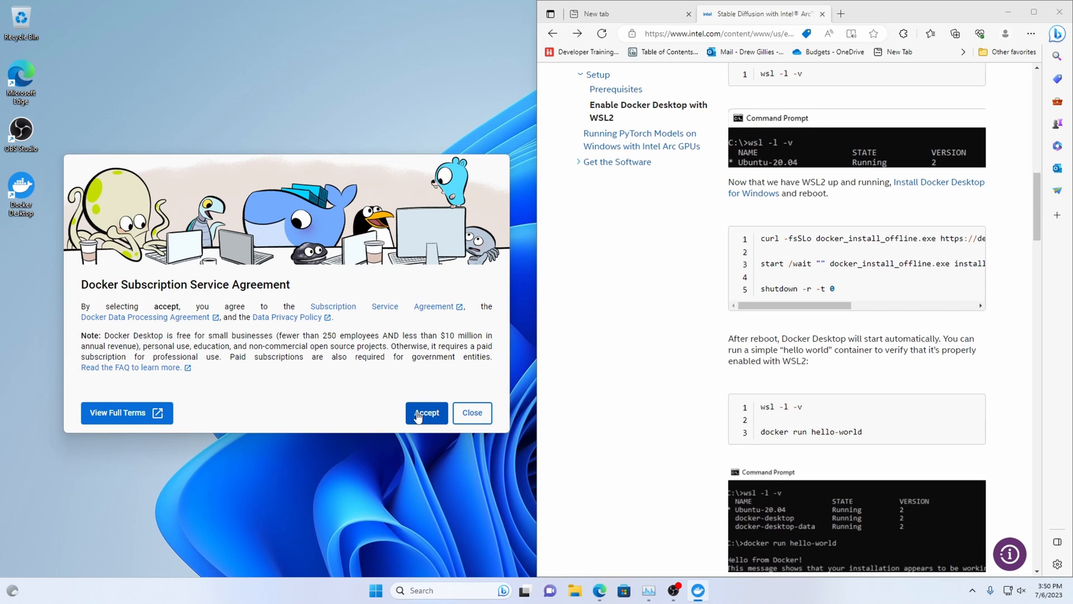
Step: Accept the Docker Subscription Service Agreement to reach the Welcome screen
left_click(426, 412)
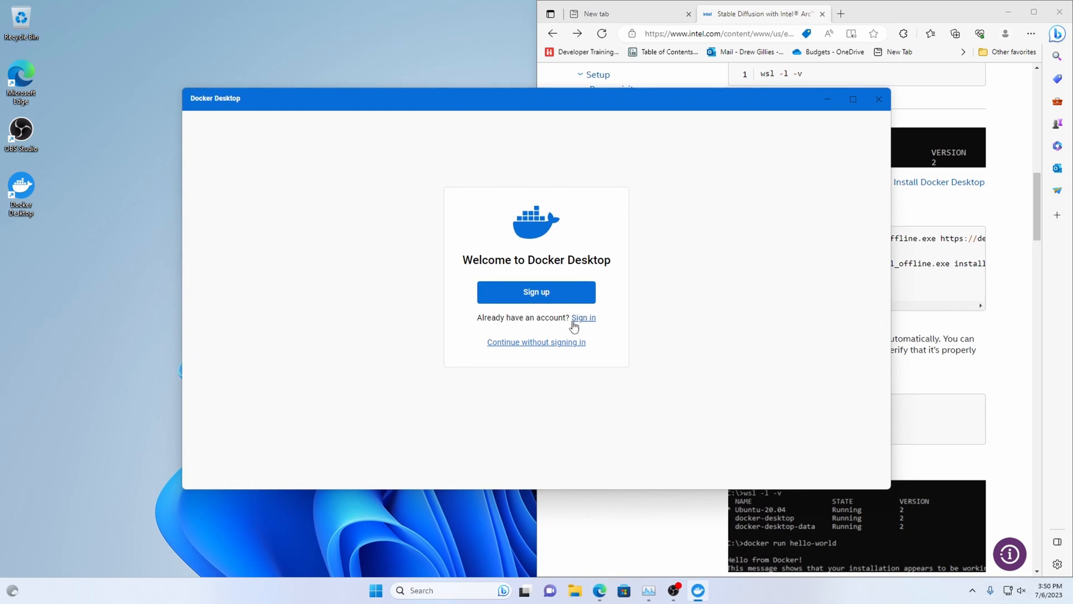
Step: Continue without signing in and skip the work survey so Docker Engine starts
left_click(536, 341)
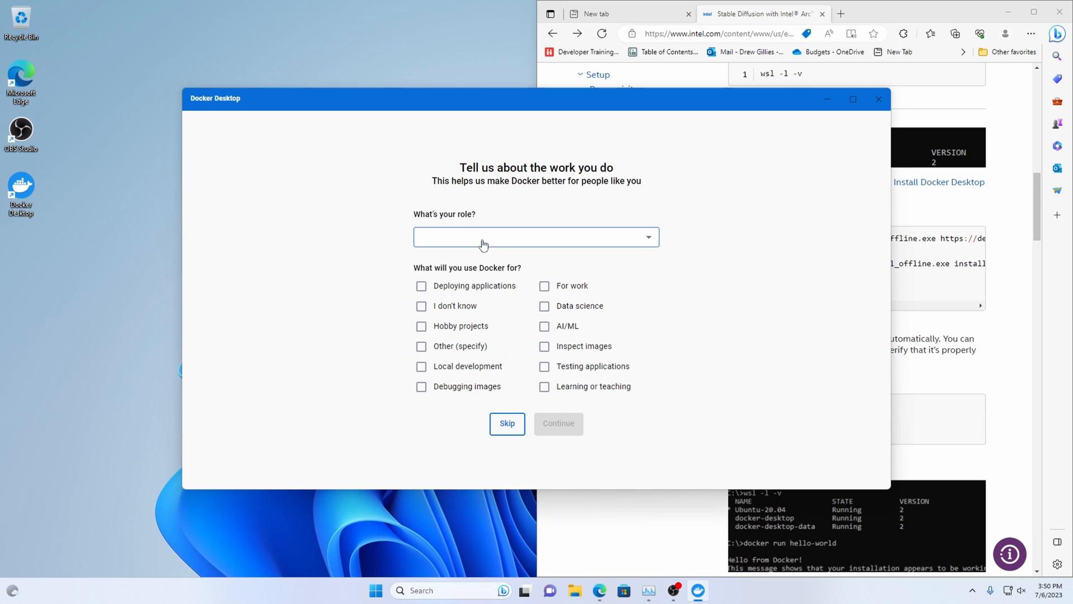
left_click(507, 423)
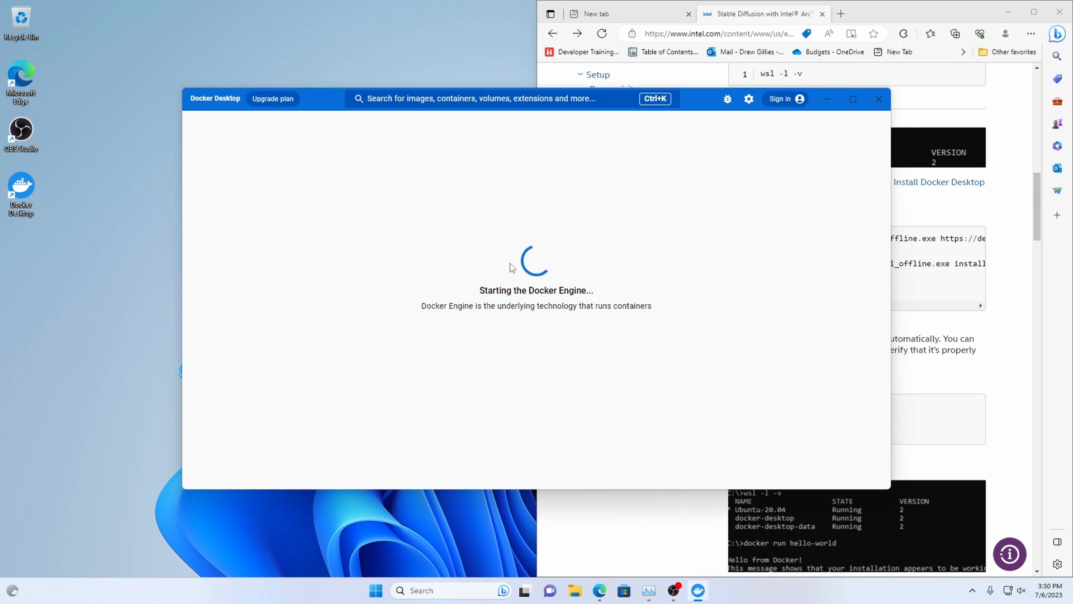
mouse_move(546, 235)
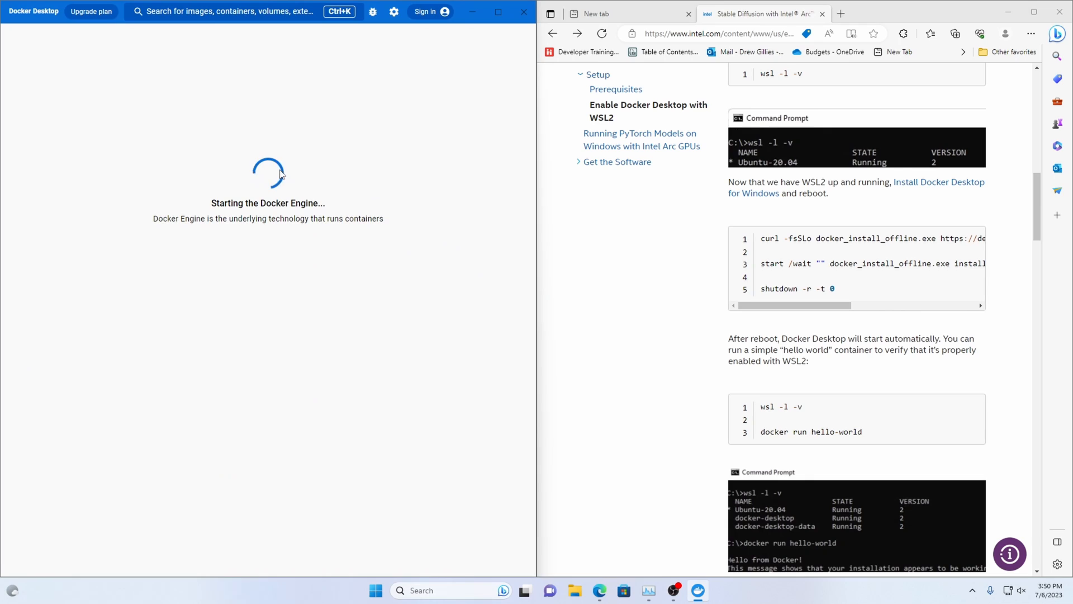
mouse_move(613, 377)
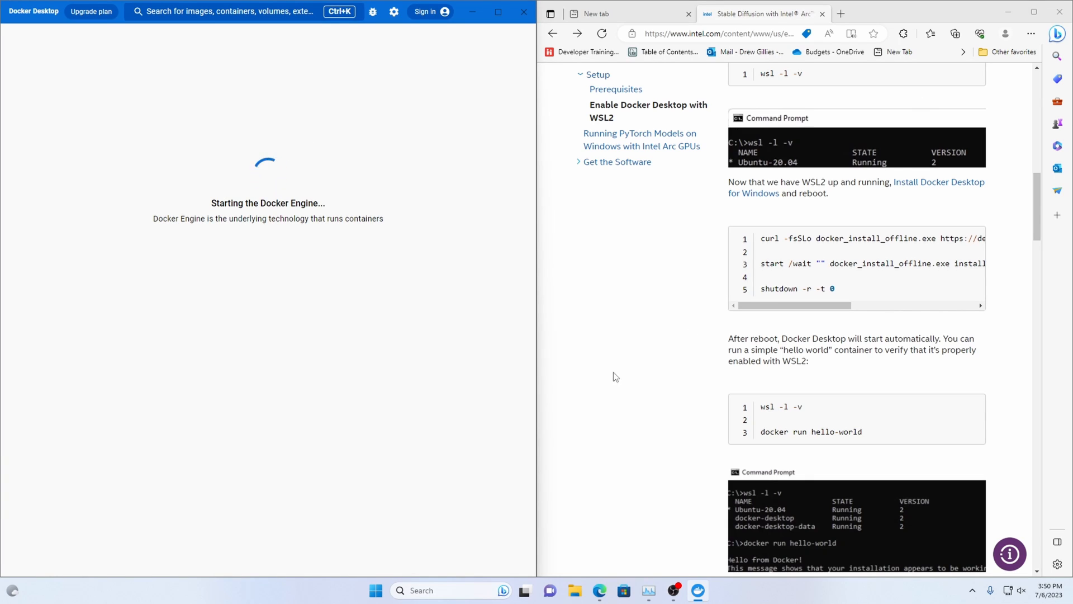
mouse_move(611, 373)
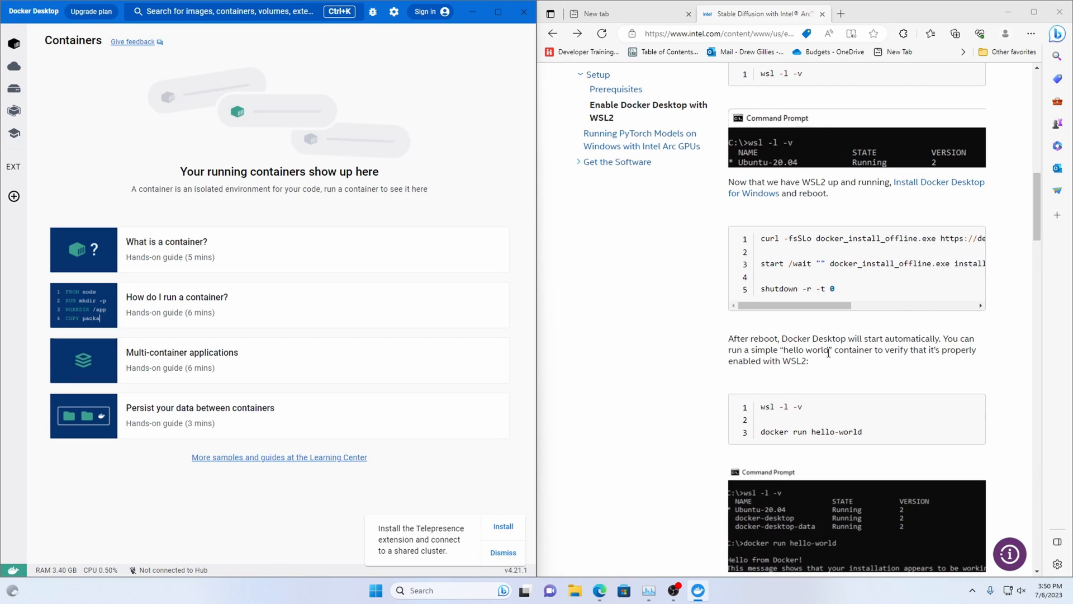
mouse_move(807, 414)
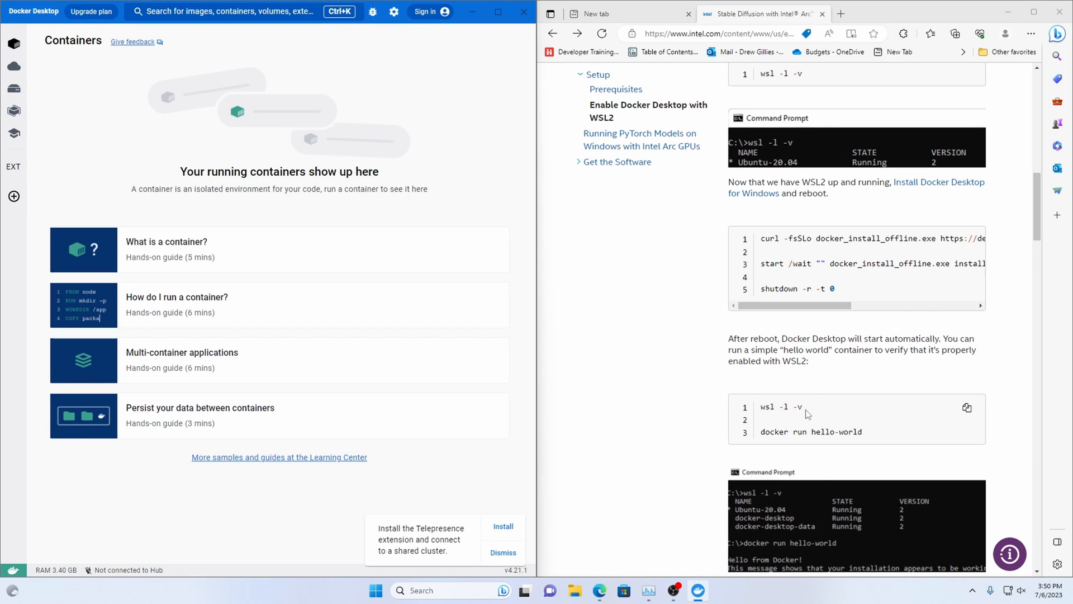
Step: In Terminal, confirm docker-desktop runs on WSL 2 and docker run hello-world succeeds
double_click(781, 407)
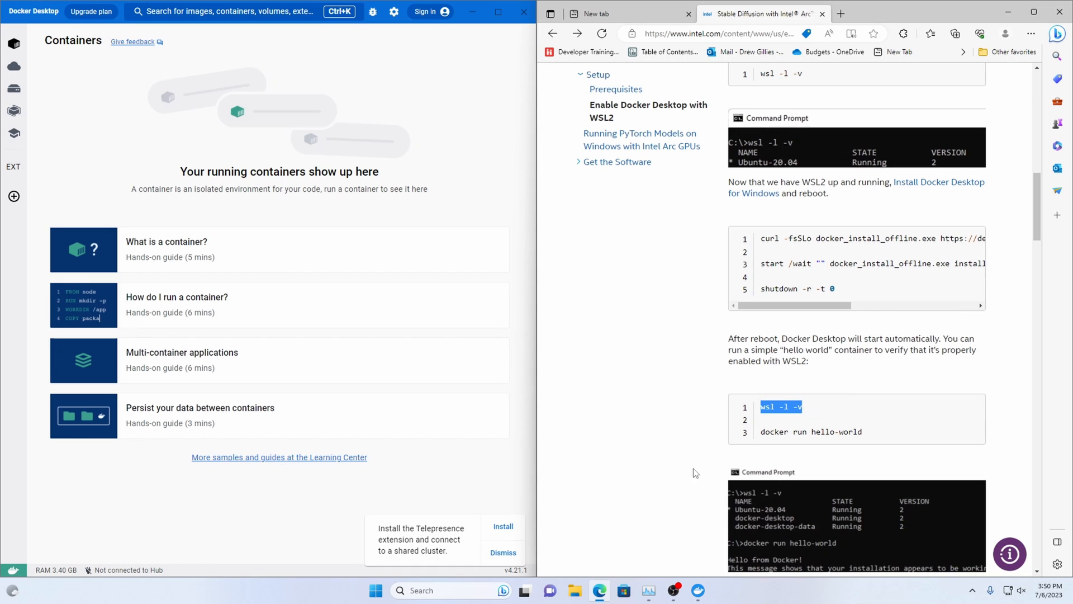
type("terminal")
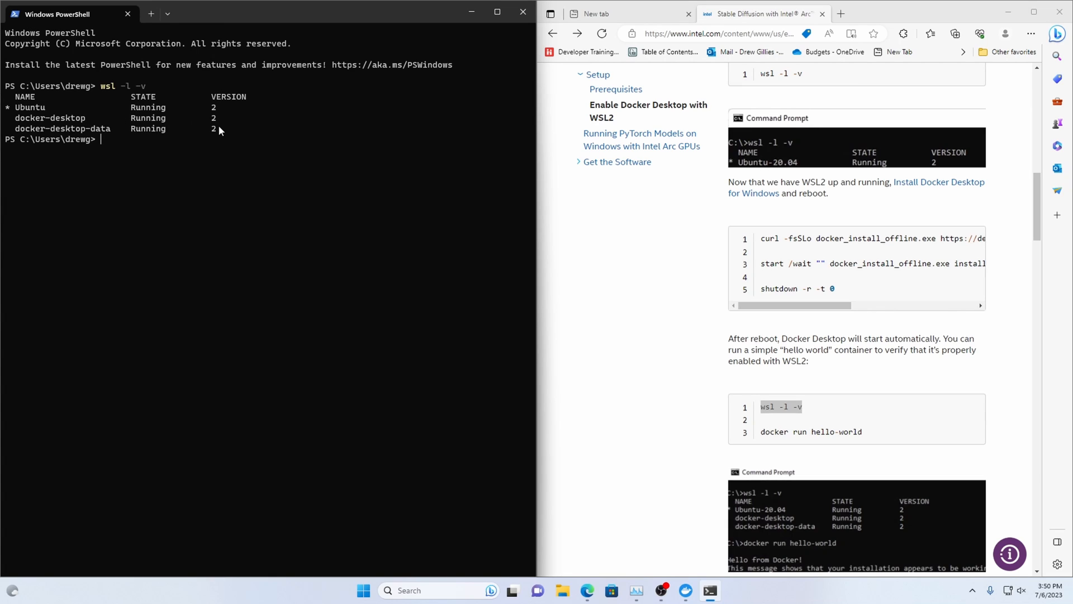
mouse_move(835, 407)
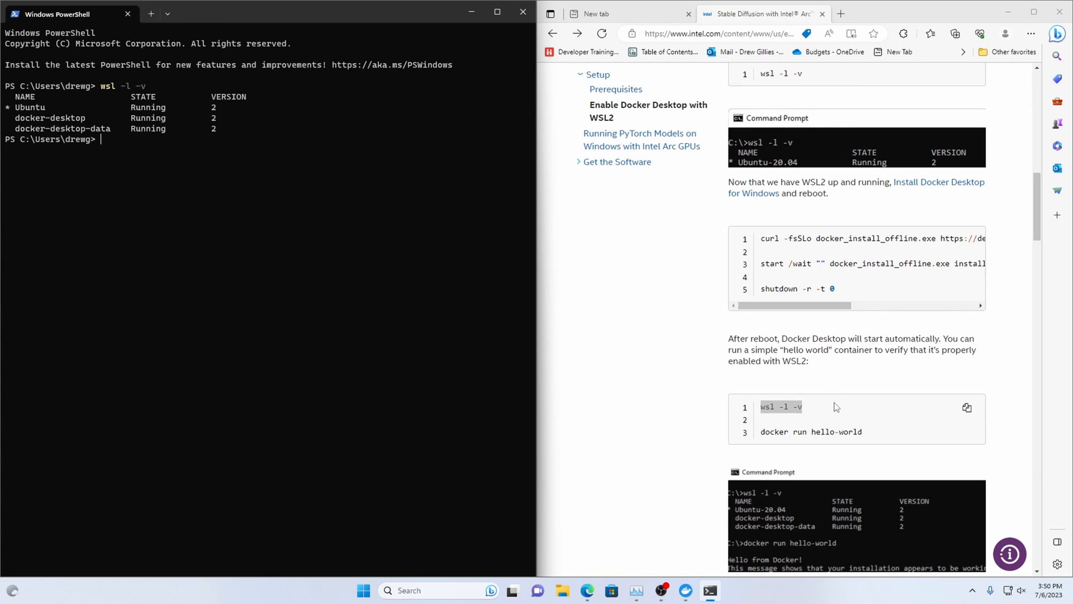
left_click(762, 437)
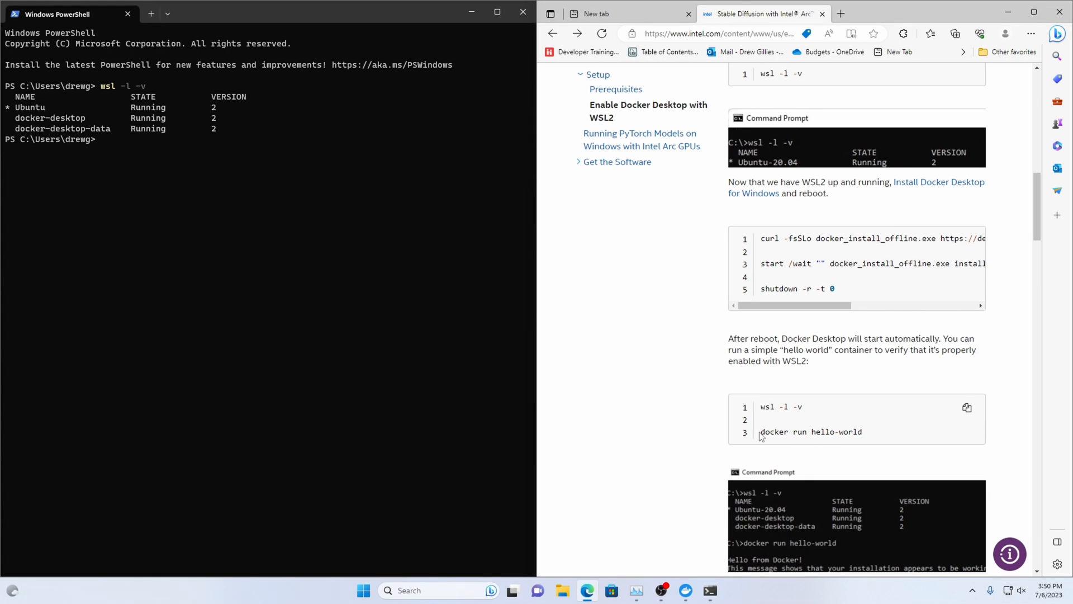
double_click(810, 432)
type("docker run hello-world")
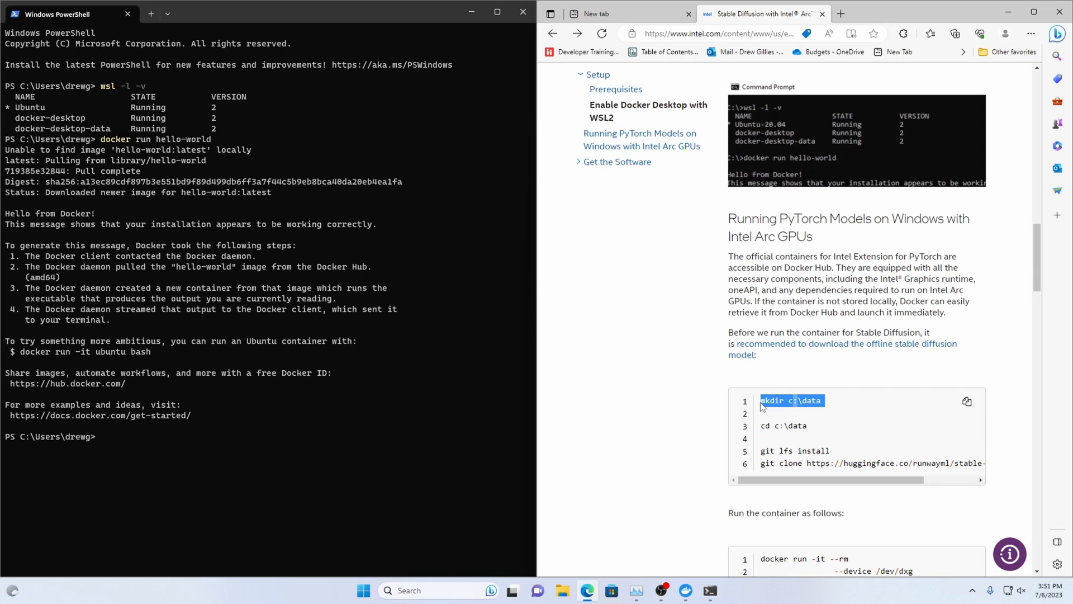
Step: Create and enter c:\data, then attempt git lfs install, which fails without git
type("mkdir c:\\data")
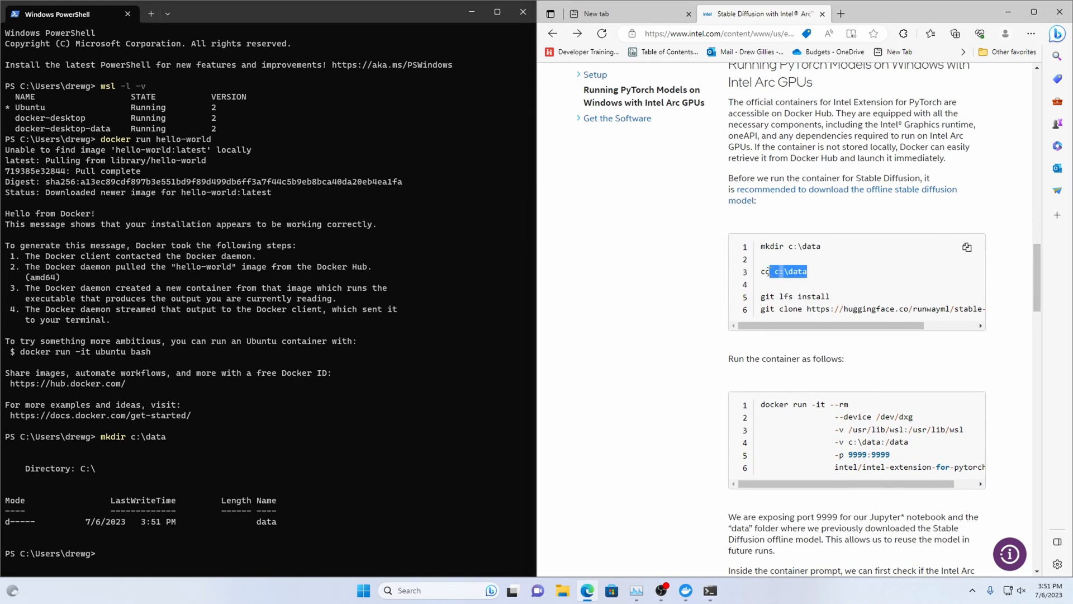
type("cd c:\\data")
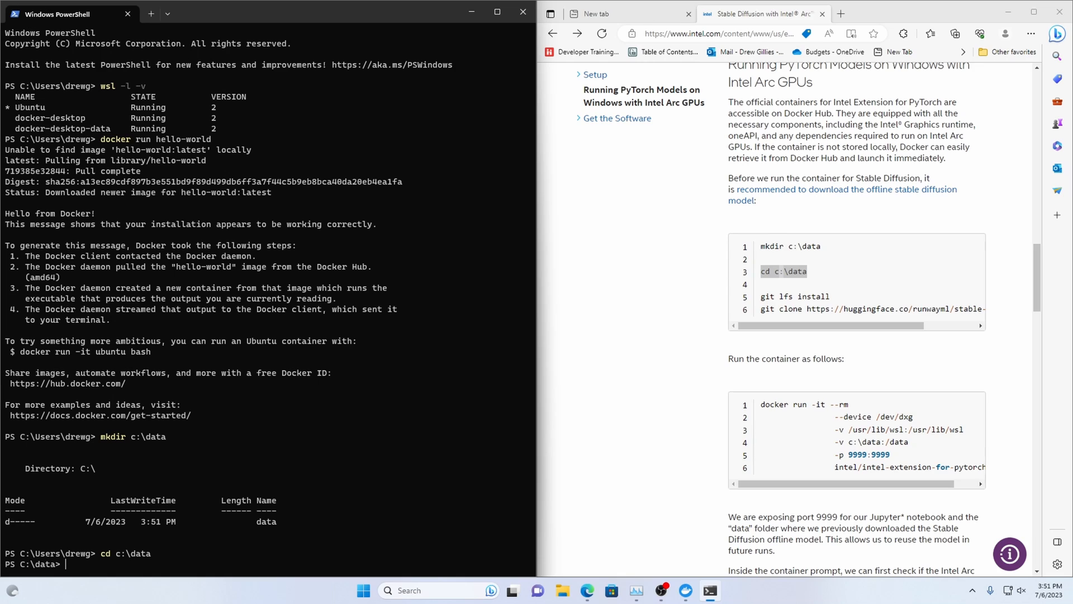
mouse_move(823, 289)
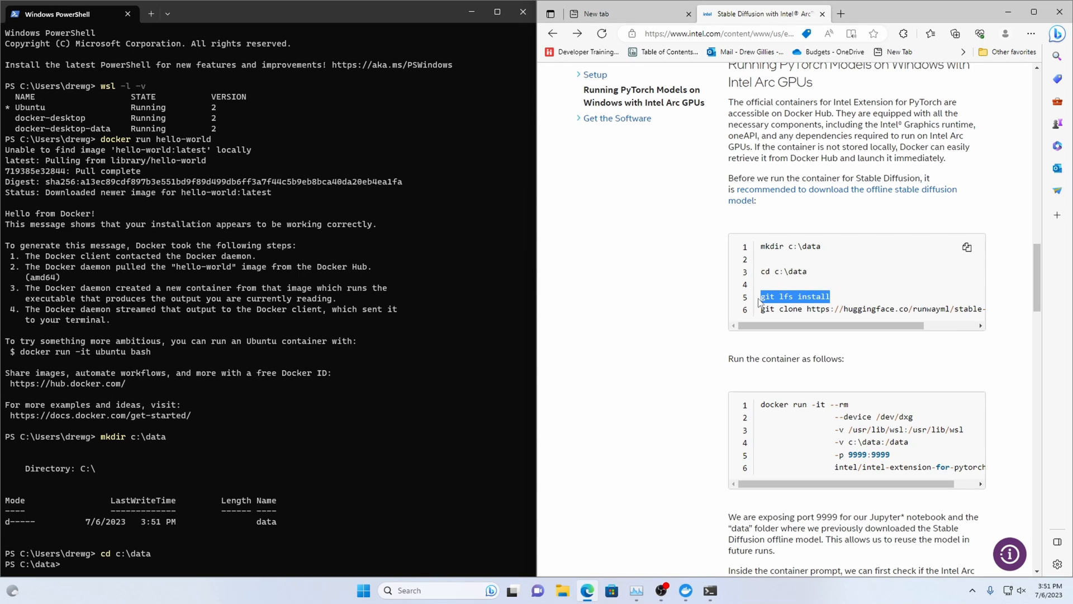
type("git lfs install")
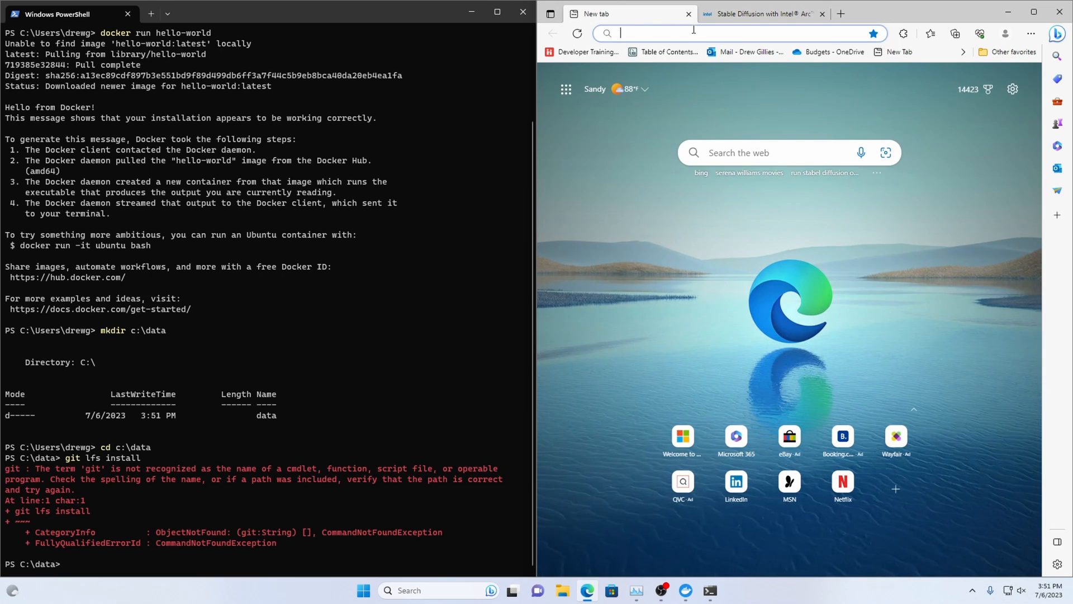
Step: Search 'git windows', download the 64-bit Git for Windows 2.41.0 installer and launch it
type("git")
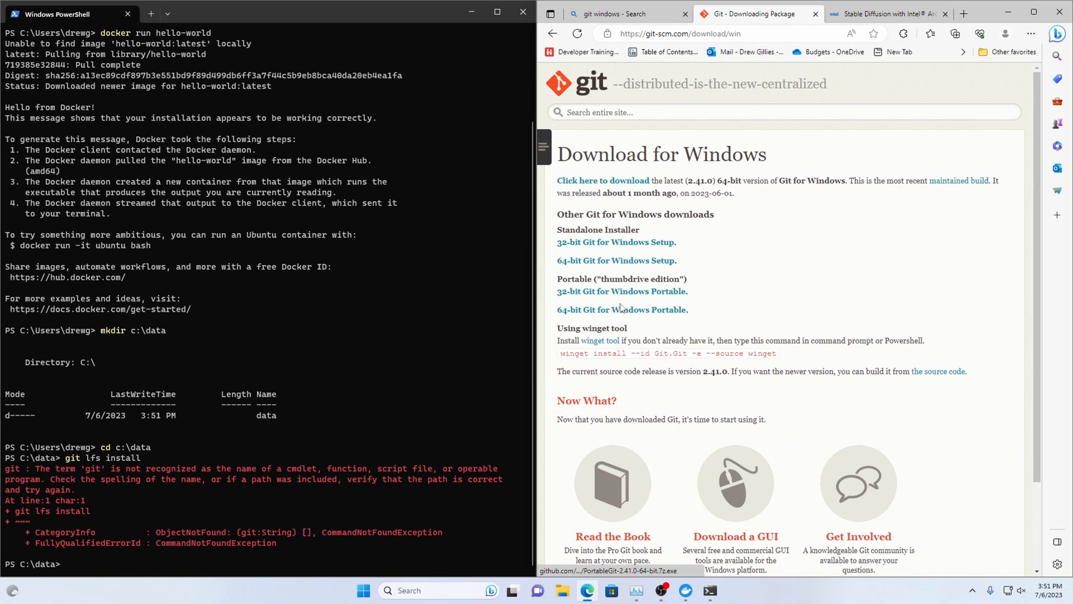
left_click(954, 33)
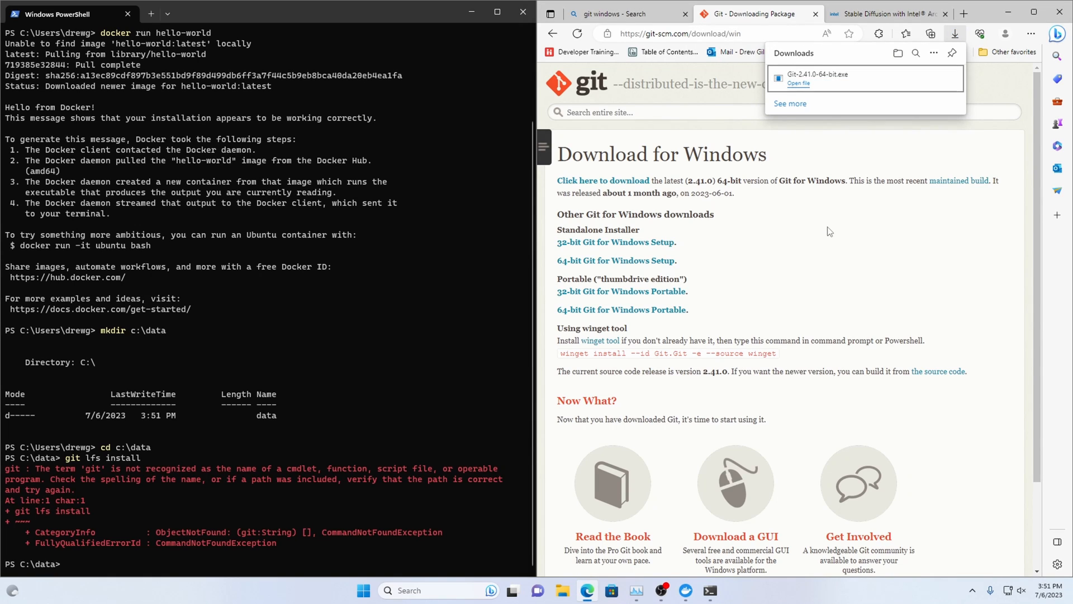
left_click(798, 83)
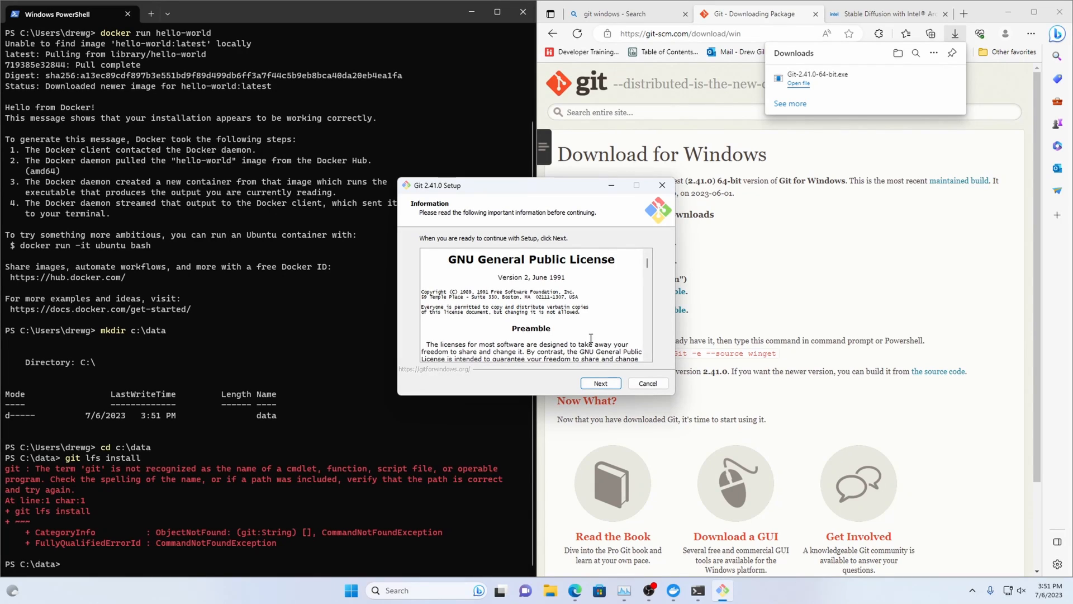
Step: Accept the license and keep Vim, OpenSSH, Windows line endings and Credential Manager defaults
left_click(598, 383)
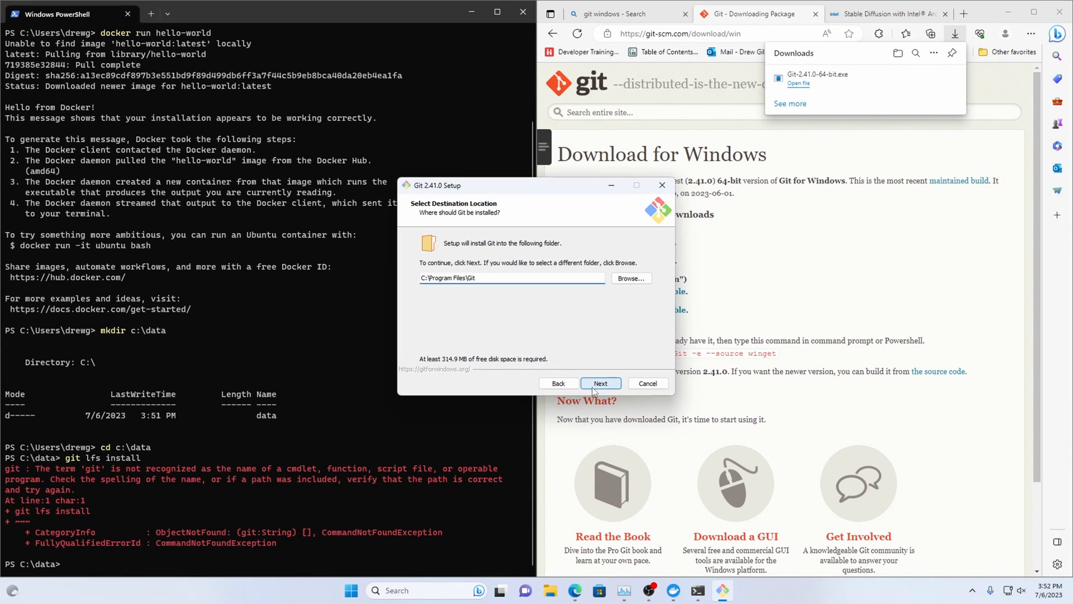
left_click(600, 382)
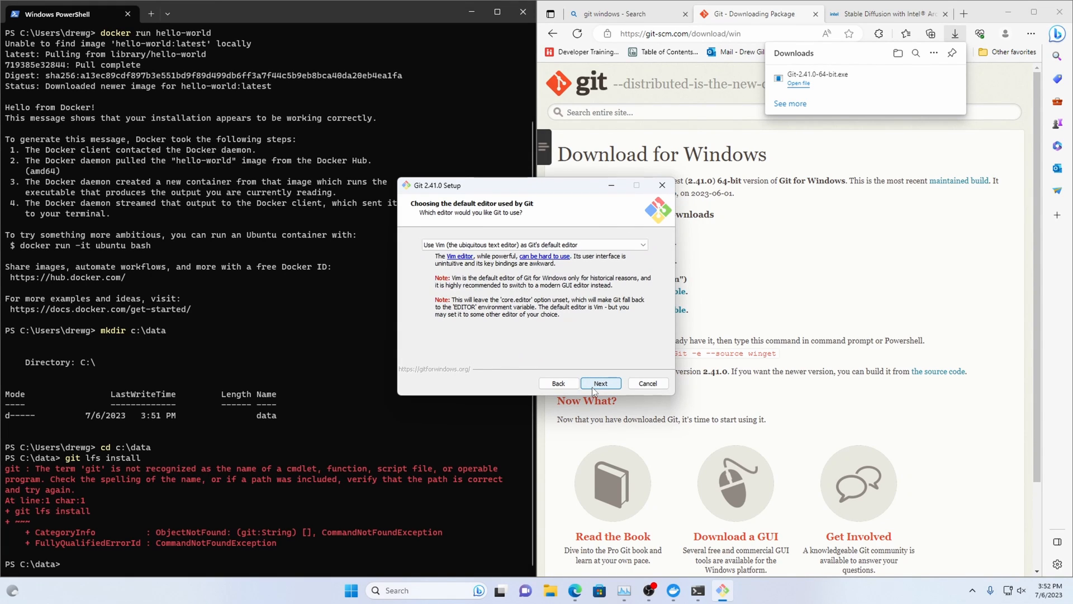
left_click(599, 384)
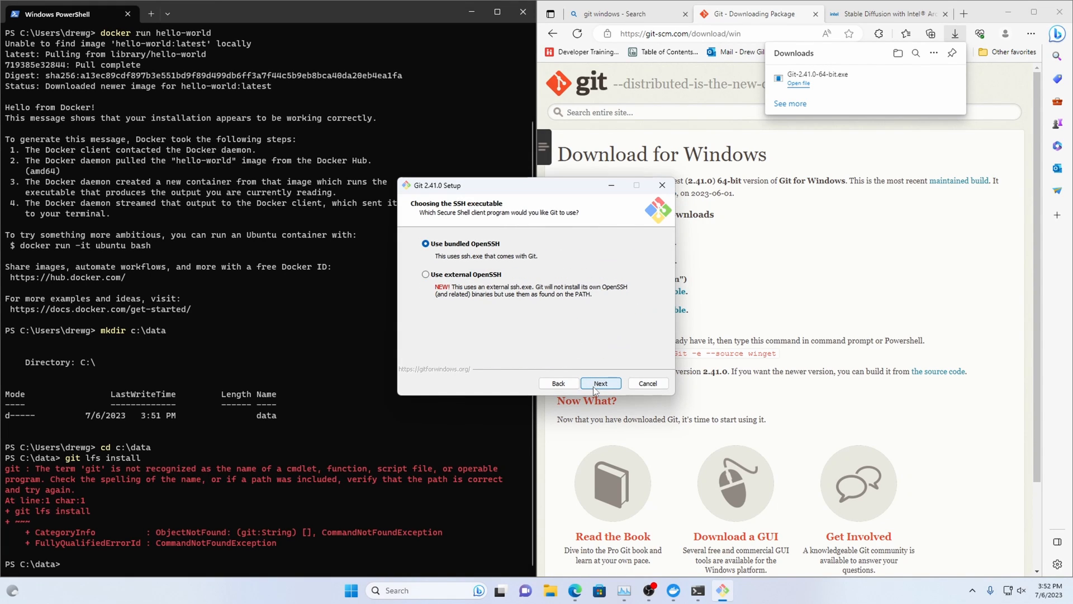
left_click(600, 382)
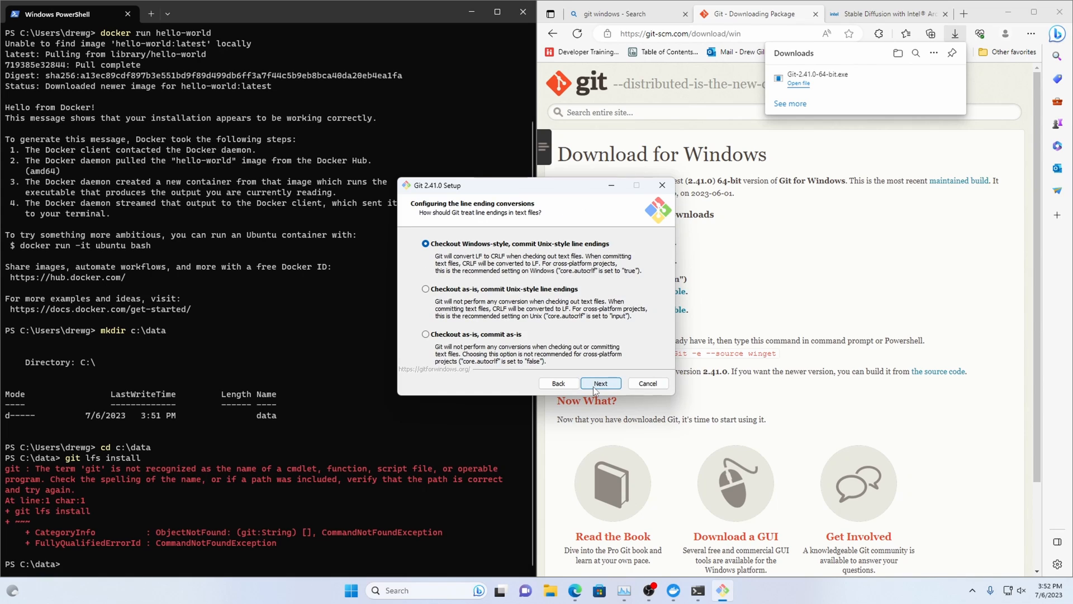
left_click(600, 382)
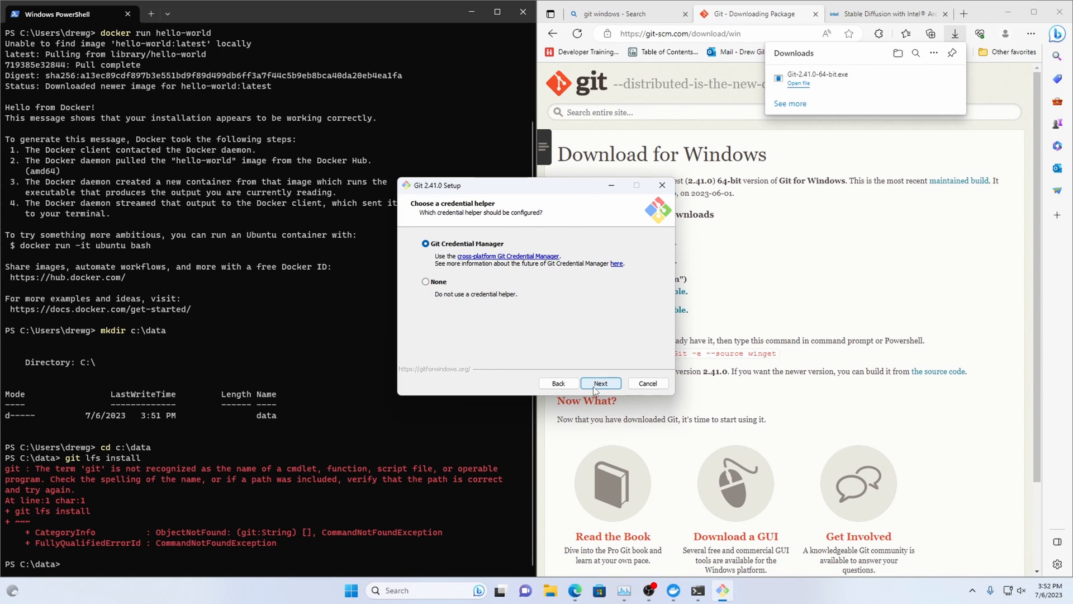
left_click(600, 383)
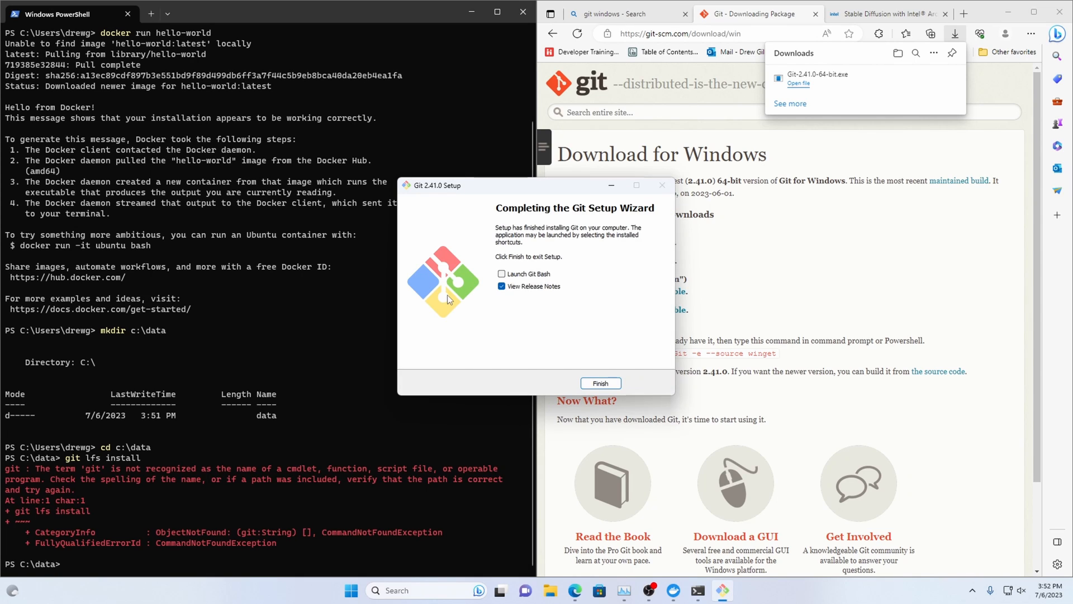
left_click(600, 383)
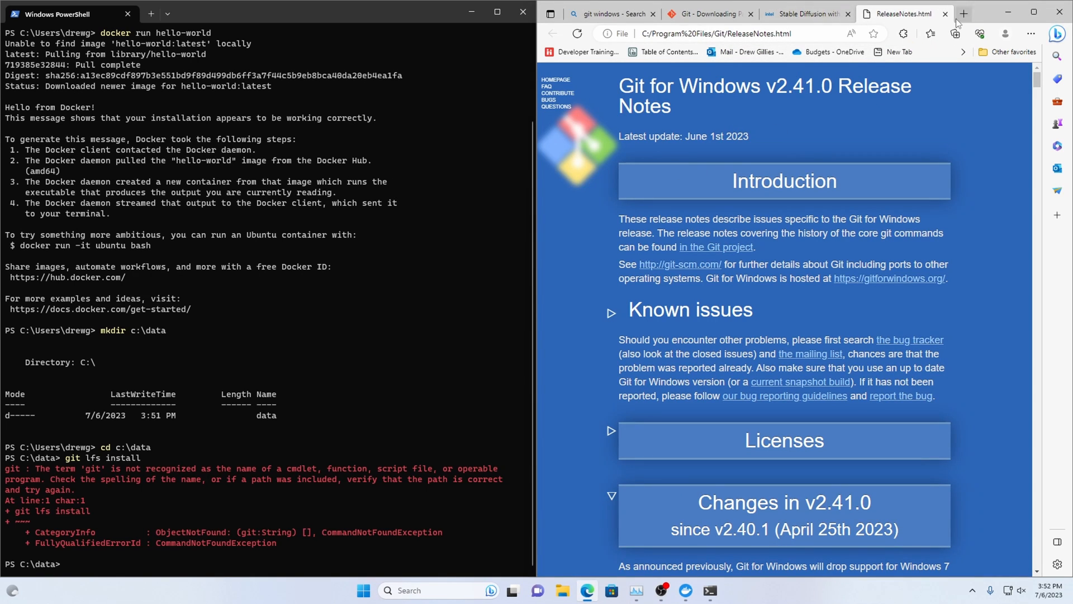
Step: Close the Git release notes tab and bring up a fresh PowerShell window
left_click(808, 14)
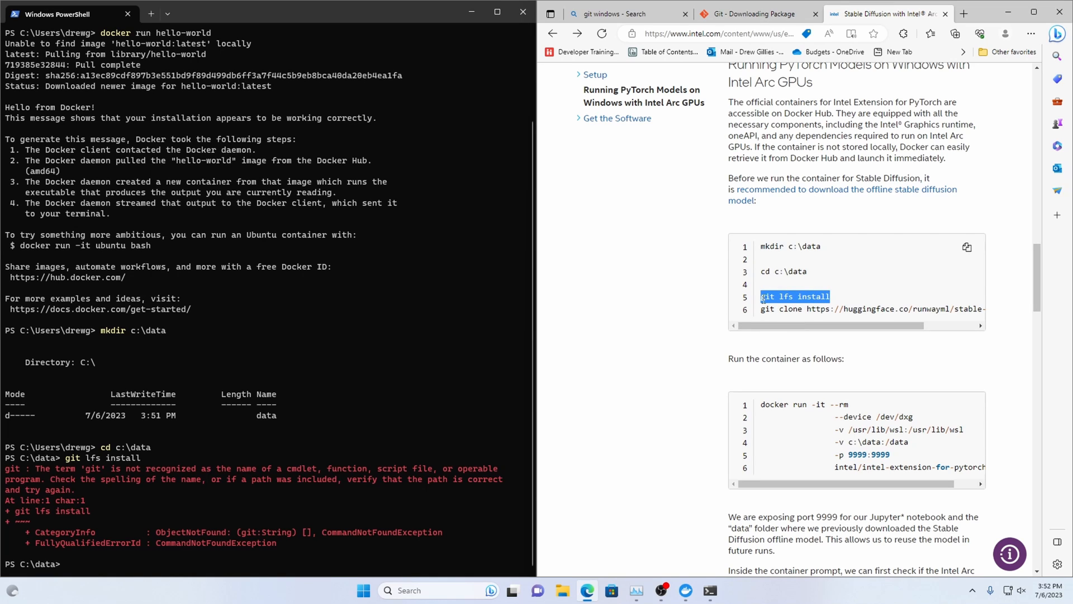
mouse_move(240, 470)
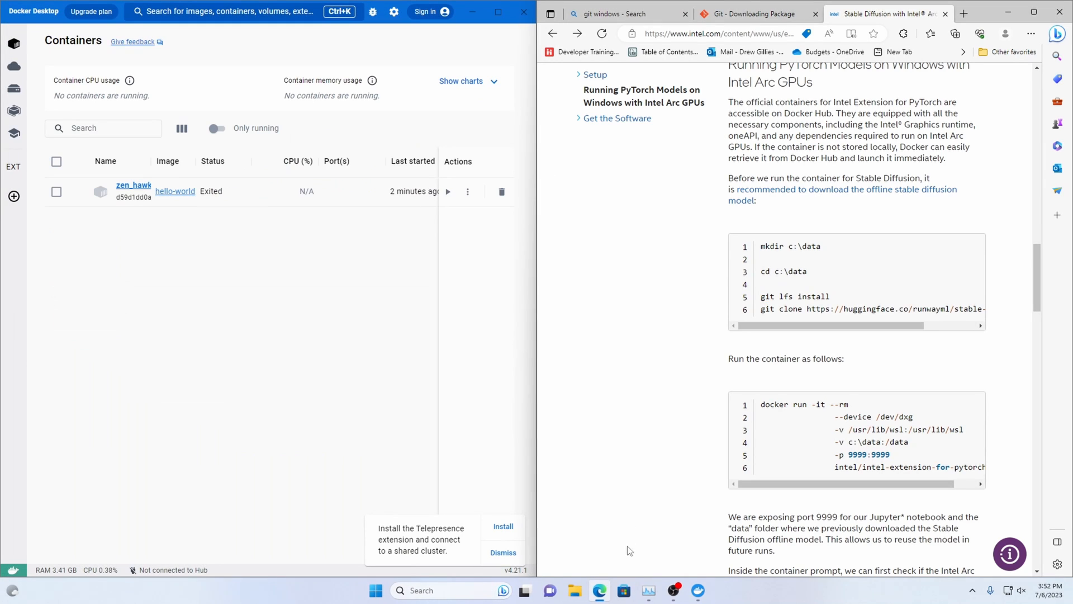
left_click(420, 590)
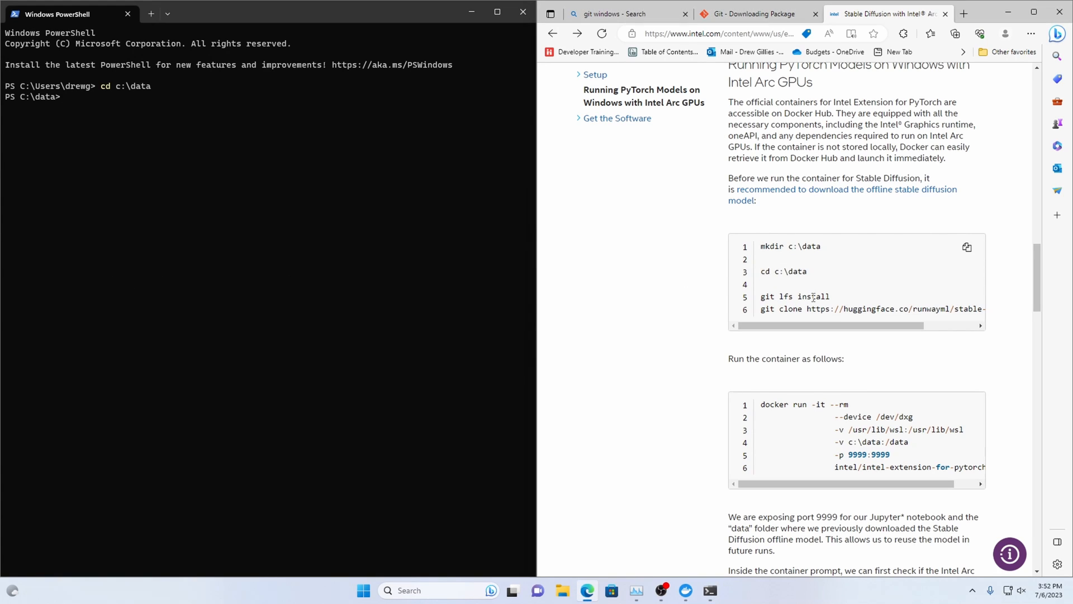
Step: Run 'git lfs install', then clone huggingface.co/runwayml/stable-diffusion-v1-5
double_click(795, 296)
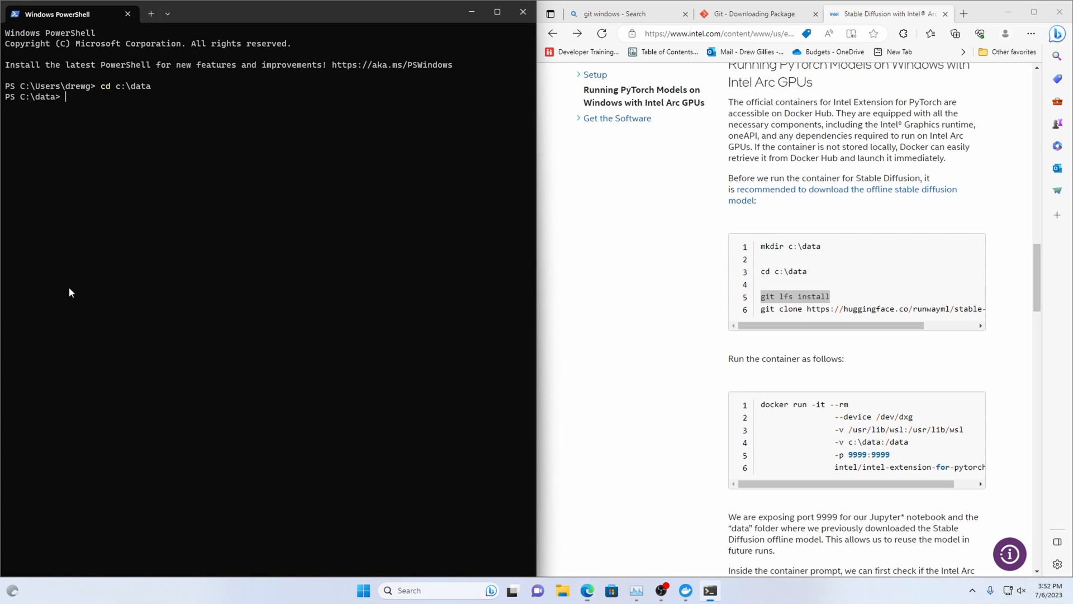
type("git lfs install")
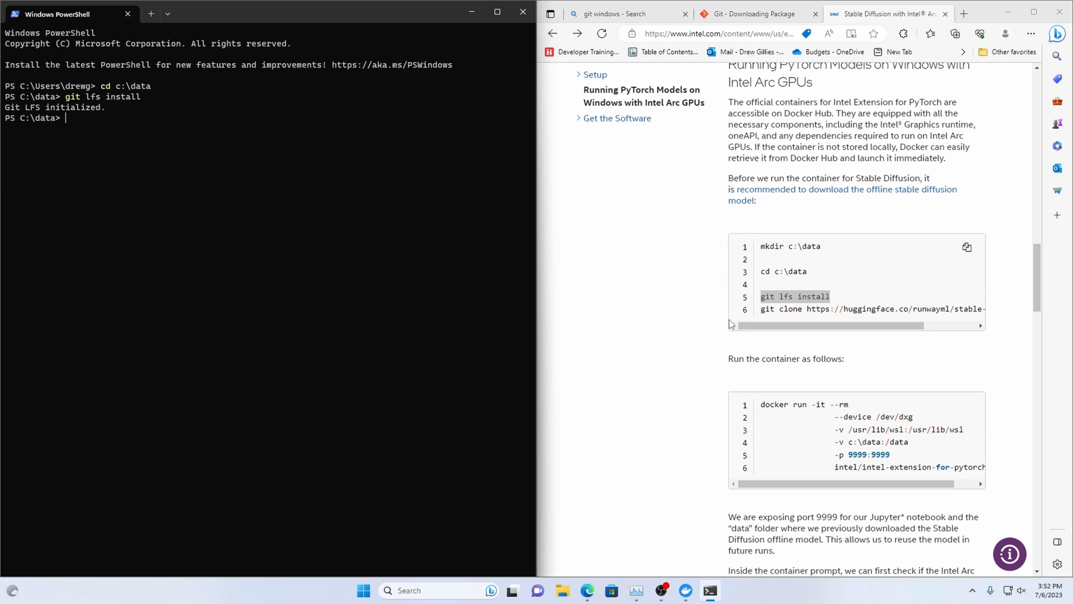
mouse_move(763, 313)
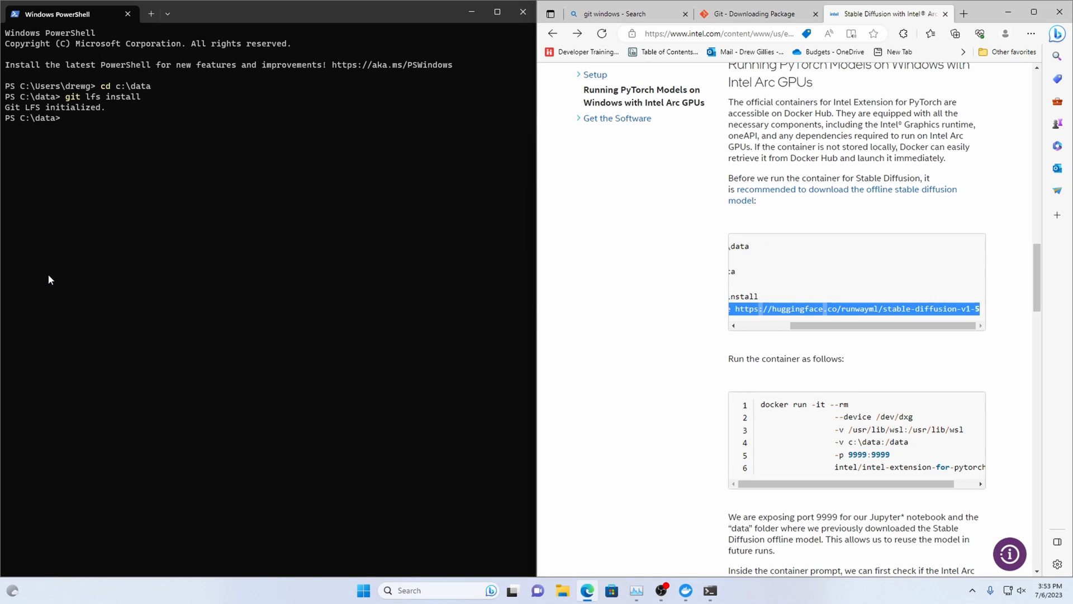
type("git clone https://huggingface.co/runwayml/stable-diffusion-v1-5")
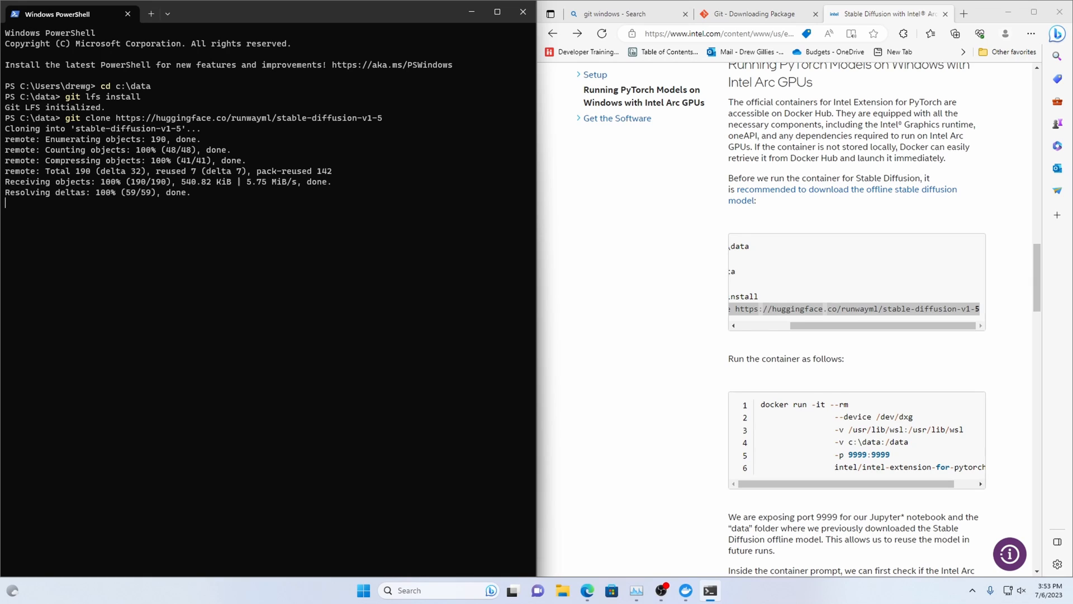
mouse_move(59, 275)
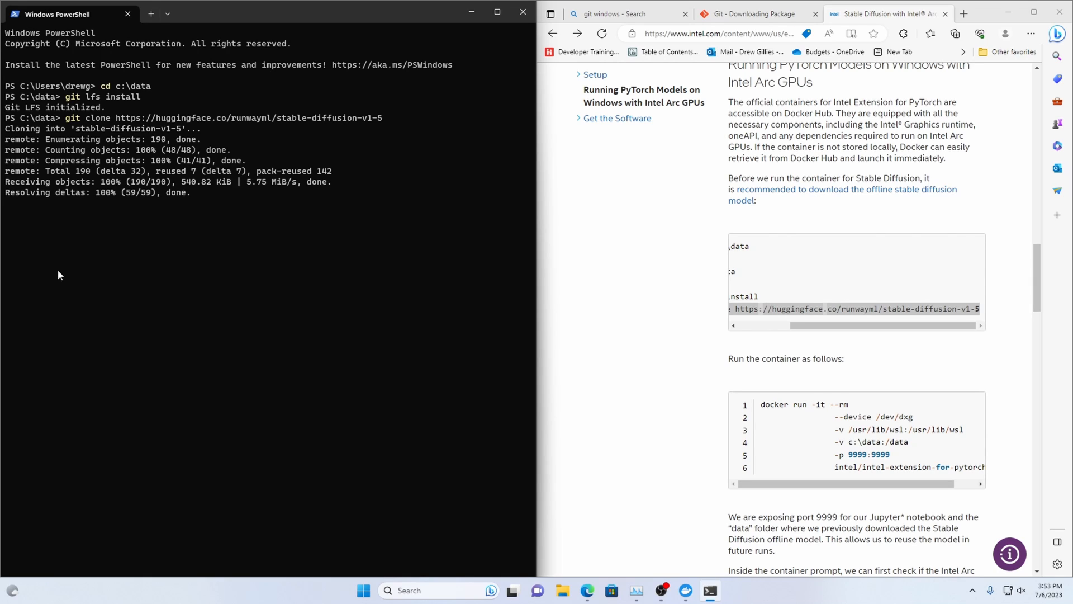
mouse_move(84, 211)
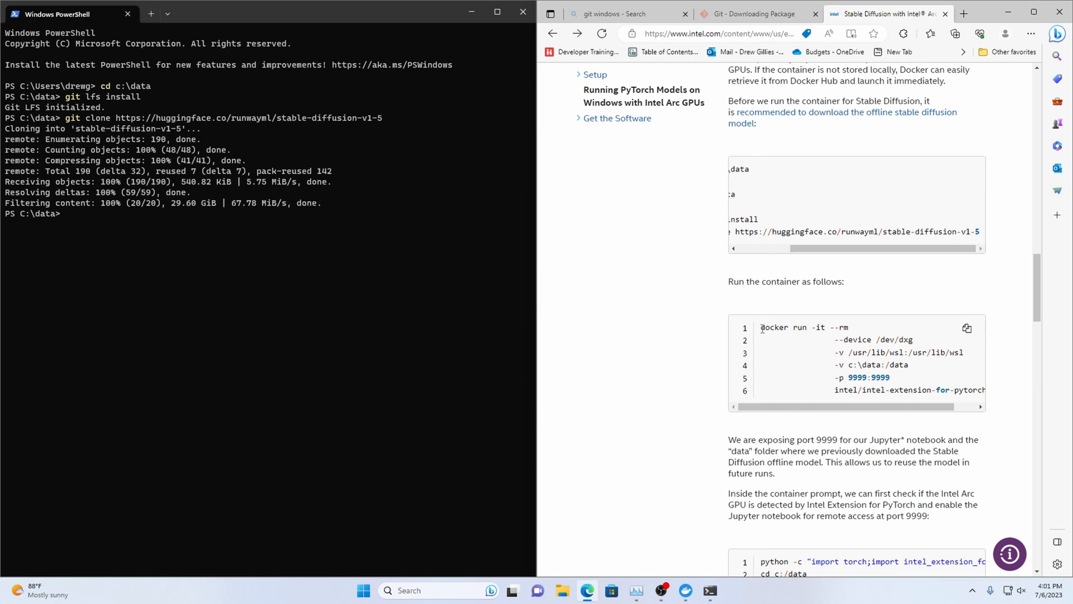
Step: Retype the intel-extension-for-pytorch:gpu docker run command on one line with --device /dev/dxg and -v c:\data:/data
left_click(967, 328)
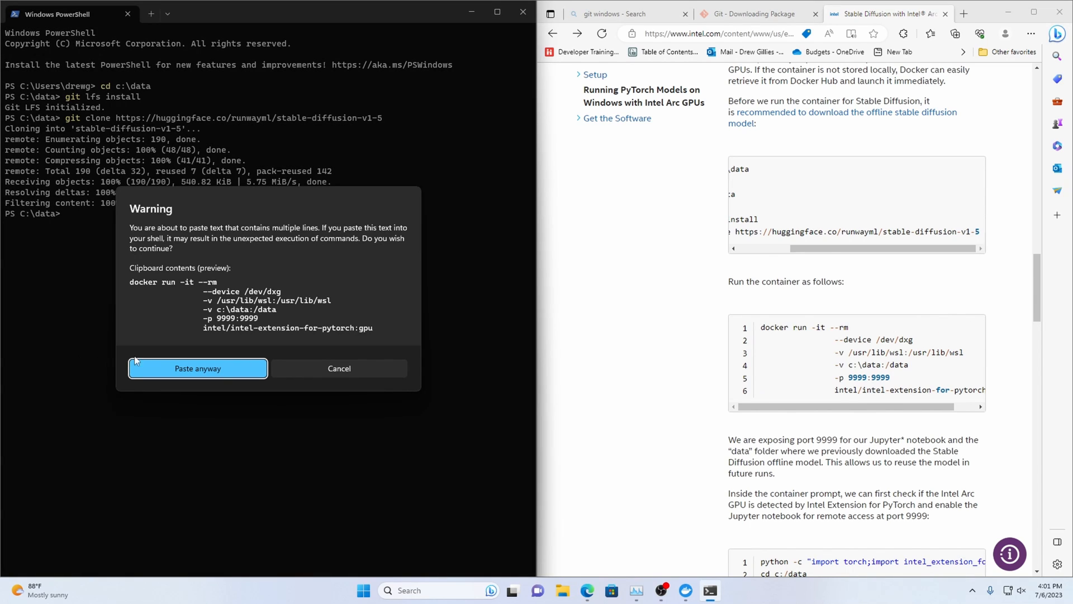
left_click(198, 368)
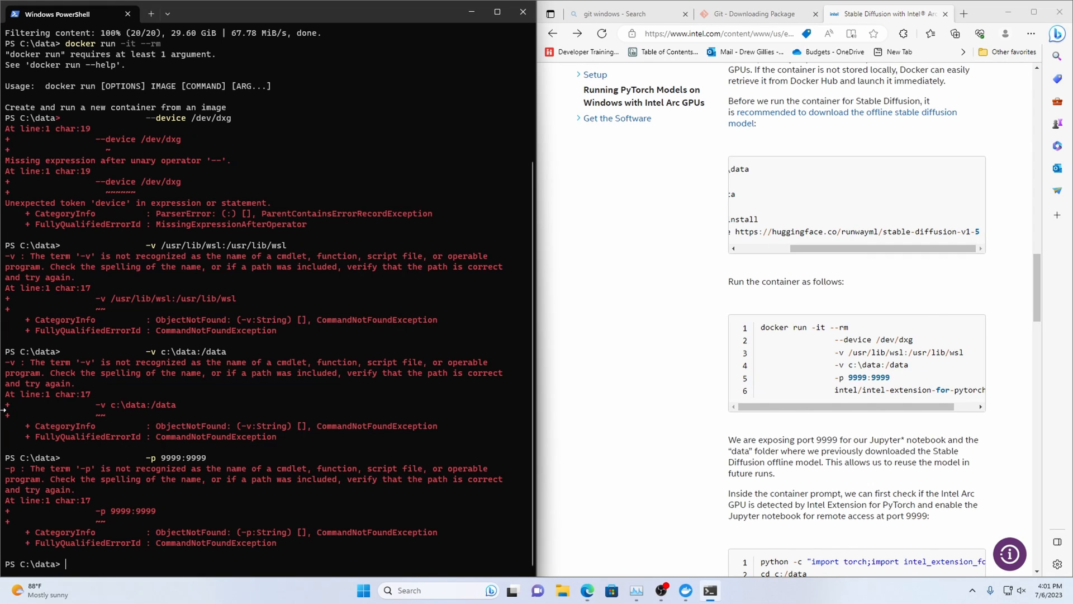
type("intel/intel-extension-for-pytorch:gpu")
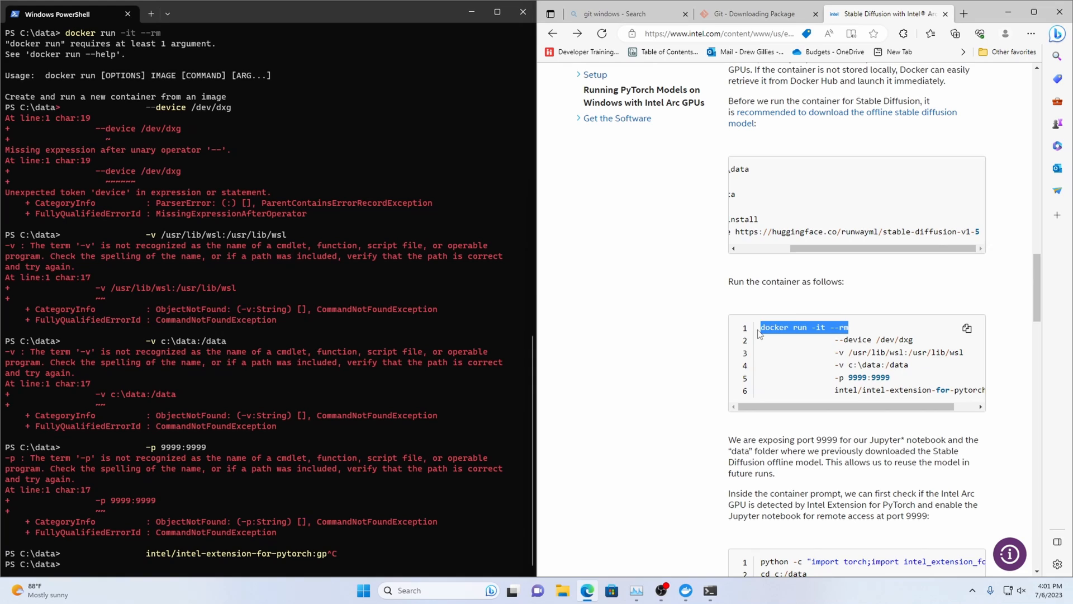
type("docker run -it --rm")
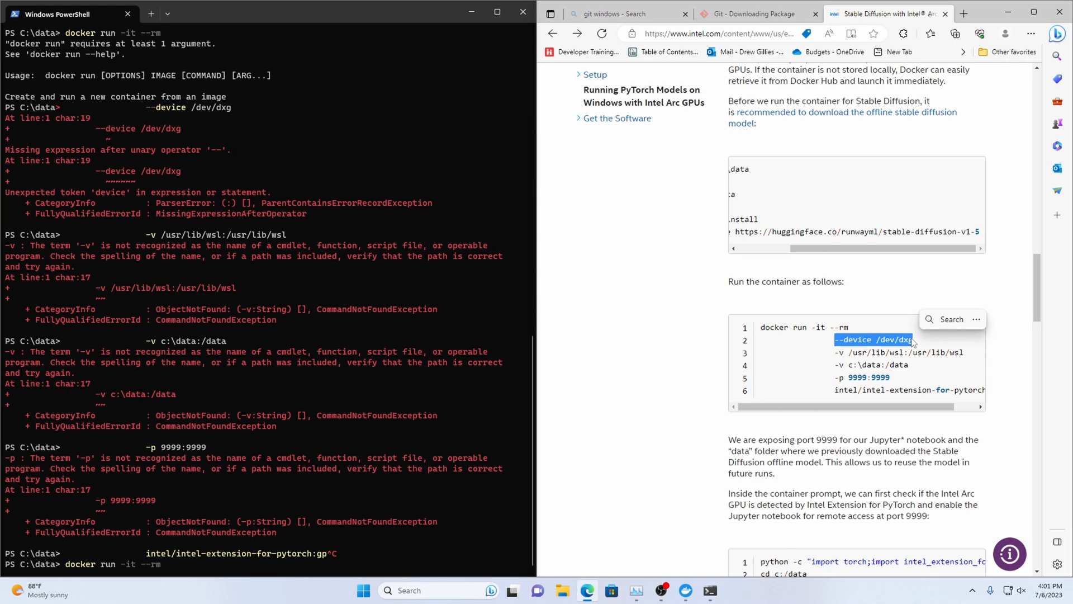
type("--device /dev/dxg -v /usr/lib/wsl:/usr/lib/wsl")
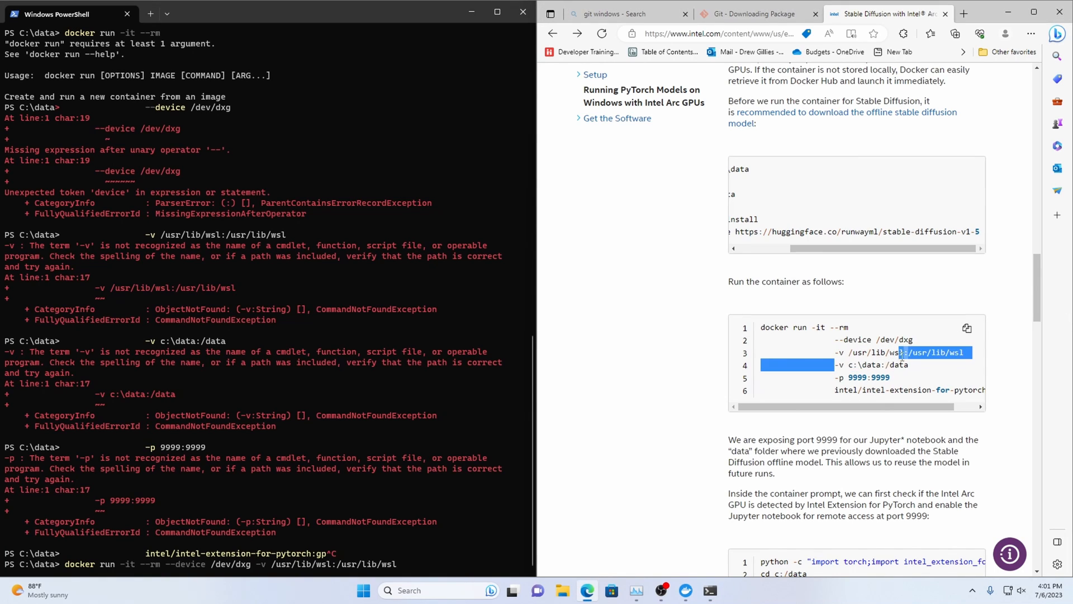
type("-v c:\\data:/data -p 9999:9999")
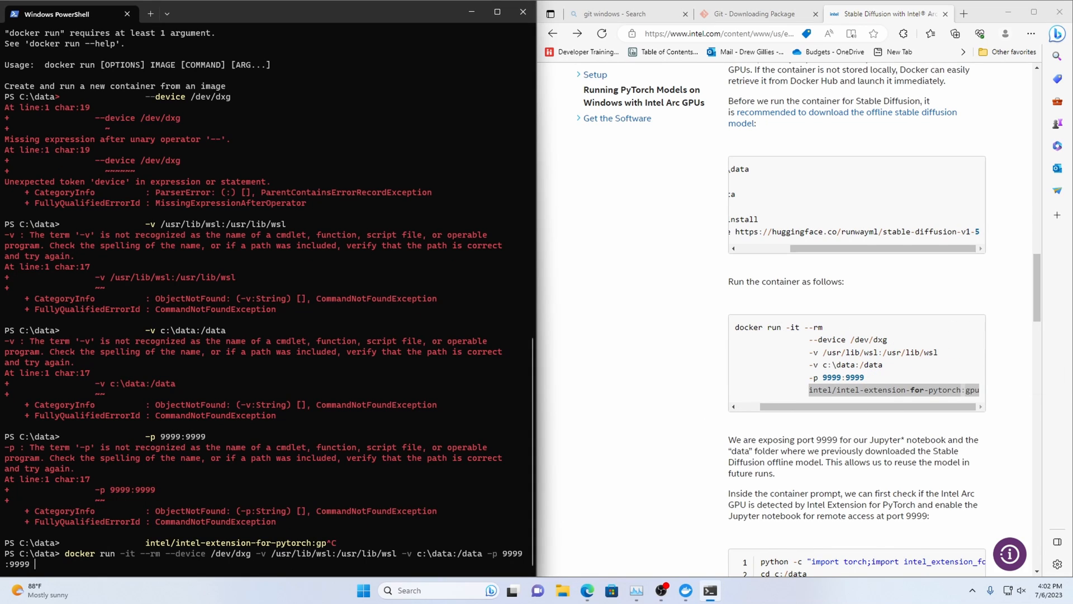
type("intel/intel-extension-for-pytorch:gpu")
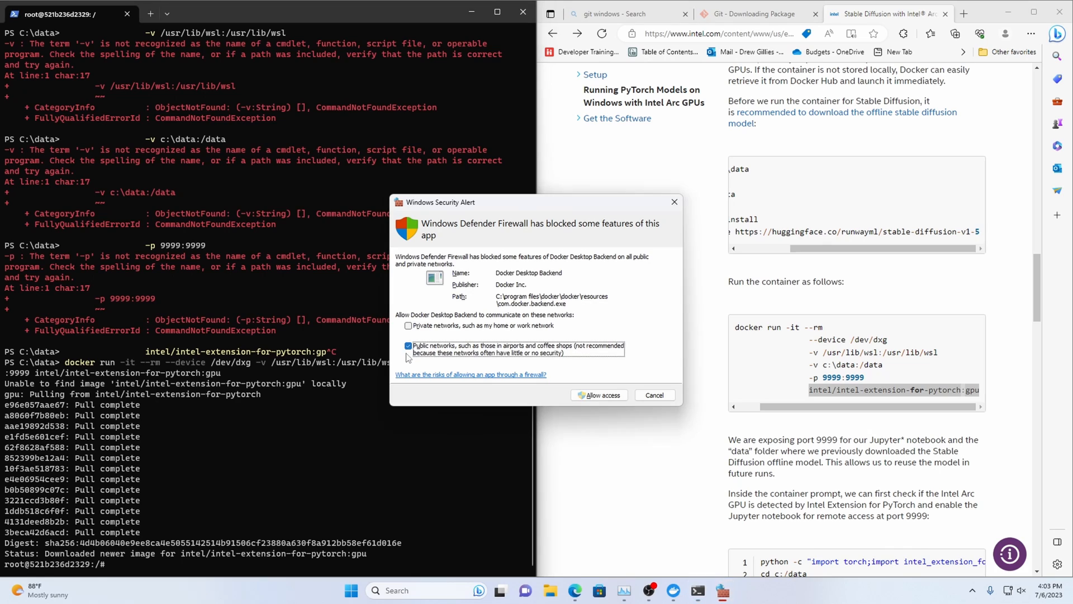
Step: Allow Docker Desktop Backend through the firewall on private networks only
left_click(408, 326)
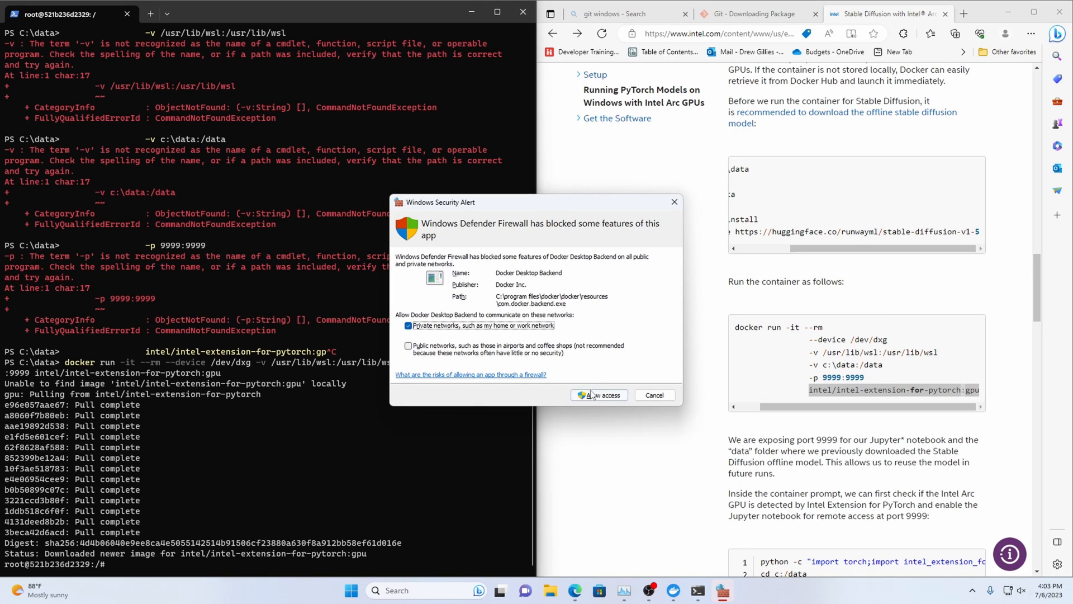
left_click(598, 395)
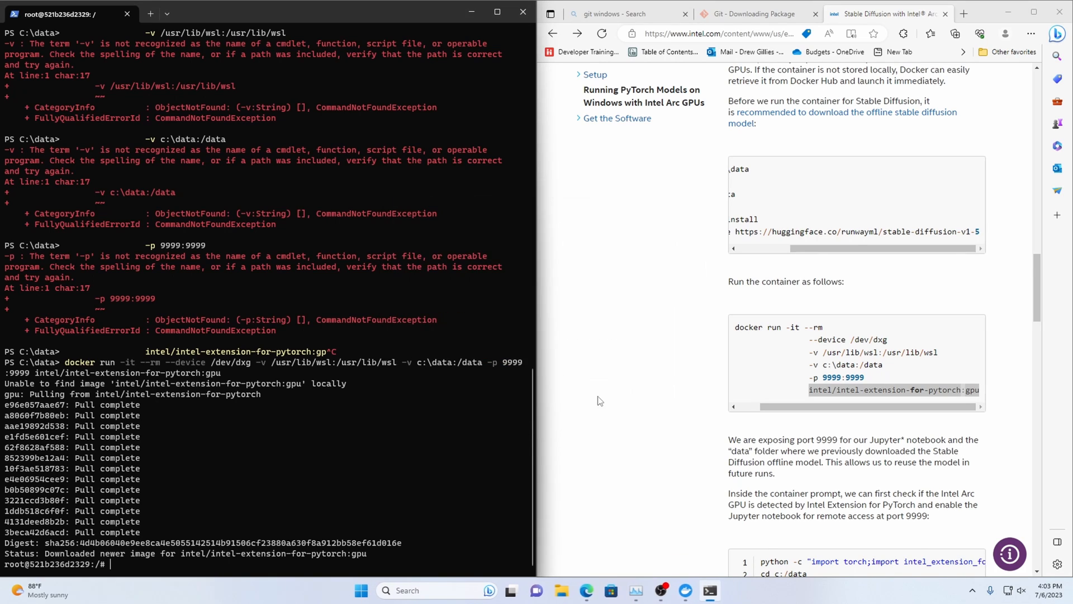
scroll("down", 3)
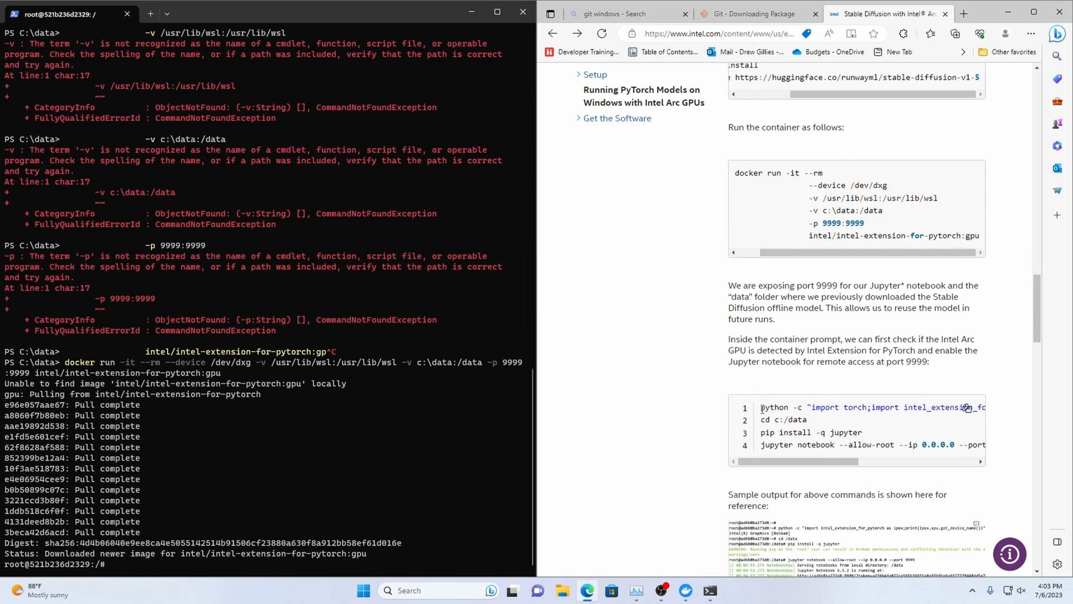
Step: Run the ipex xpu Python check and view the GPU performance graph
type("ls")
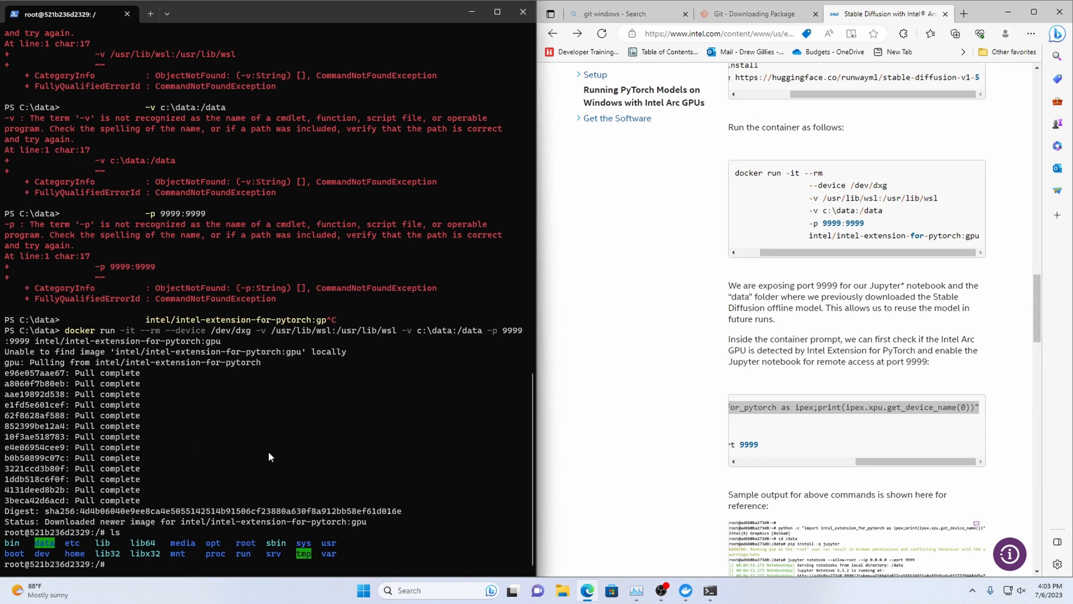
type("python -c \"import torch;import intel_extension_for_pytorch as ipex;print(ipex.xpu.get_device_name(0))\"")
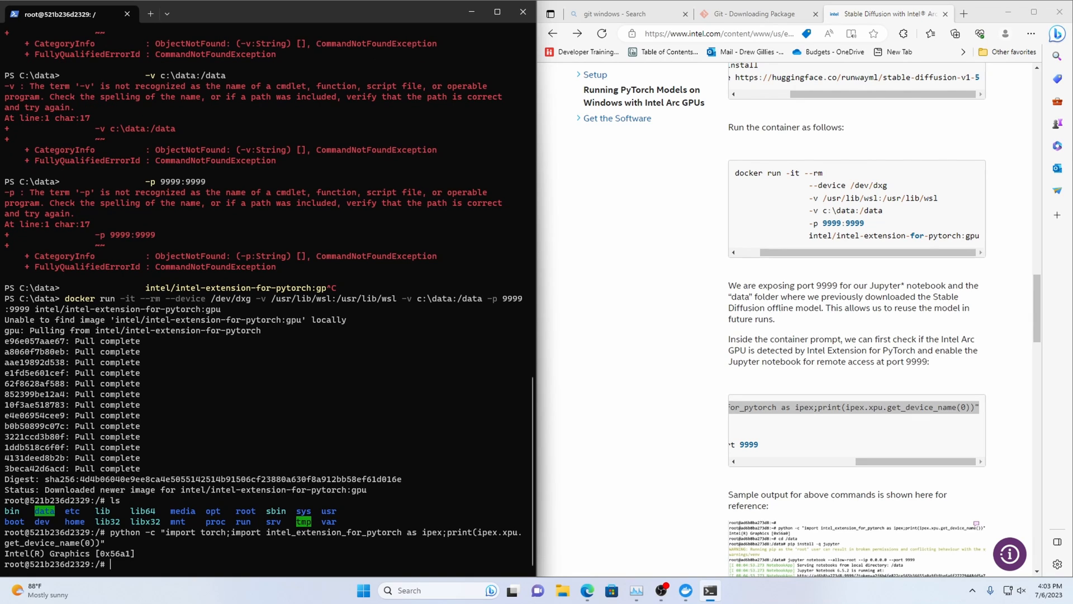
left_click(634, 591)
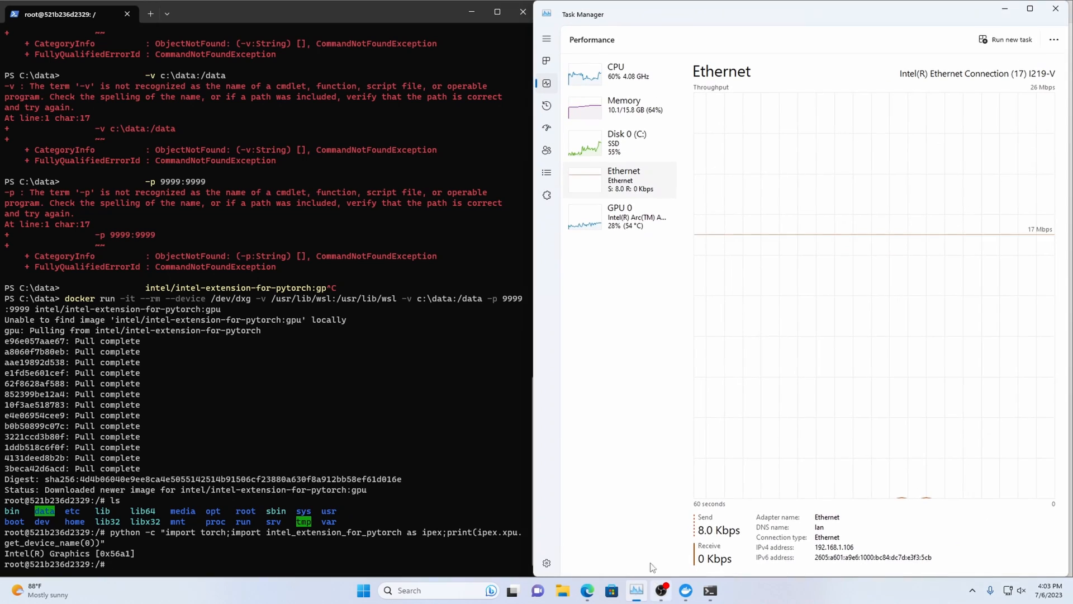
left_click(616, 70)
type("c")
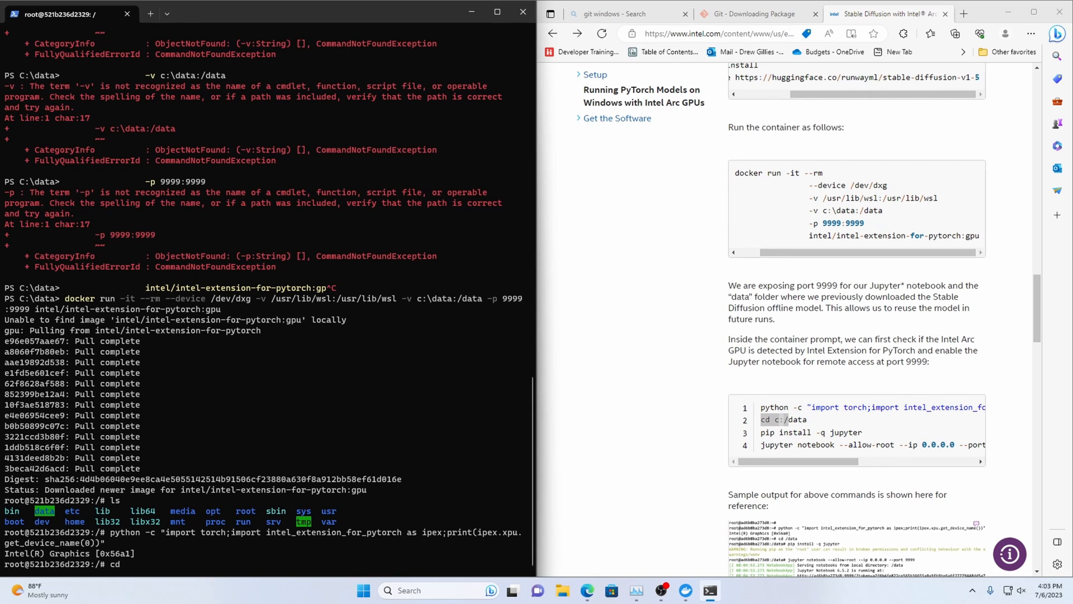
Step: Enter /data, pip install Jupyter, and serve a notebook with --allow-root on port 9999
type("d")
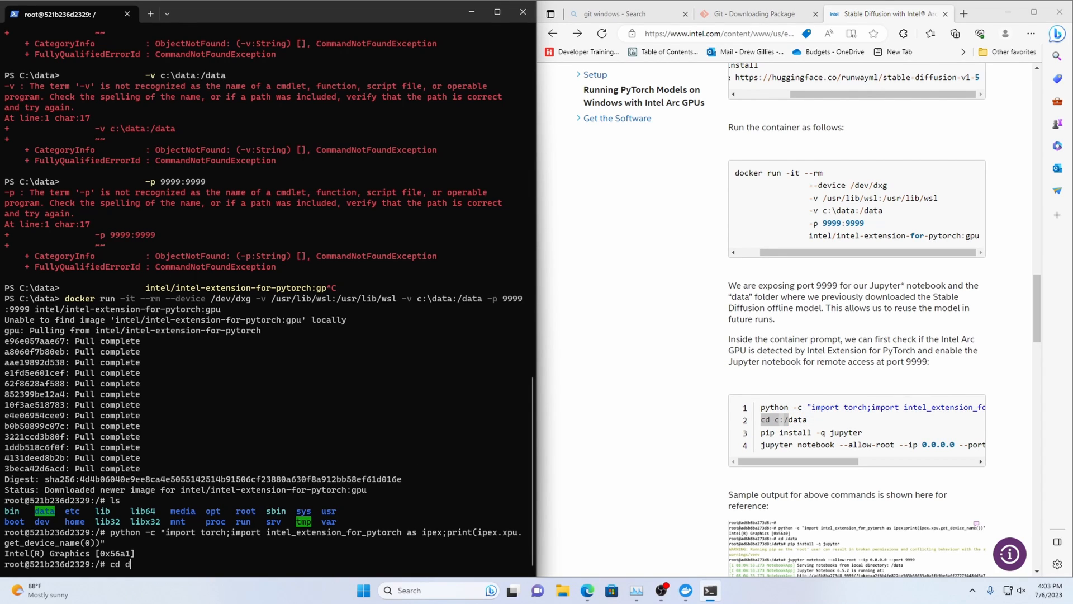
type("/data/")
type("ls")
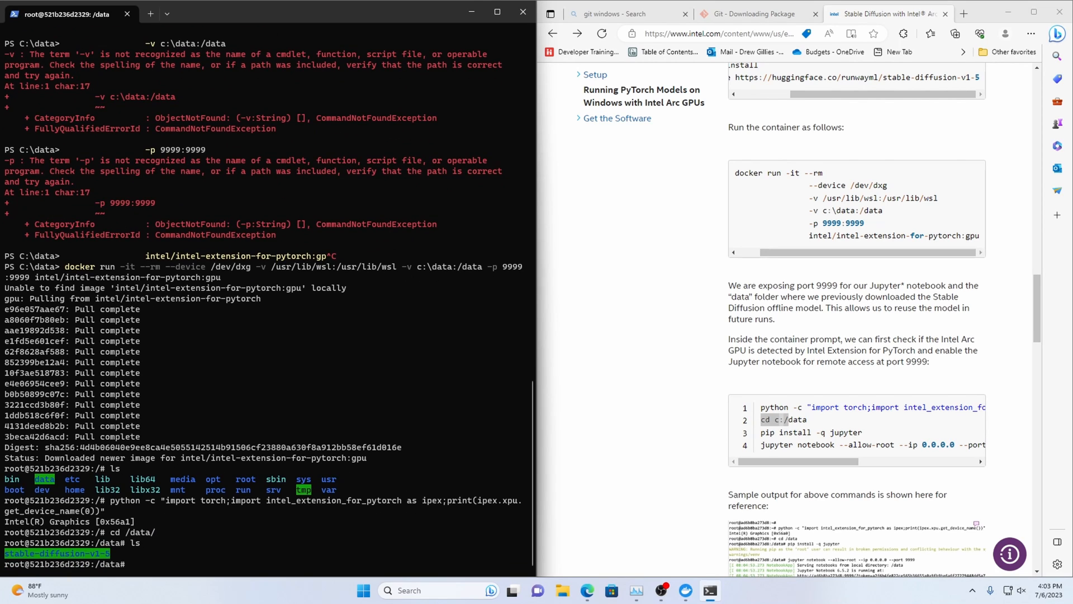
mouse_move(60, 556)
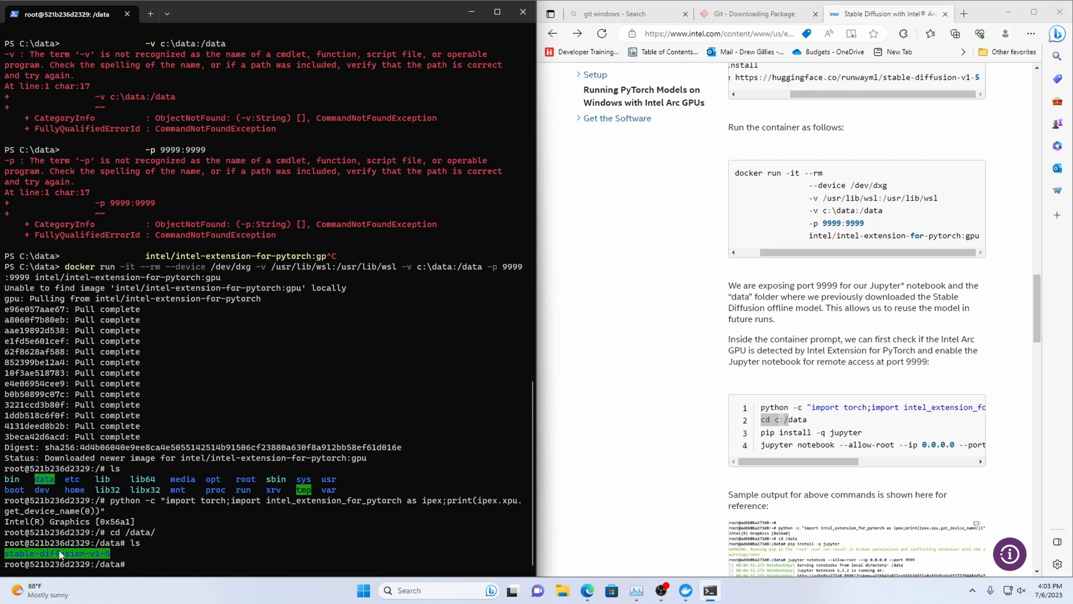
mouse_move(75, 558)
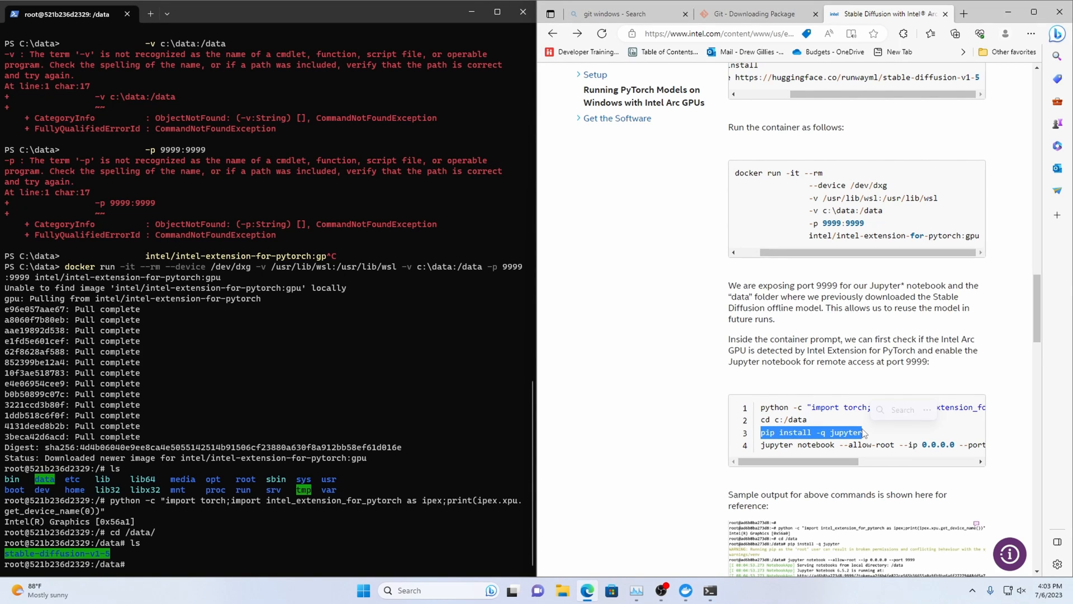
type("pip install -q jupyter")
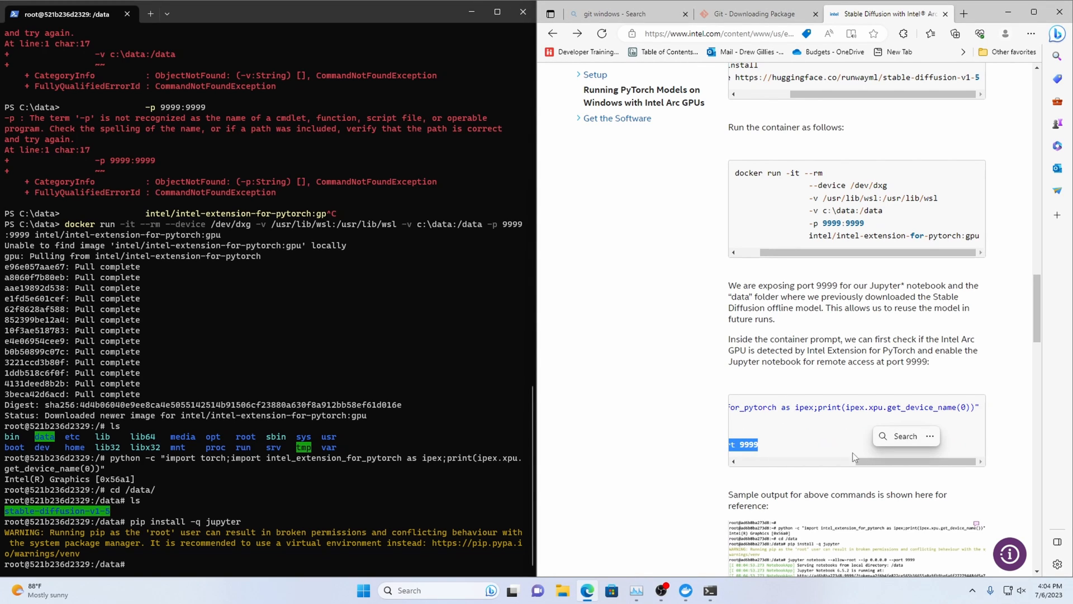
type("jupyter notebook --allow-root --ip 0.0.0.0 --port 9999")
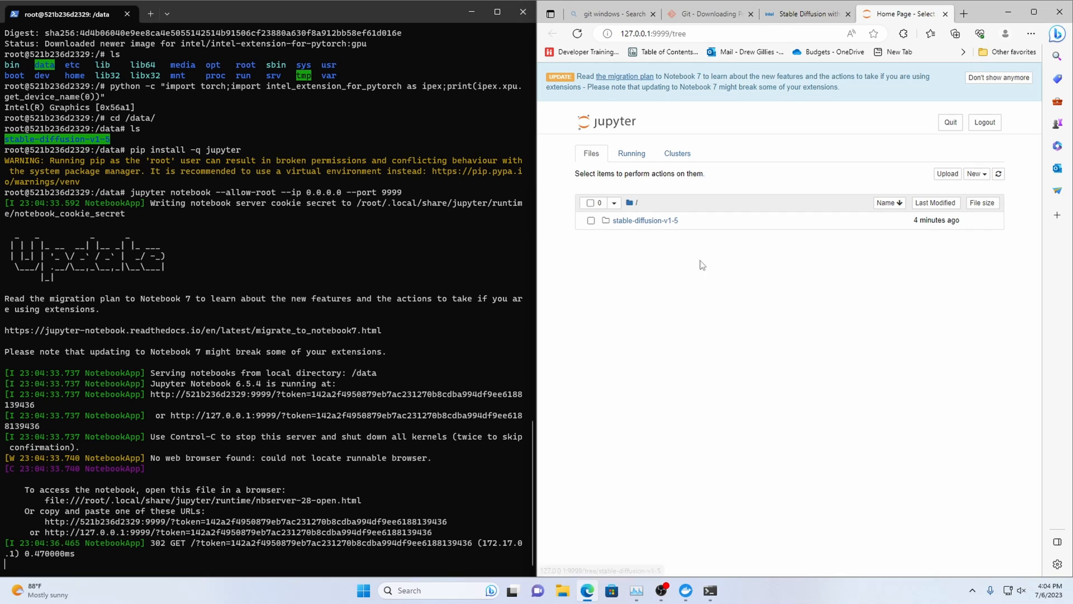
Step: Create a new Python 3 (ipykernel) notebook from the New menu
left_click(975, 174)
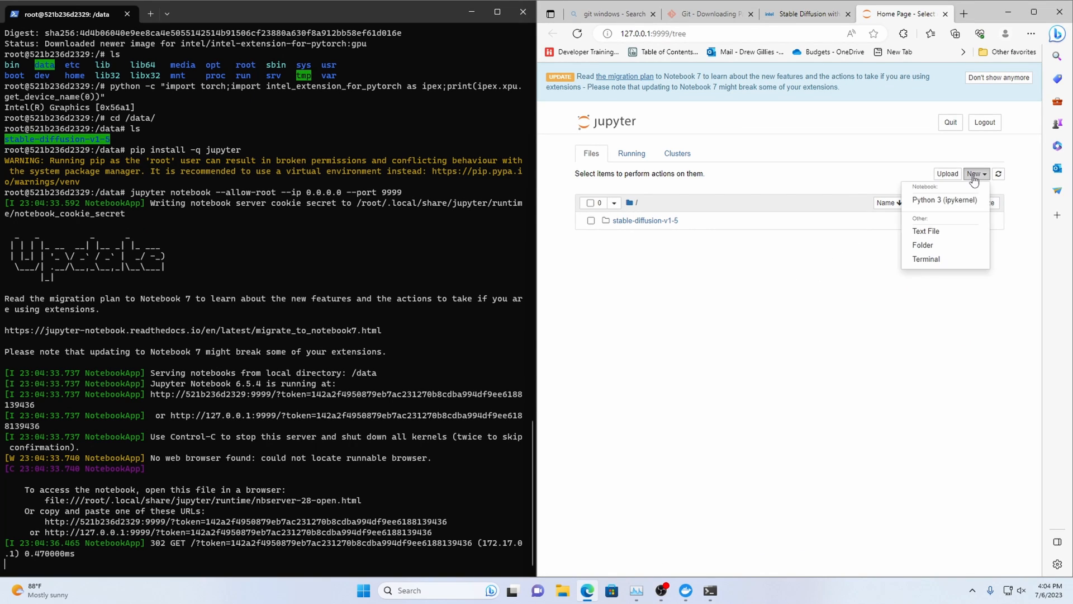
left_click(945, 200)
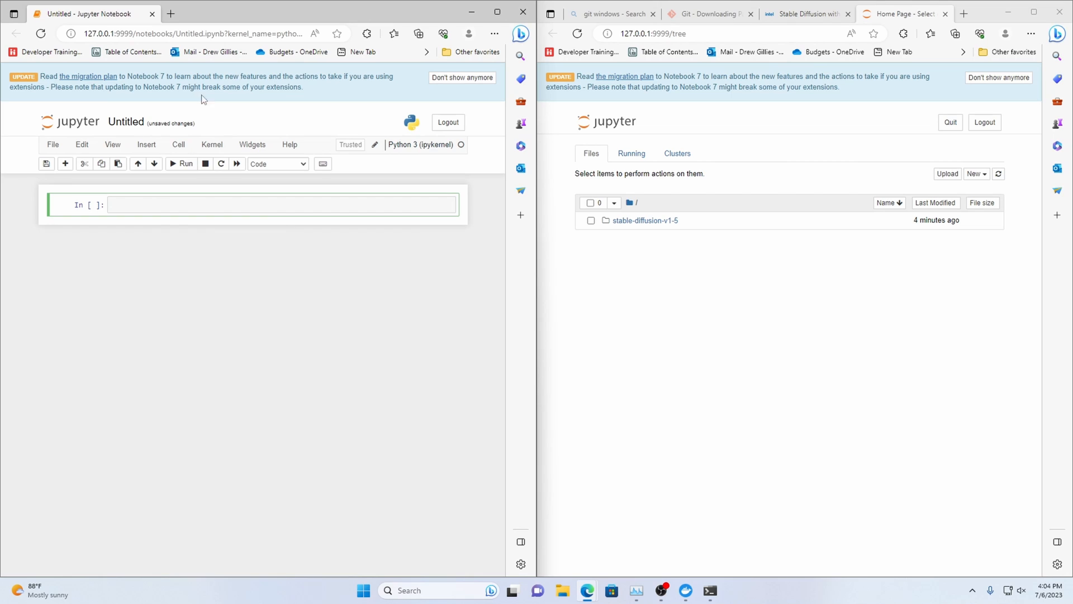
Step: Paste the tutorial code and cut it into install, GPU check, model, astronaut and cat cells
left_click(806, 13)
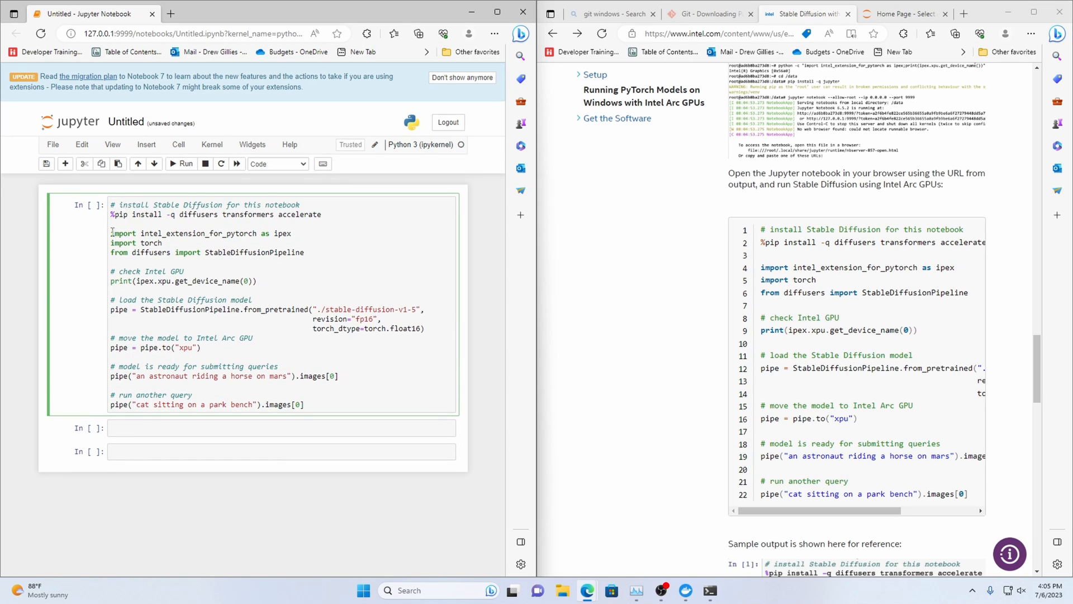
left_click_drag(110, 232, 257, 280)
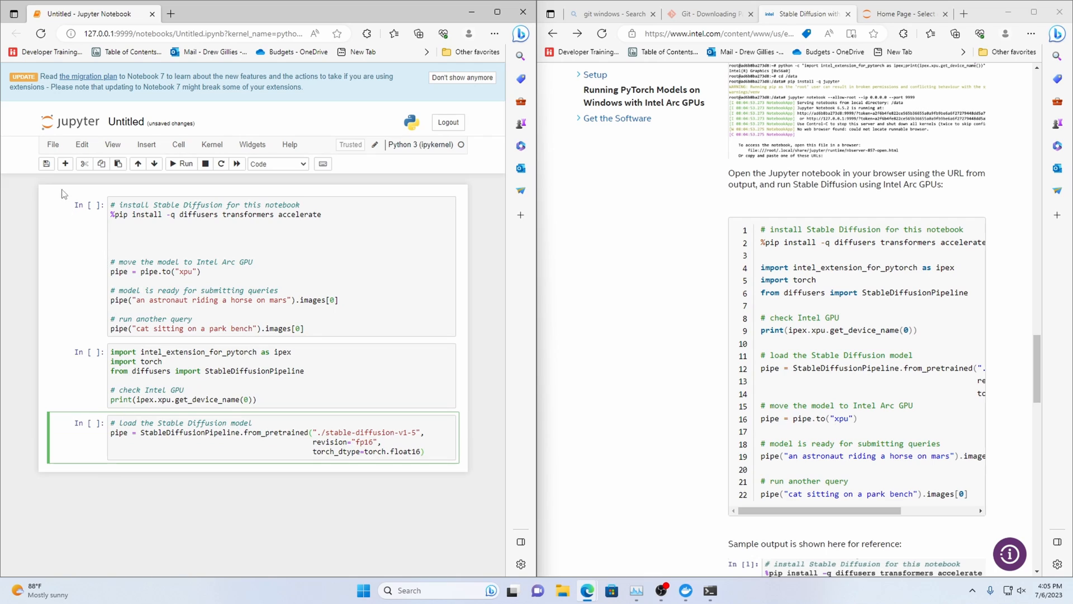
left_click(65, 164)
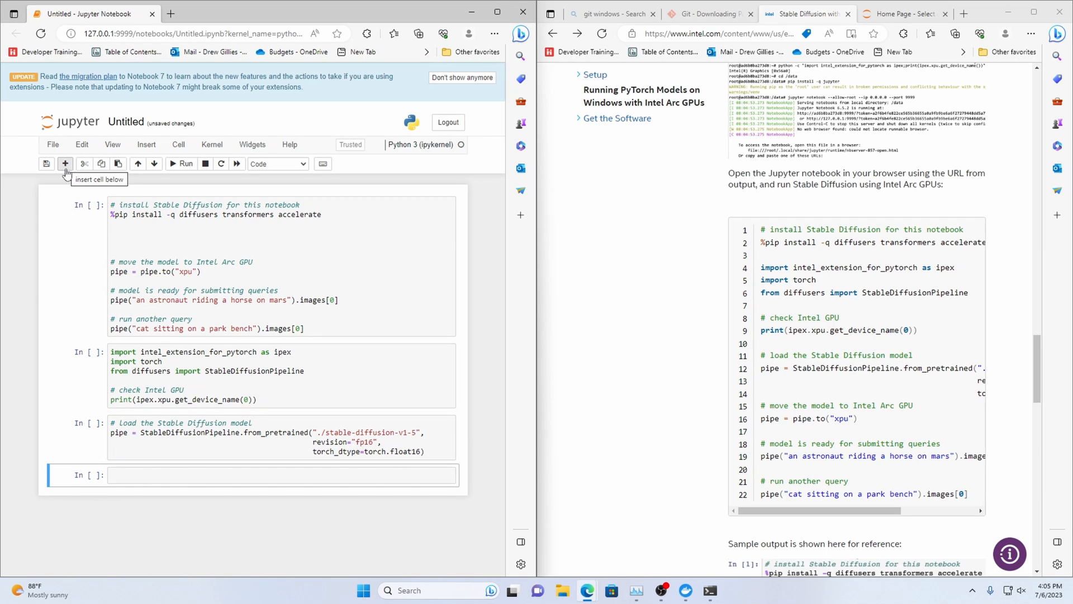
mouse_move(109, 265)
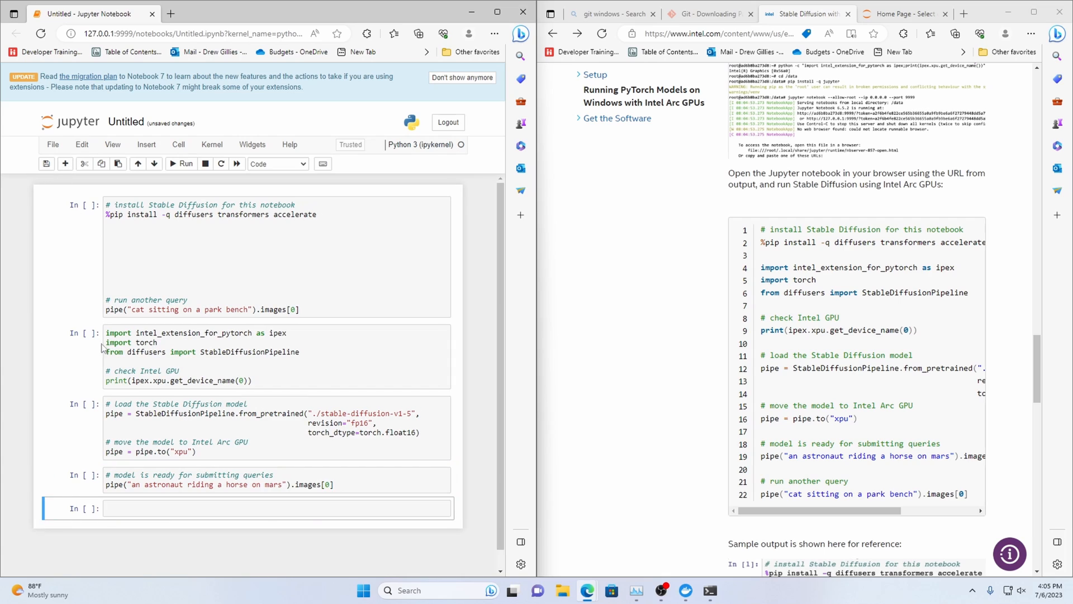
left_click(303, 309)
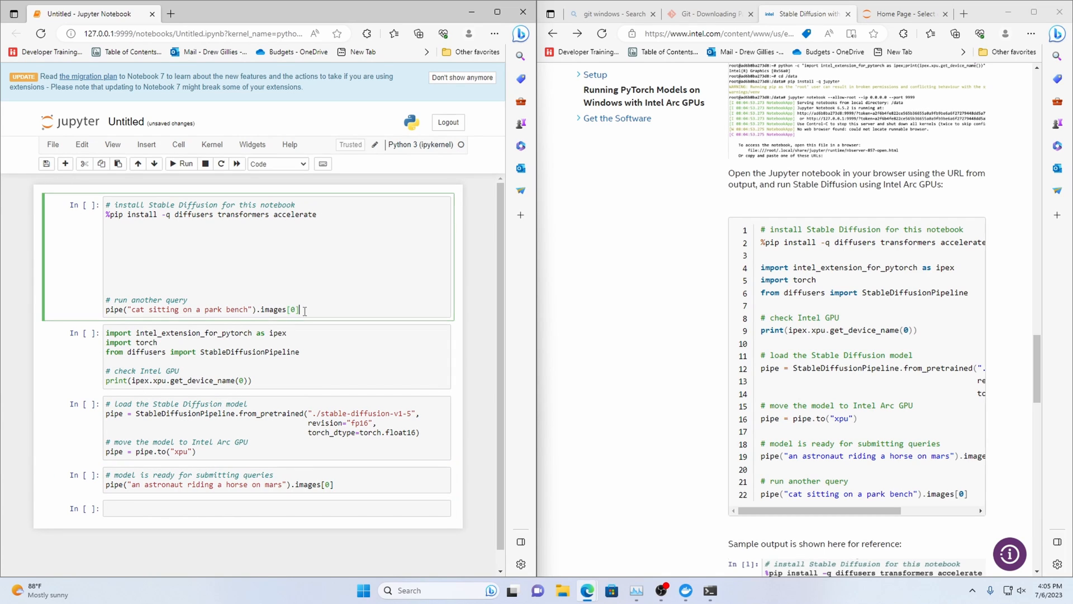
left_click_drag(104, 299, 299, 310)
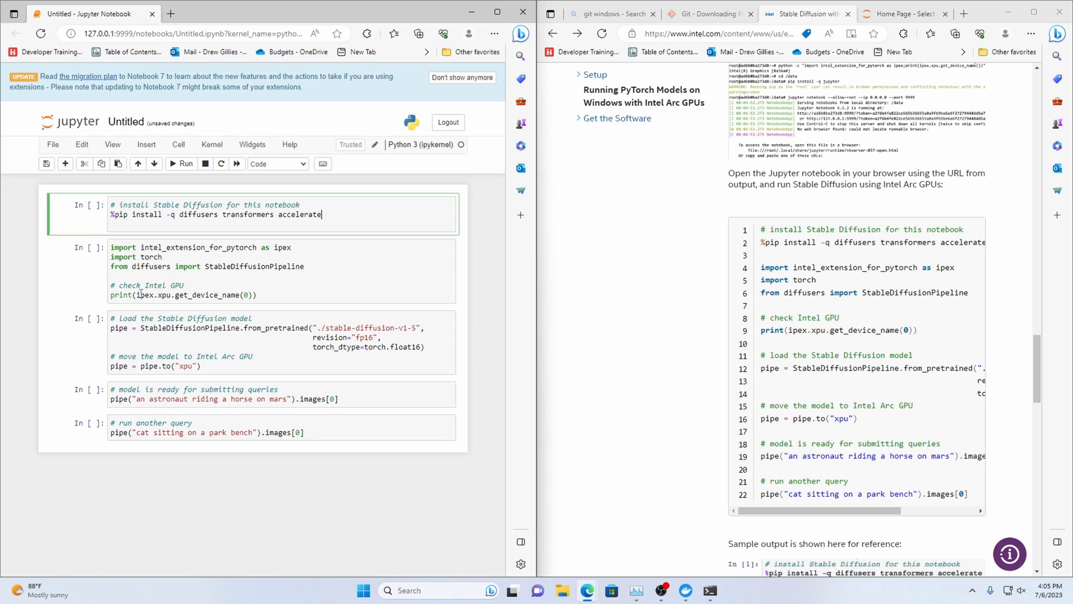
left_click(183, 164)
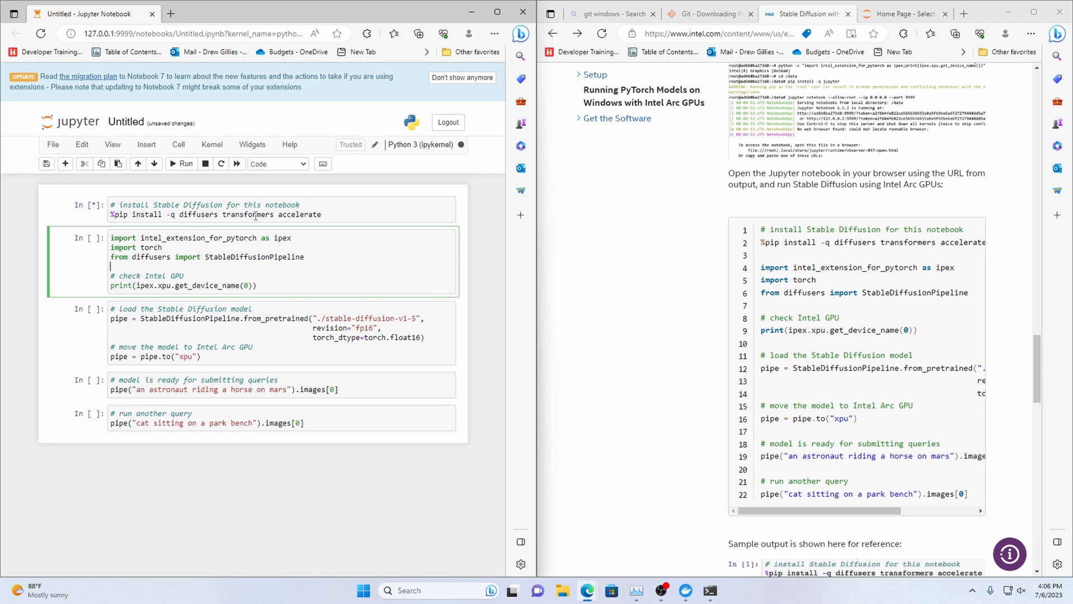
mouse_move(5, 263)
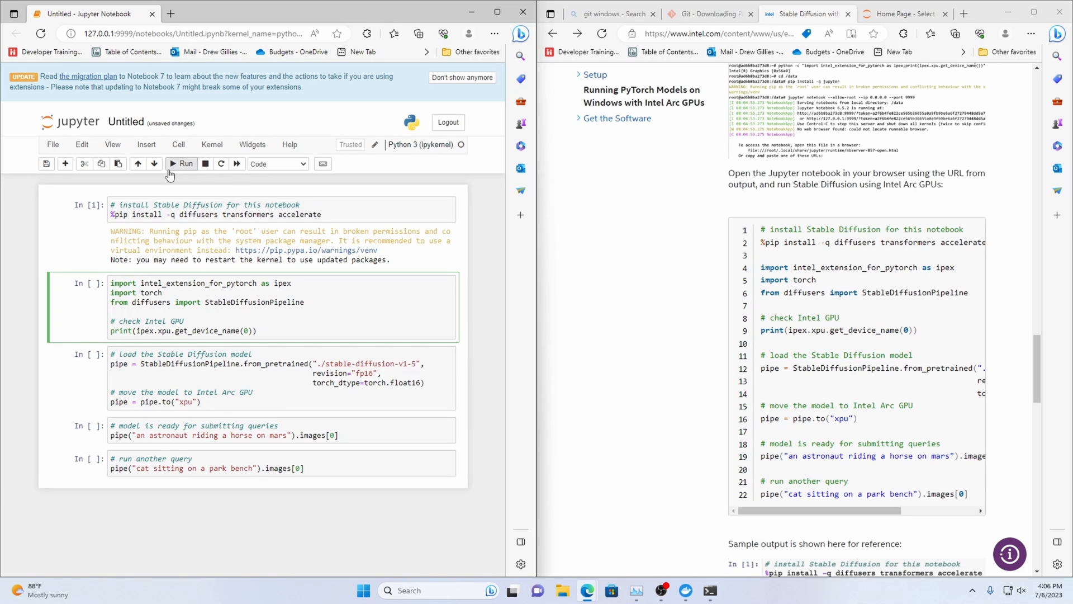
mouse_move(159, 315)
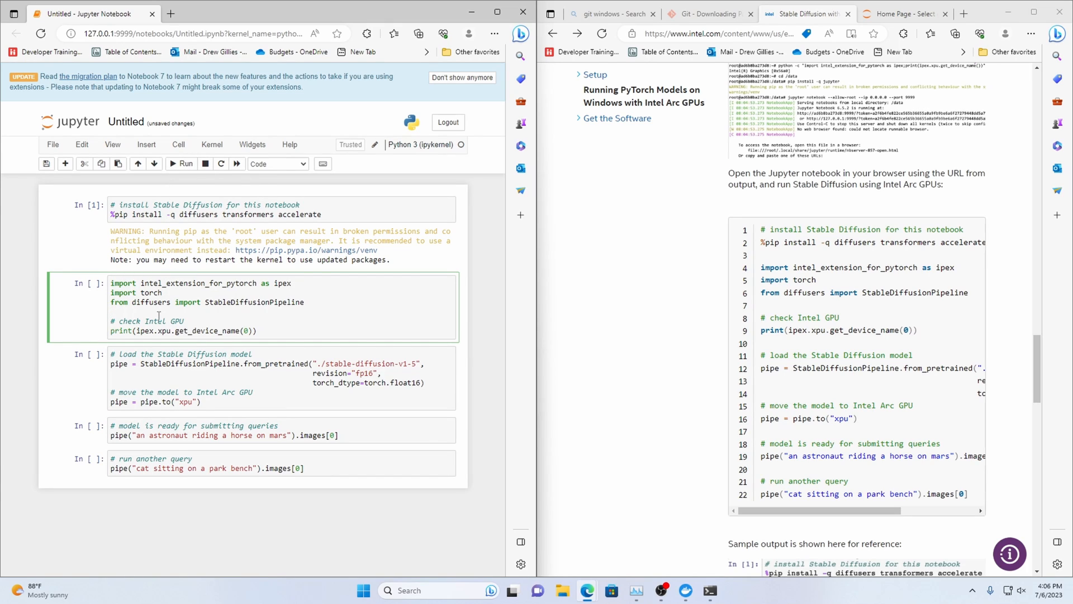
Step: Run the GPU check cell, then start the model-loading cell
left_click(183, 163)
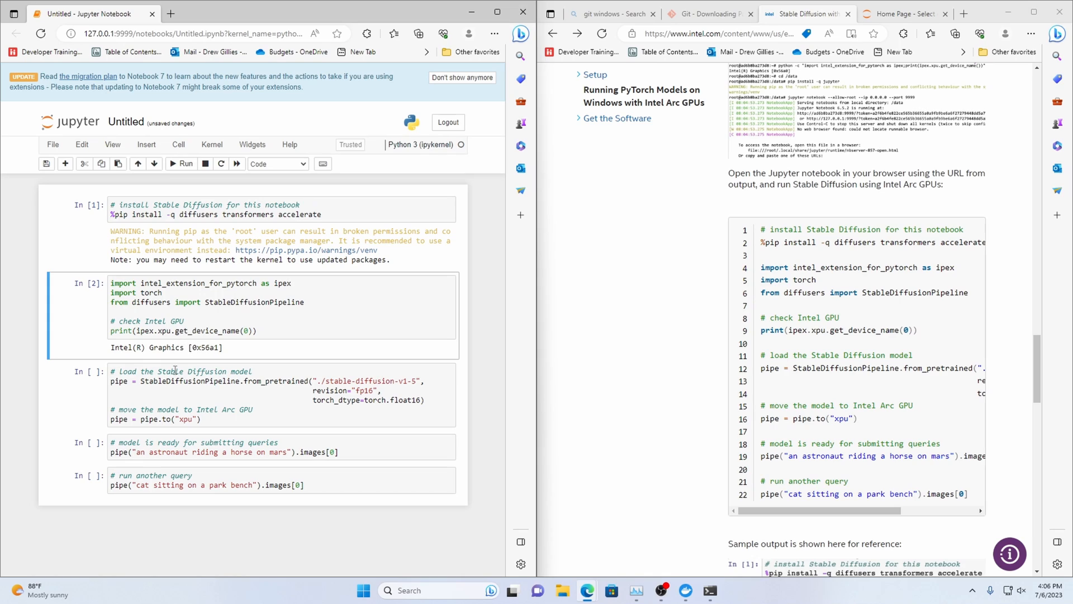
left_click(164, 387)
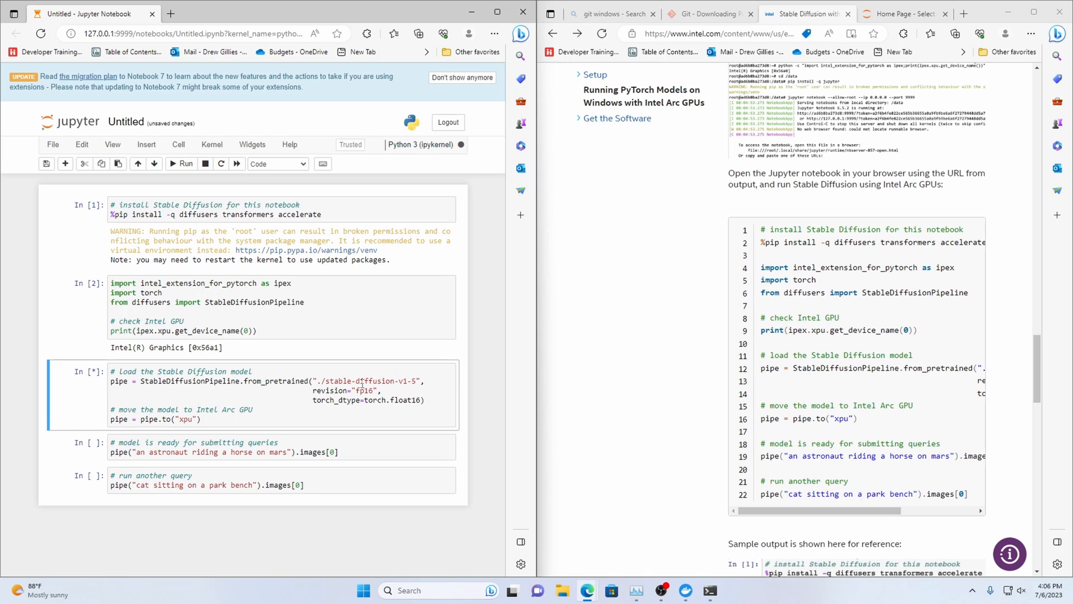
mouse_move(165, 417)
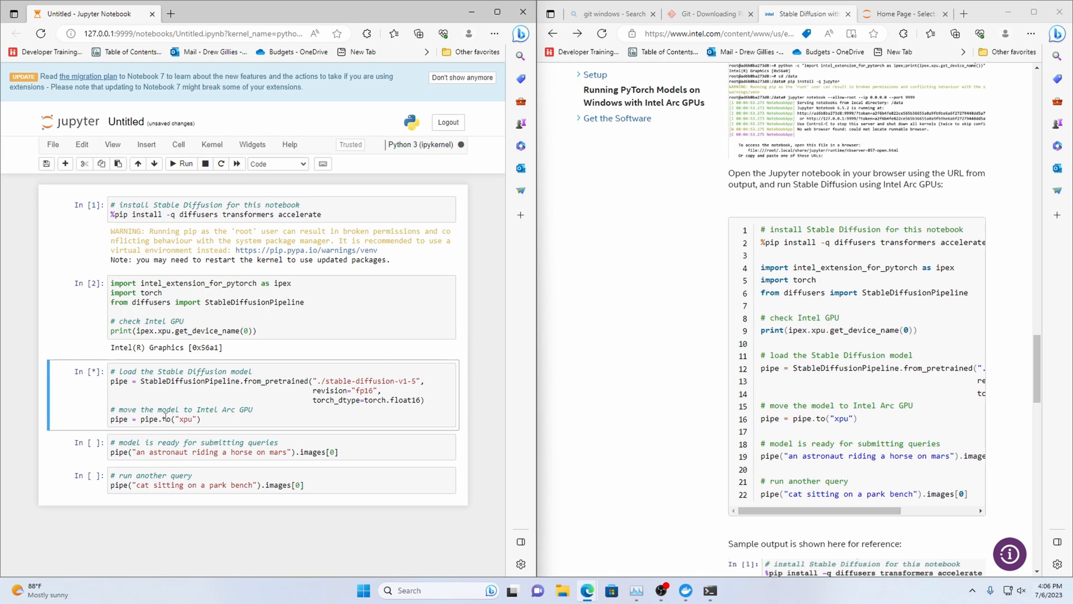
mouse_move(657, 579)
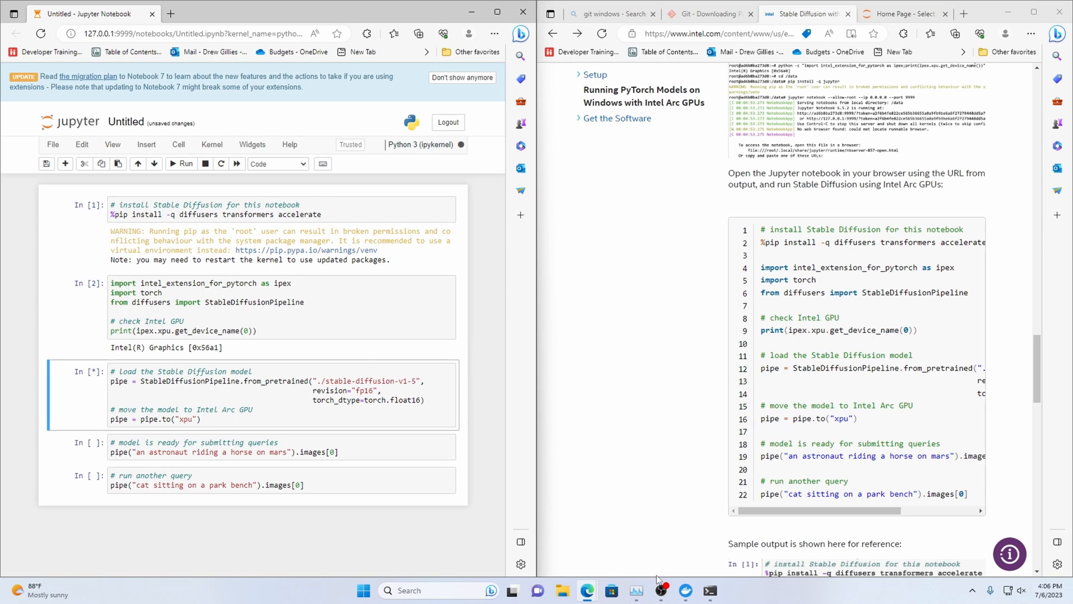
Step: Open Task Manager's GPU 0 page to watch the Intel Arc A750 while the model loads
left_click(636, 590)
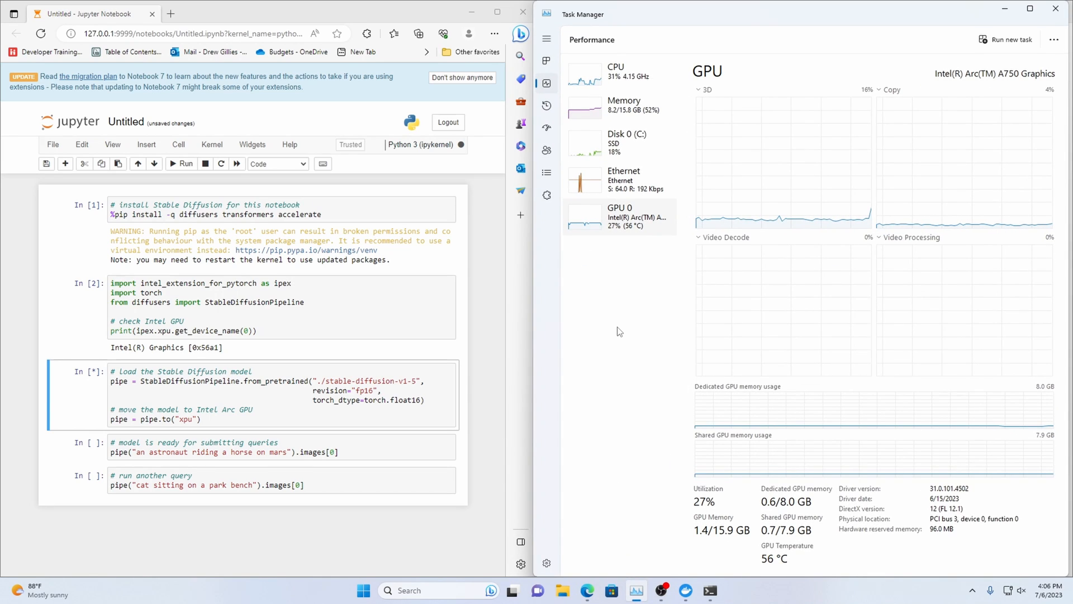
mouse_move(614, 116)
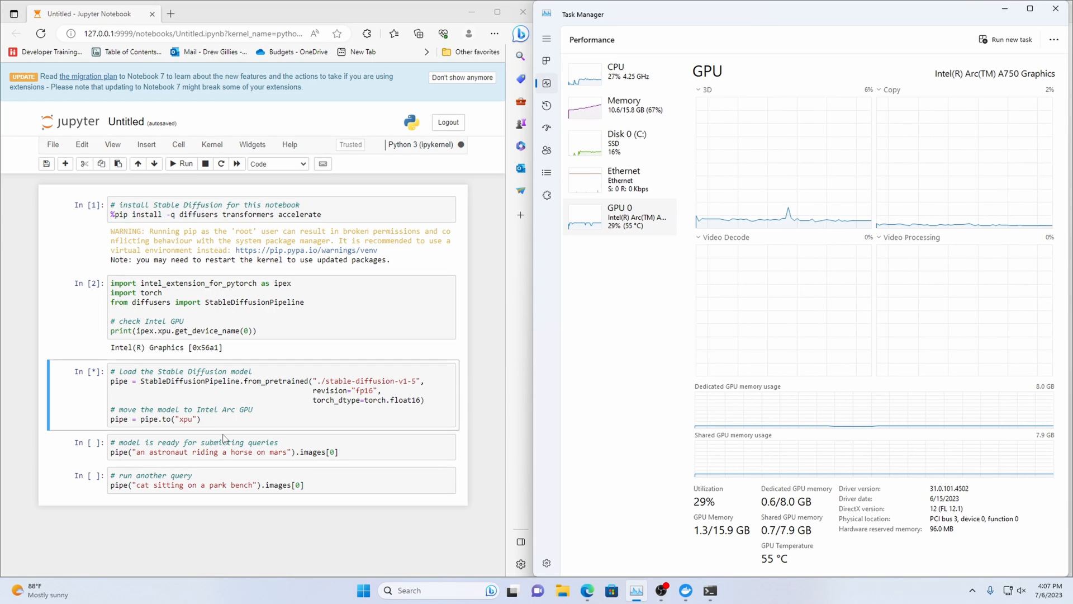
left_click(563, 591)
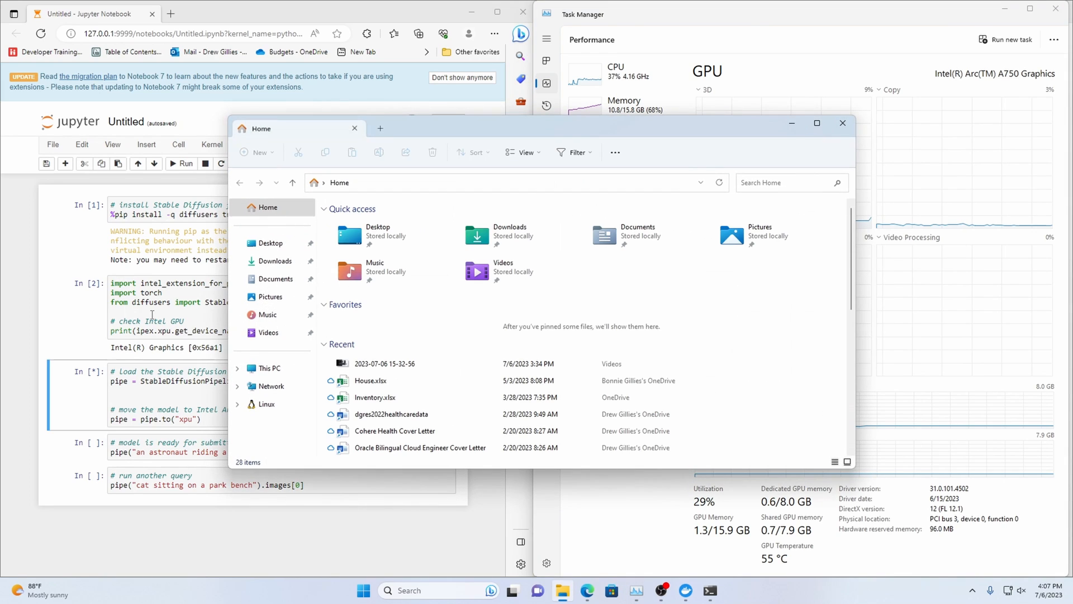
Step: Check the C:\data\stable-diffusion-v1-5 folder's size in Properties (75.2 GB), then close it
left_click(269, 367)
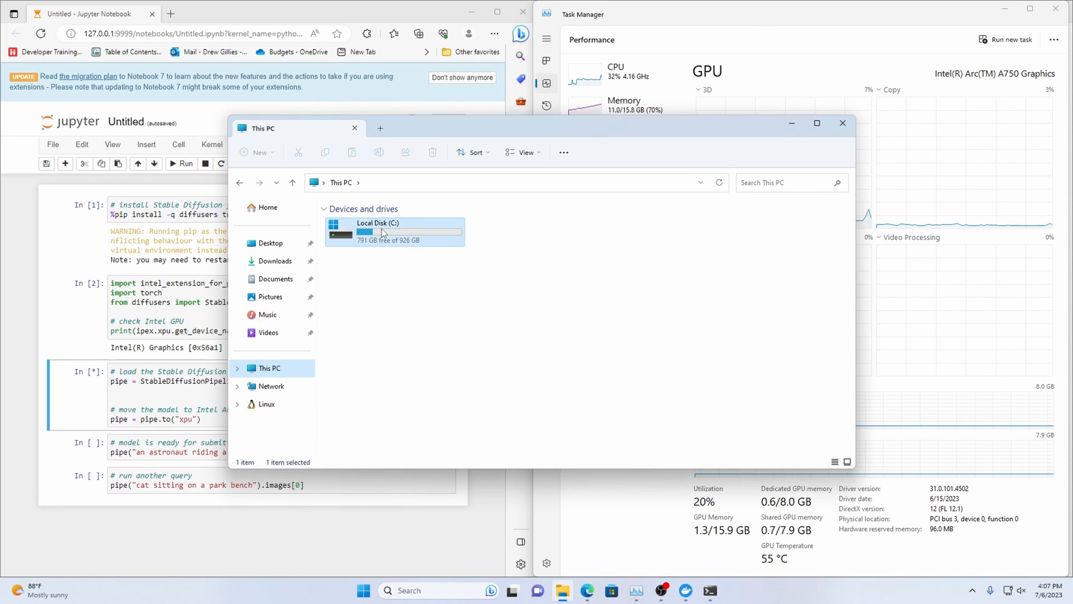
double_click(378, 231)
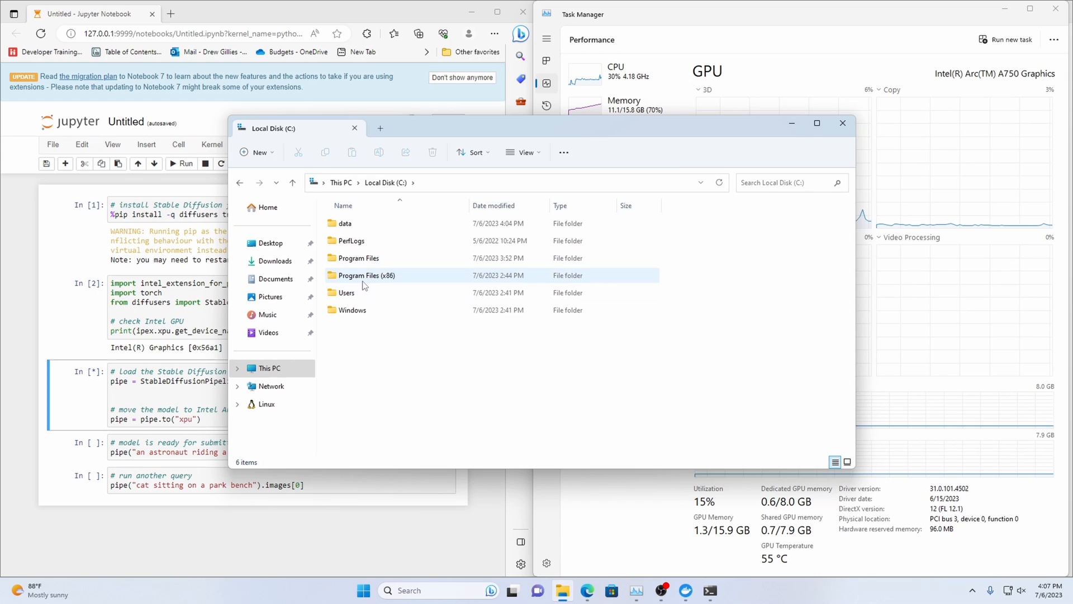
double_click(344, 223)
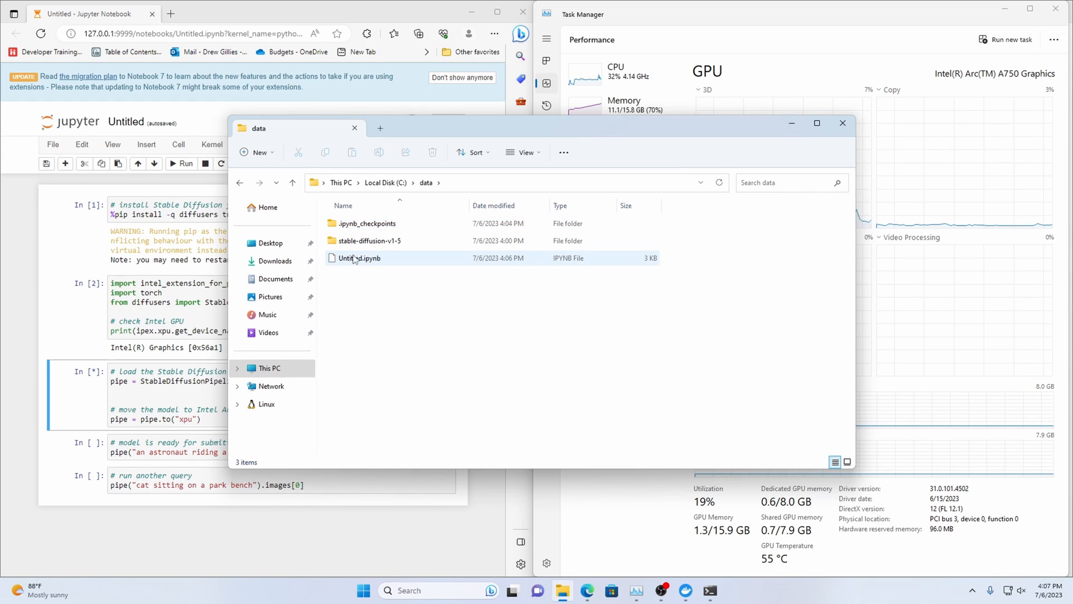
right_click(359, 259)
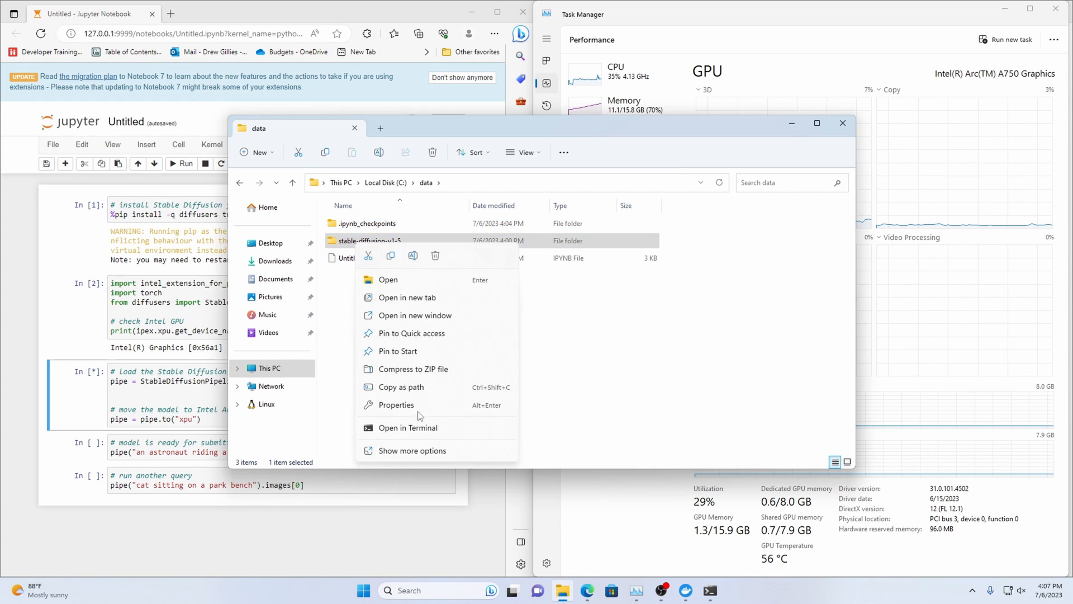
left_click(396, 404)
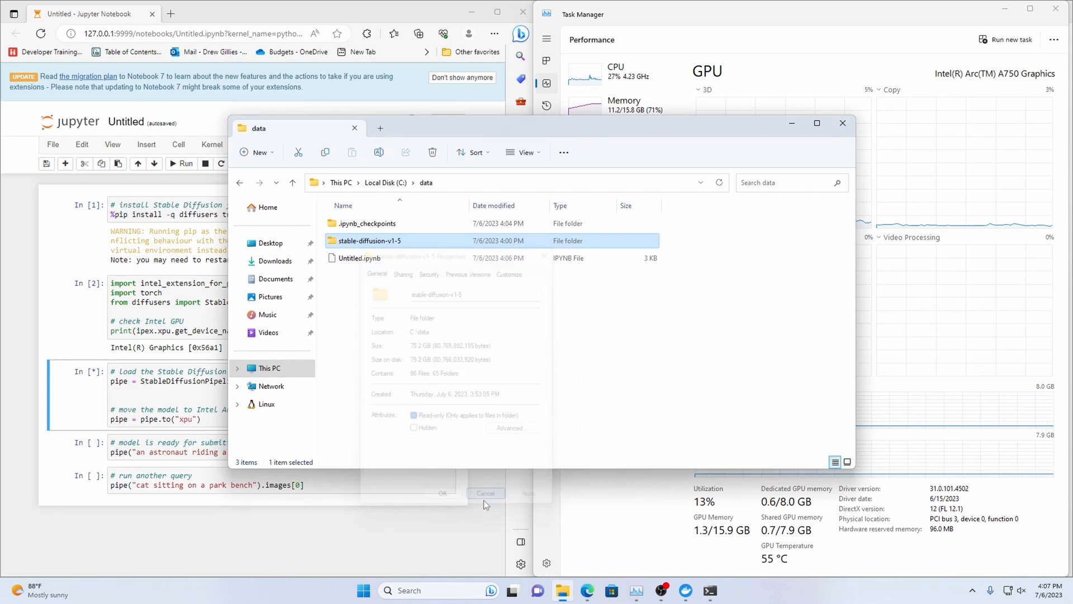
double_click(366, 241)
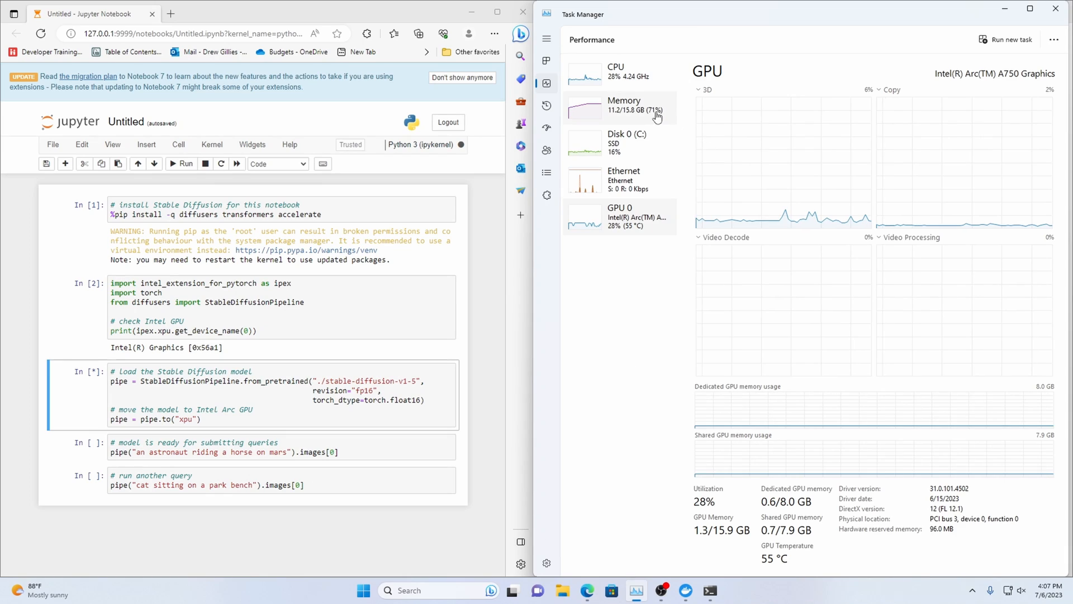
mouse_move(625, 401)
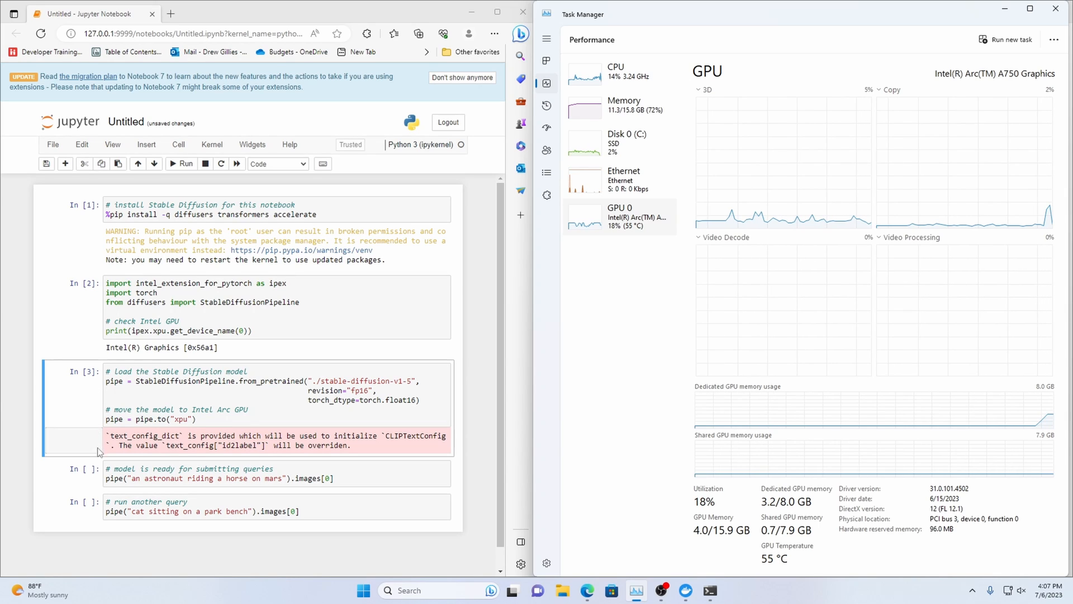
Step: After the model finishes loading, select the 'astronaut riding a horse on mars' cell
left_click(185, 472)
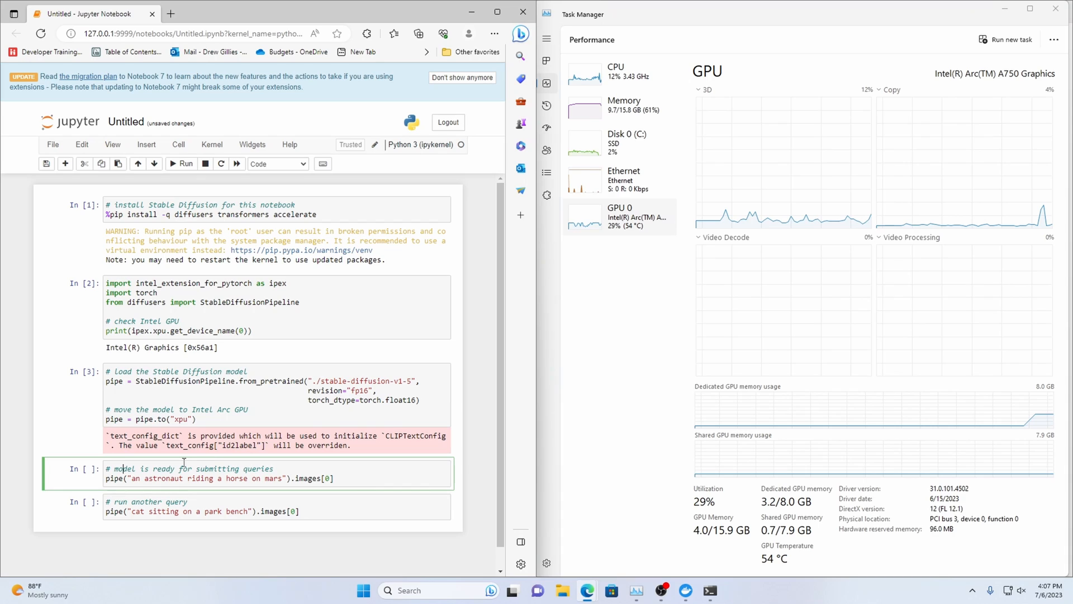
Step: Run the astronaut-on-mars query, then generate the cat-on-a-park-bench image into i
left_click(183, 164)
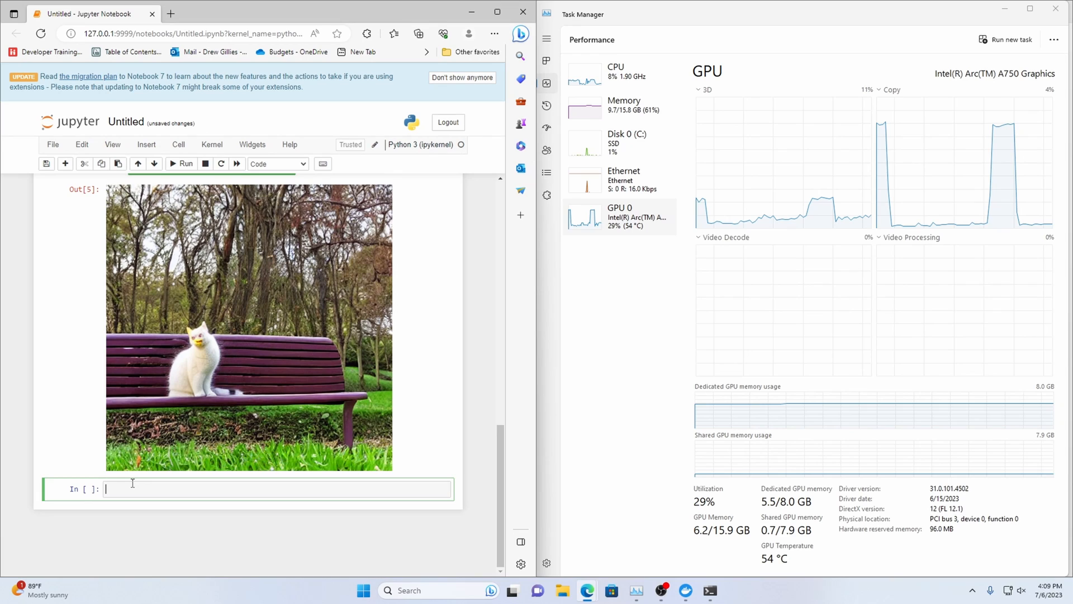
Step: Run dir(i) and scroll through the image object's listed methods
type("dir")
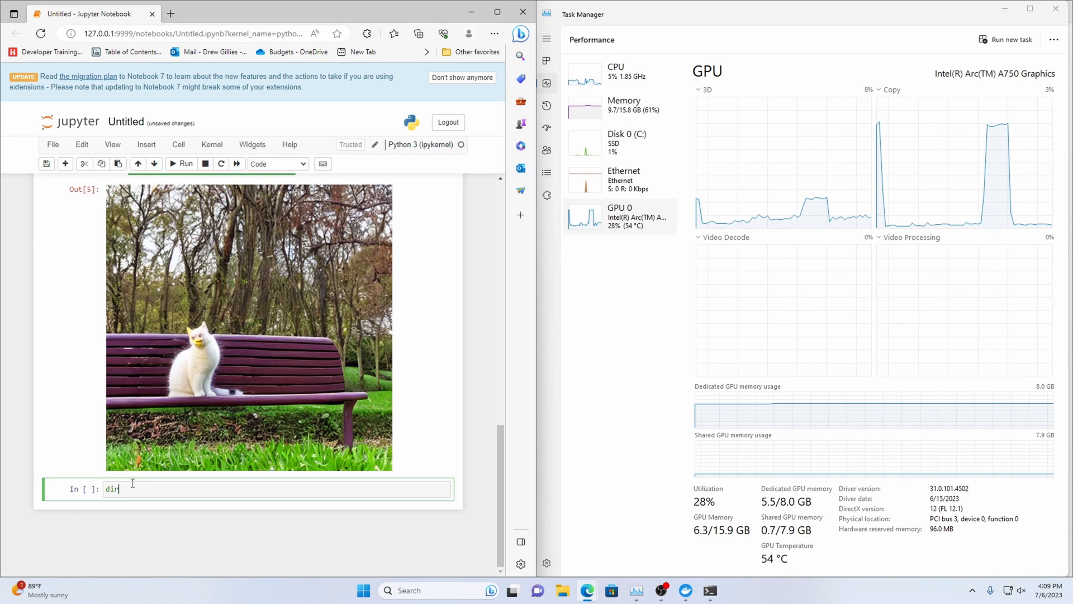
type("(i)")
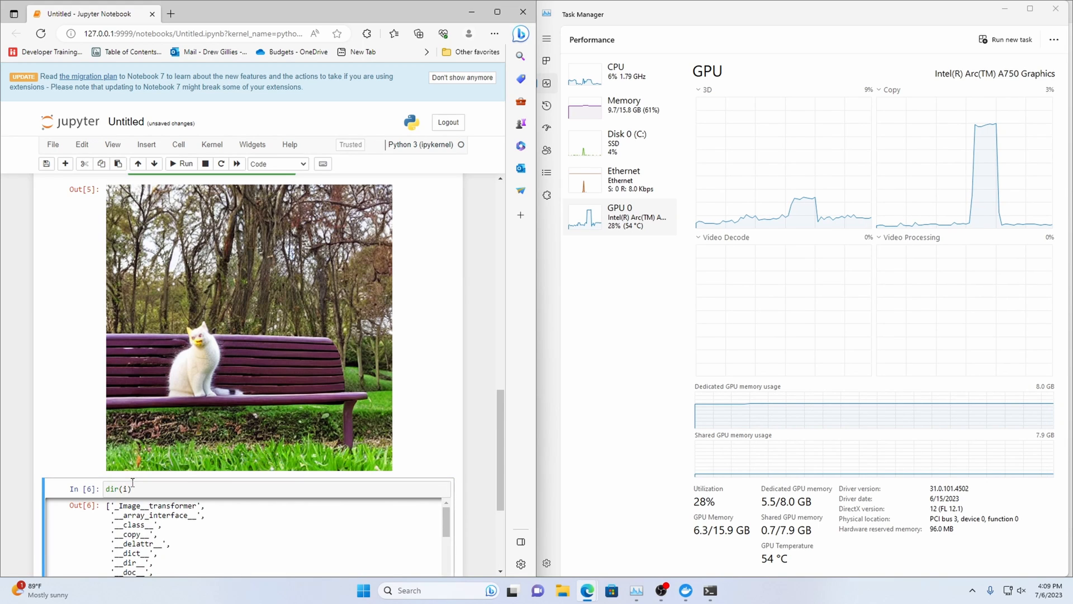
scroll("down", 3)
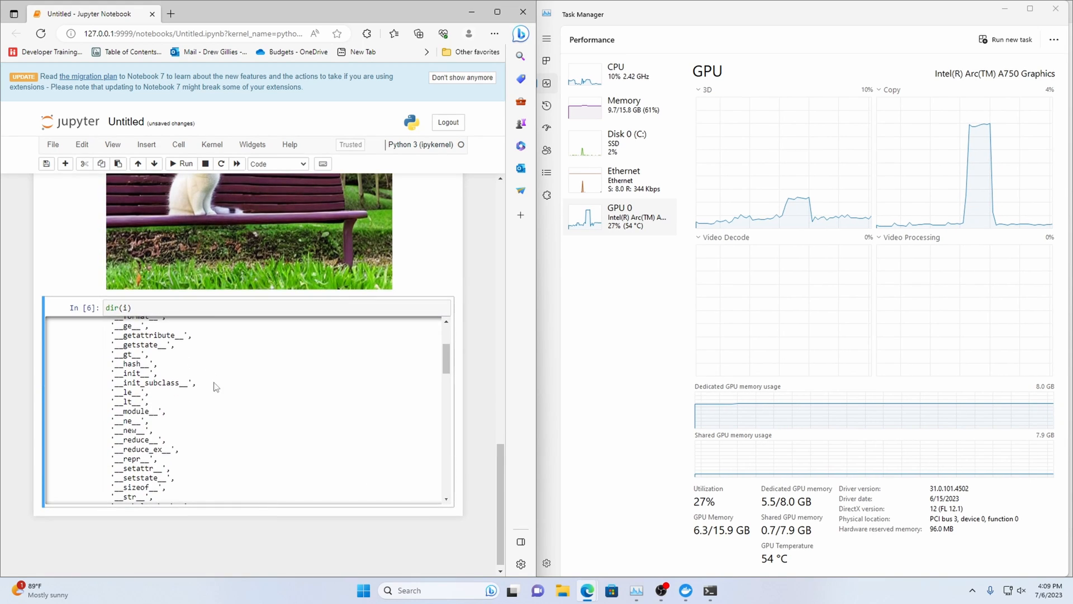
scroll("down", 3)
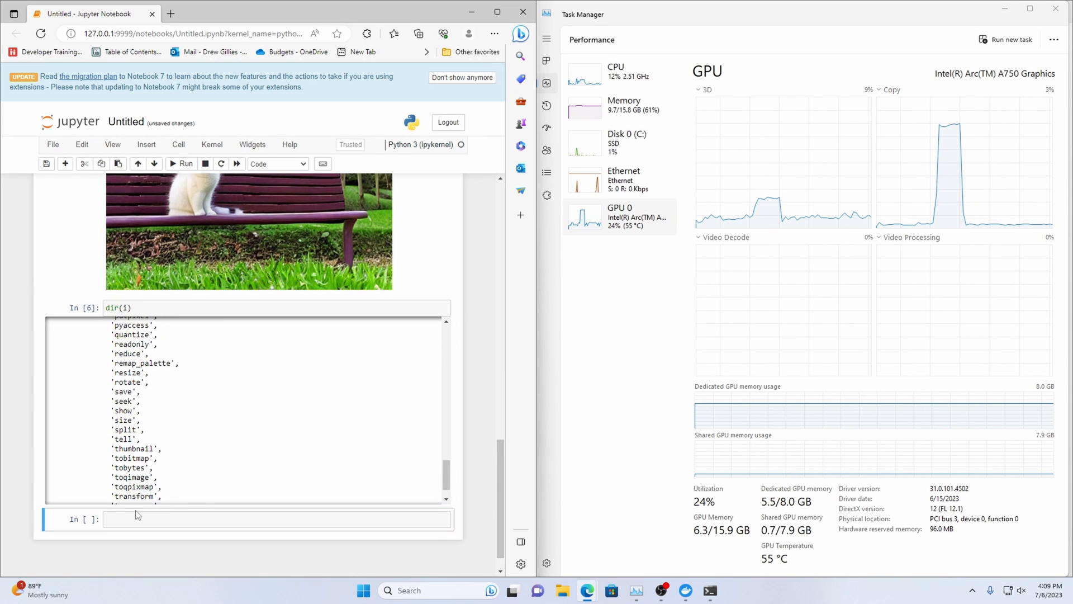
Step: Save the generated image with i.save('cat.jpg')
type("i.sa")
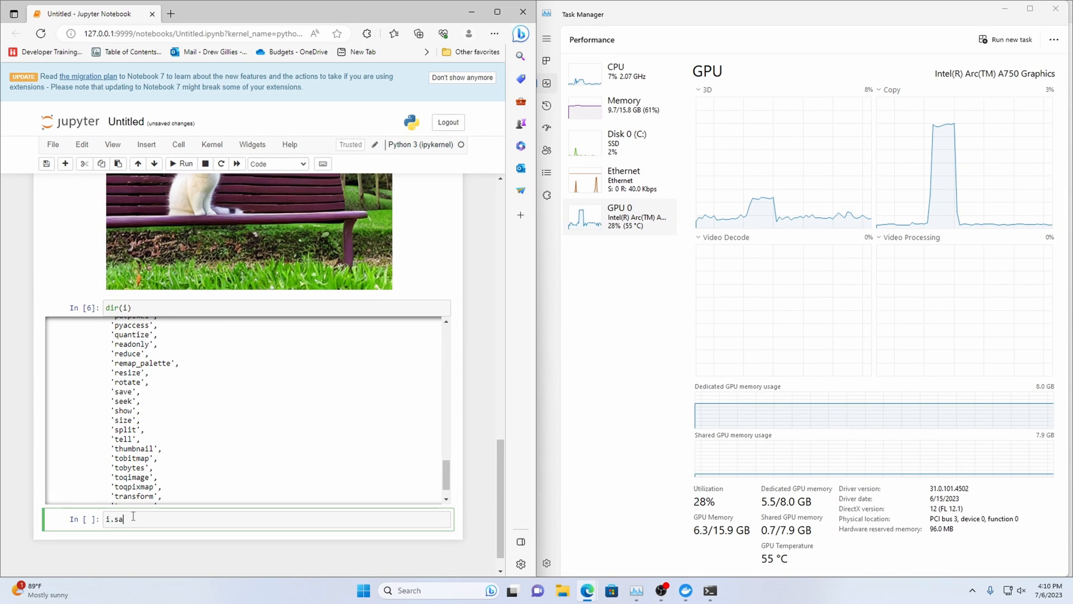
type("ve('cat')")
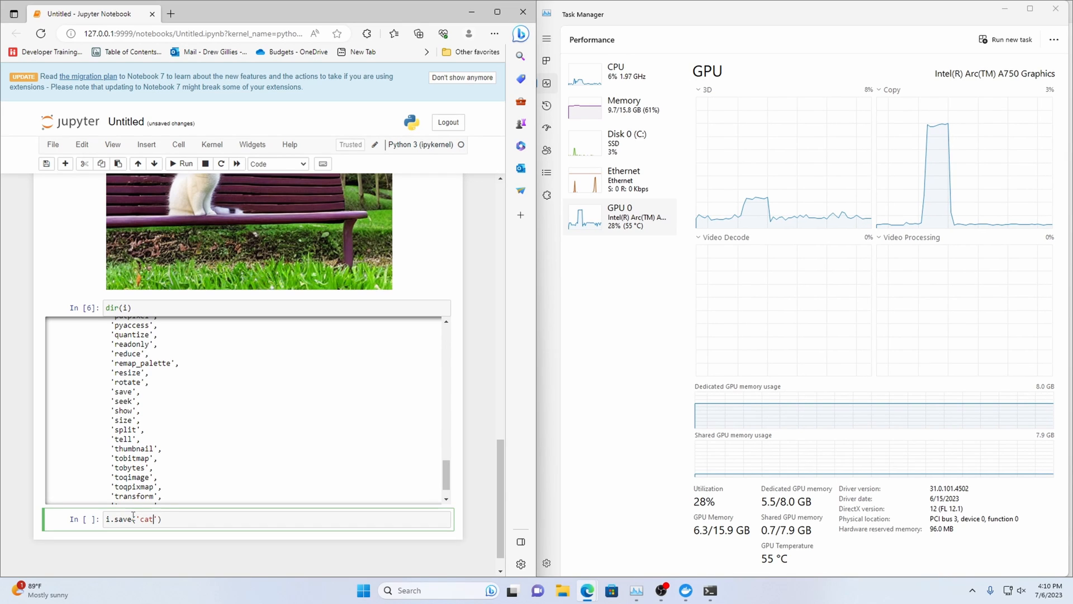
type(".jpg")
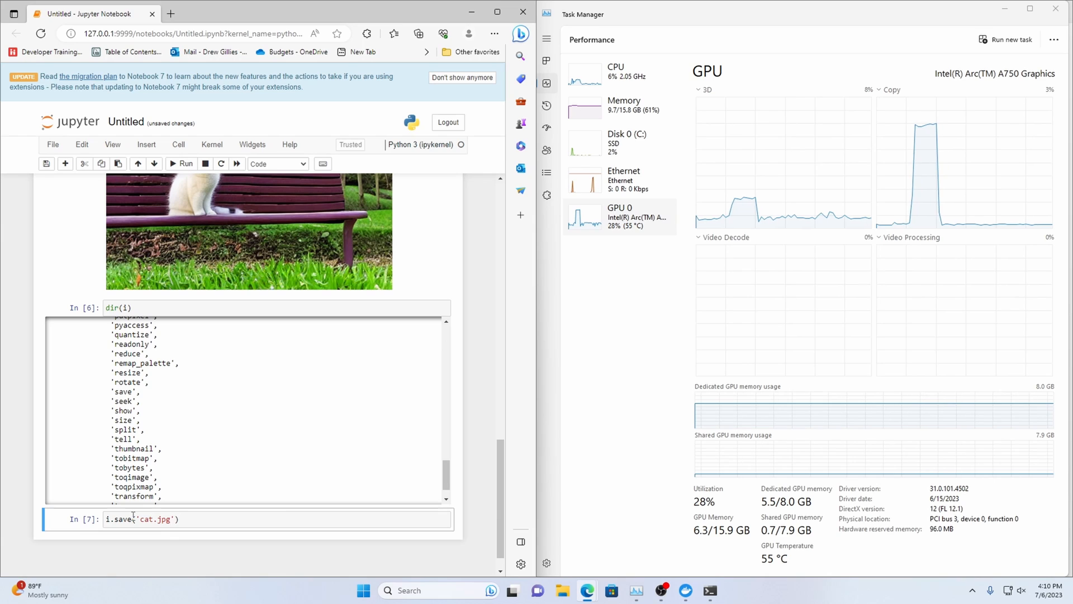
left_click(562, 591)
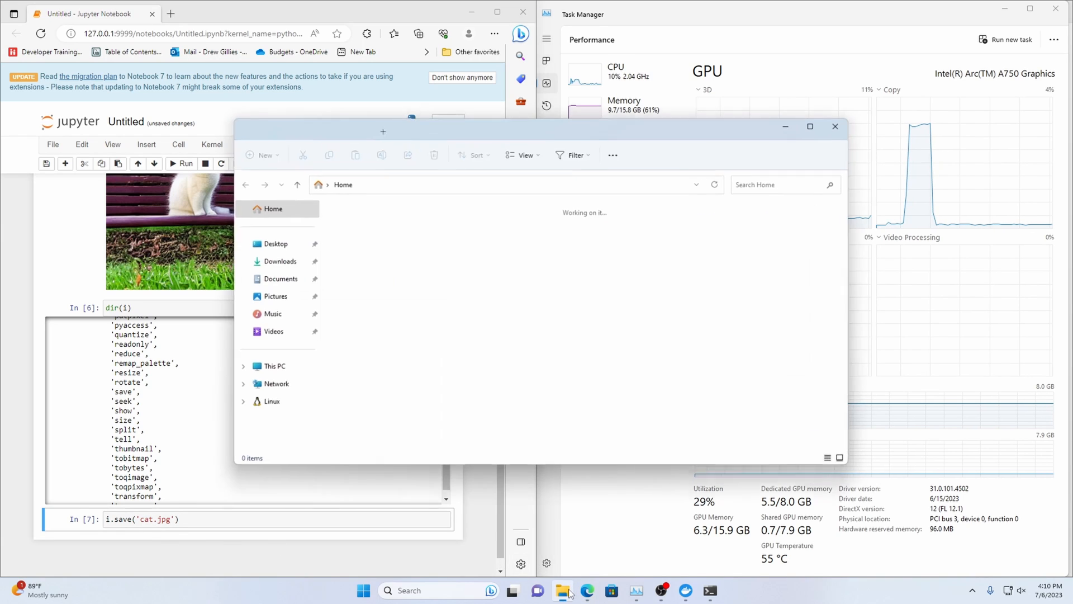
Step: Open cat.jpg (71 KB) from C:\data in Photos, then close the viewer
left_click(269, 368)
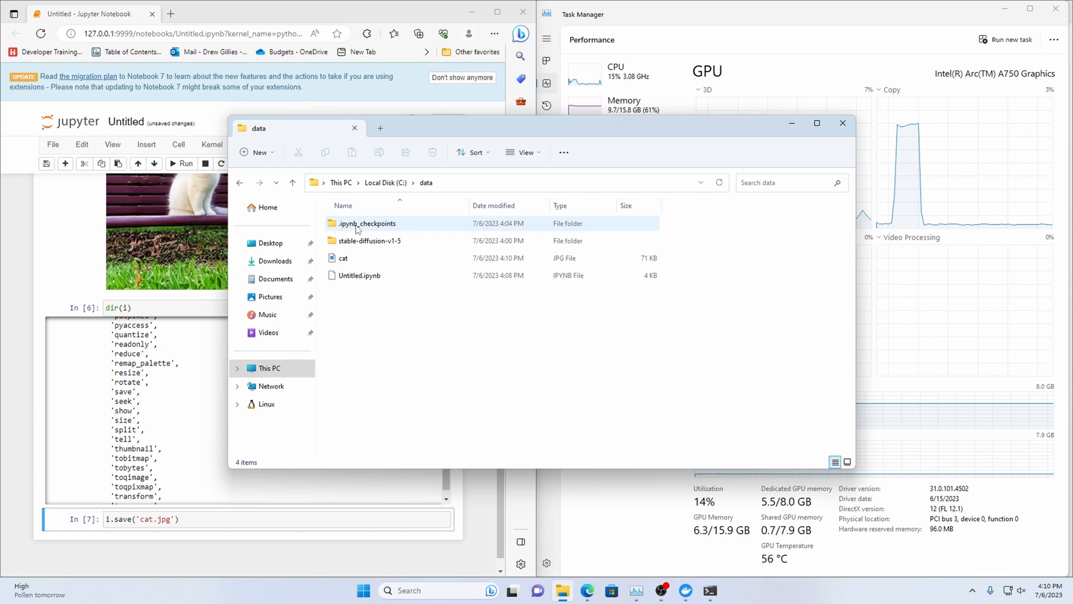
left_click(343, 258)
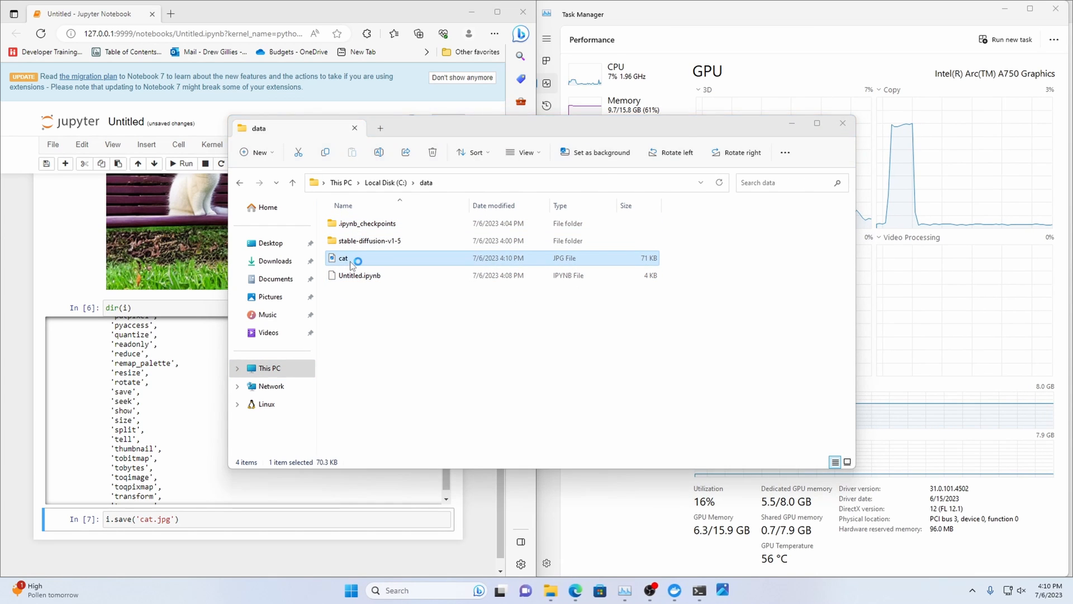
double_click(342, 258)
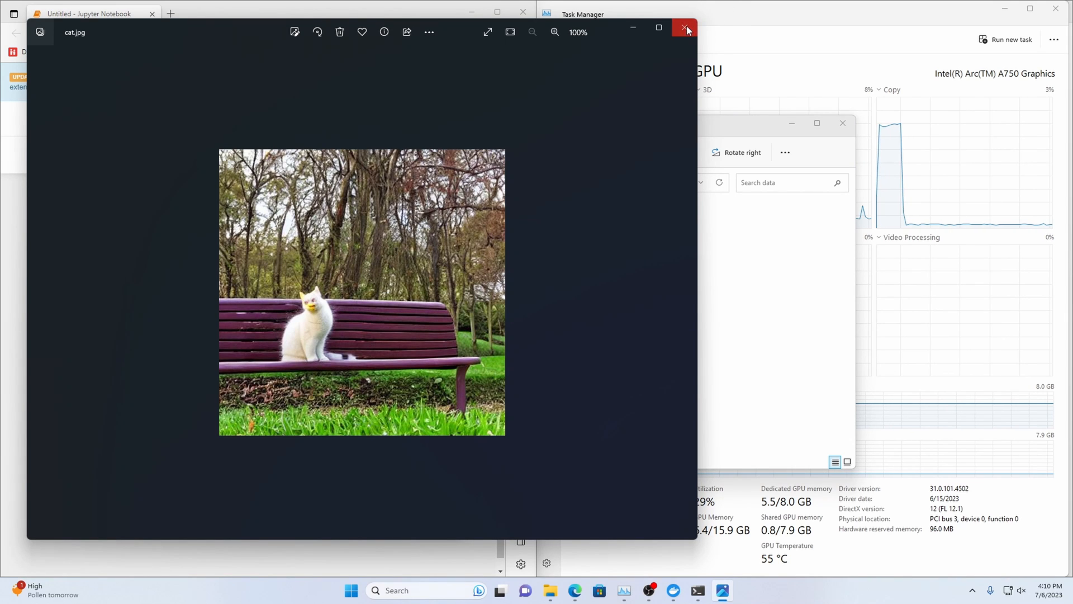
left_click(683, 28)
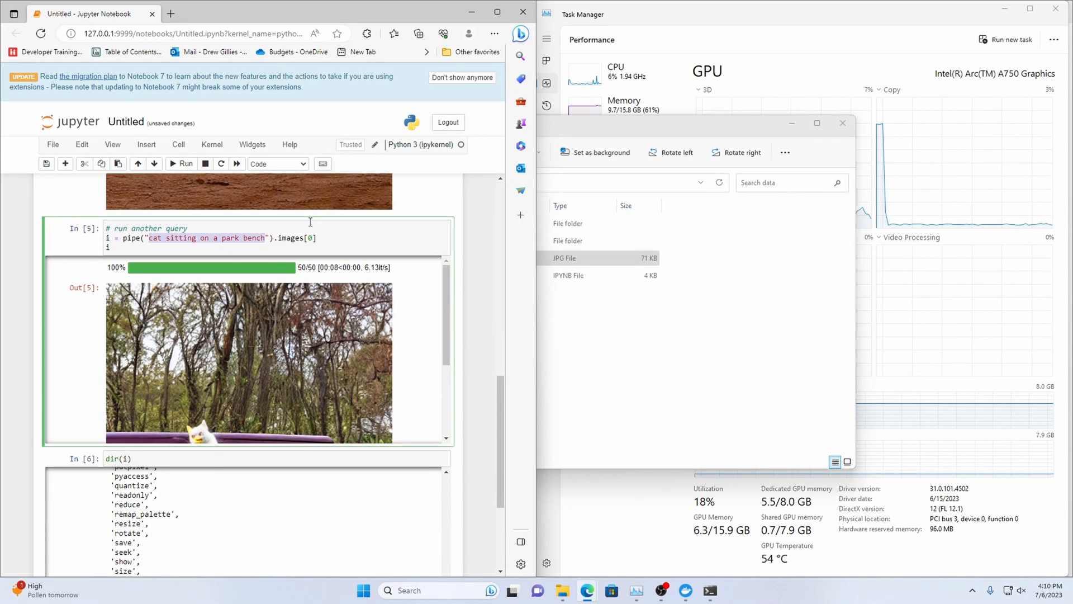
Step: Generate 'cat eating ice cream on mars', then rerun the prompt without 'on mars'
type("cat eating ice cream")
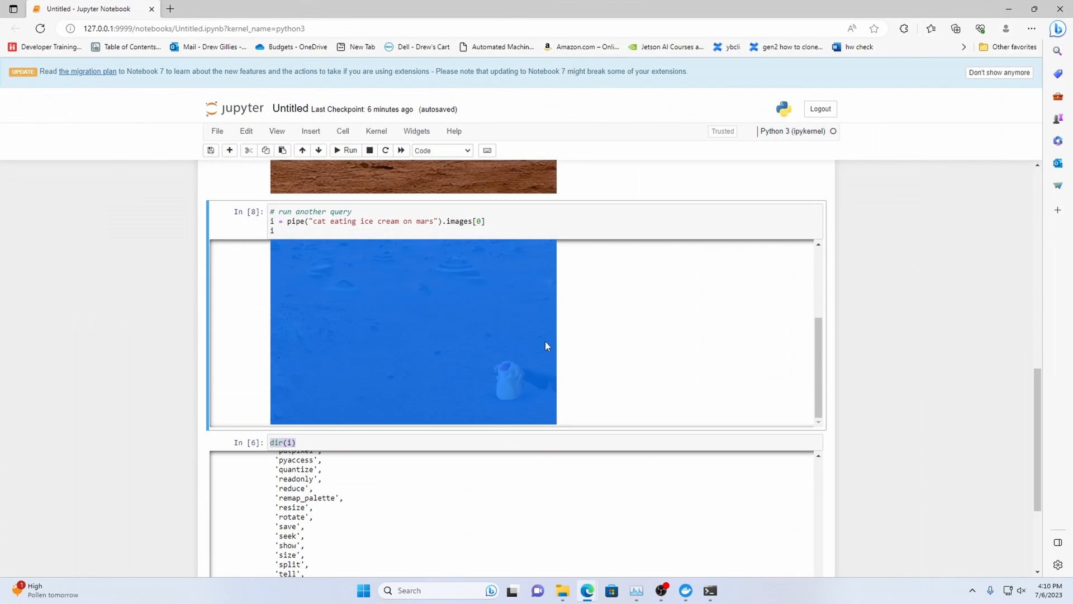
left_click(347, 150)
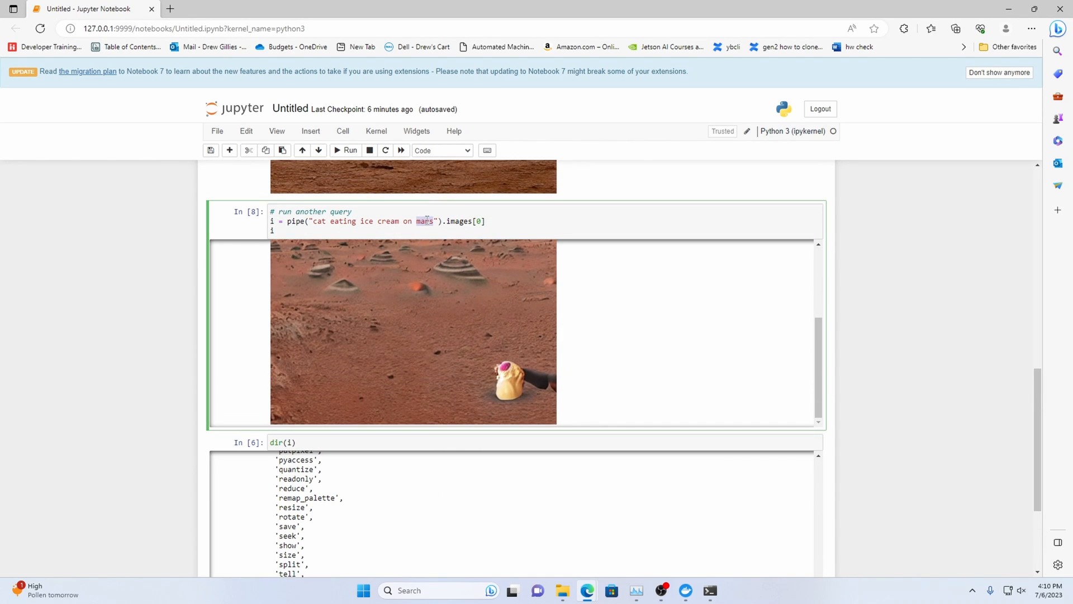
left_click(348, 150)
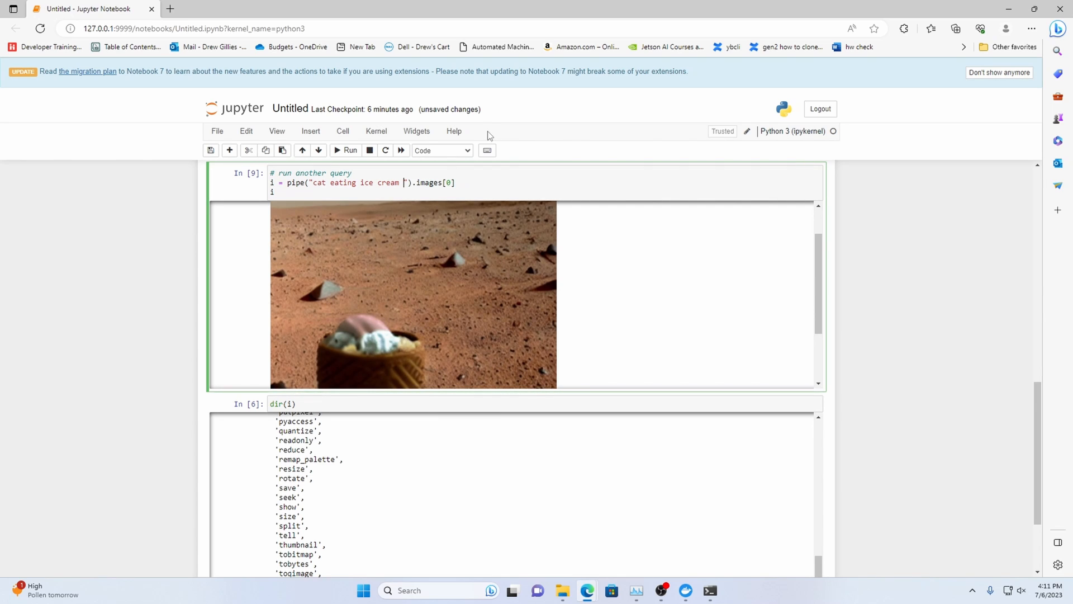
left_click(349, 150)
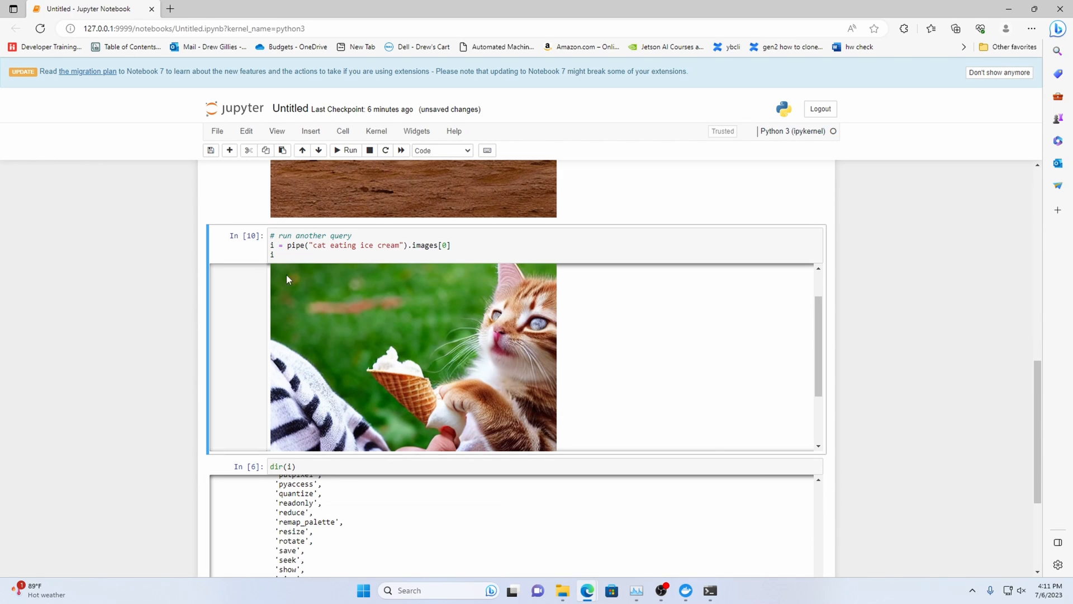
mouse_move(391, 361)
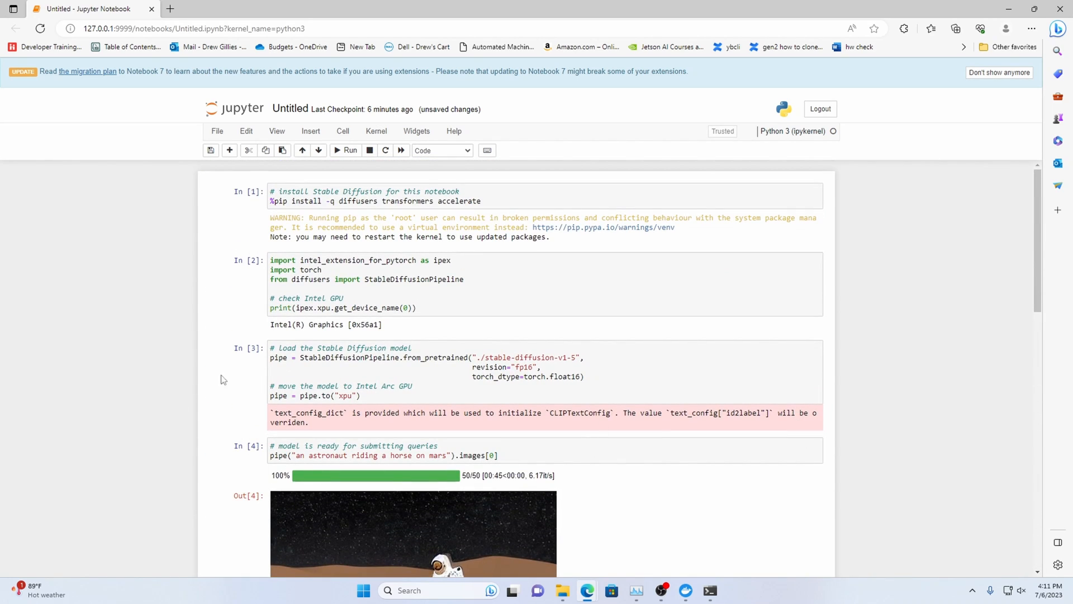
mouse_move(528, 523)
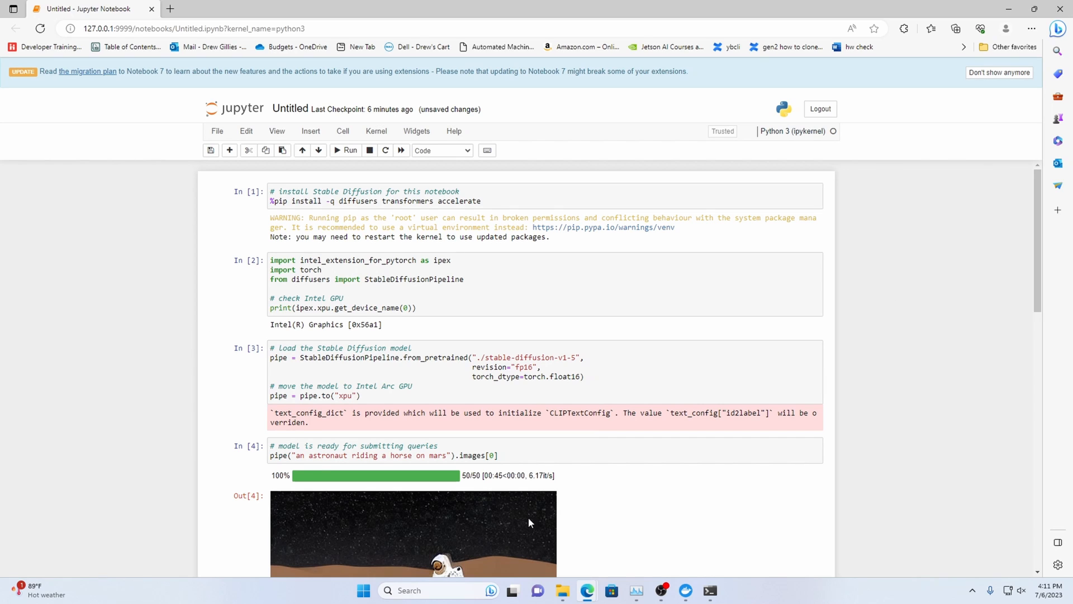
scroll("down", 3)
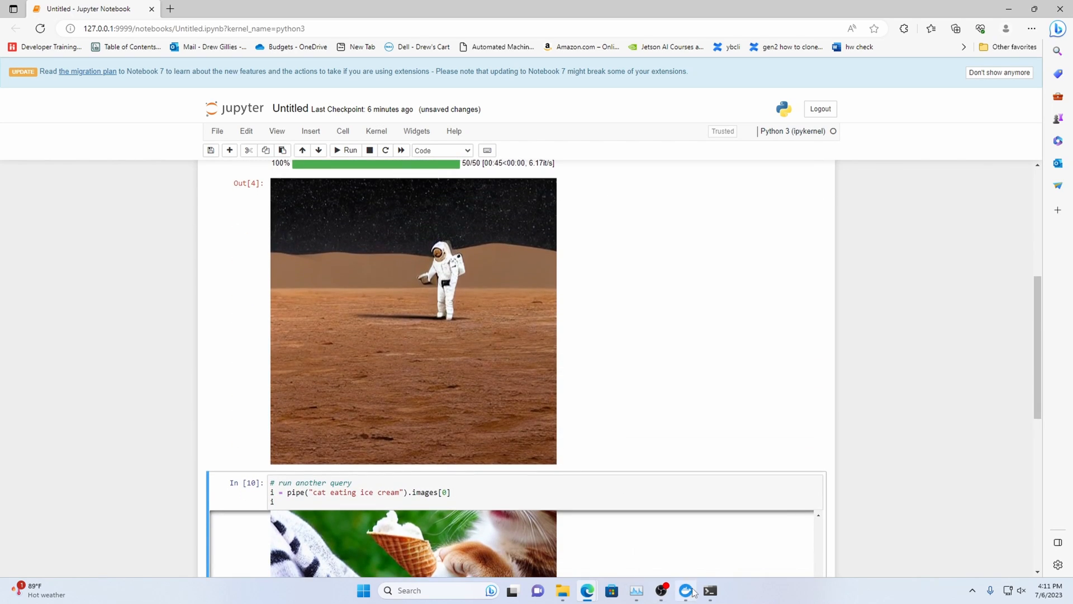